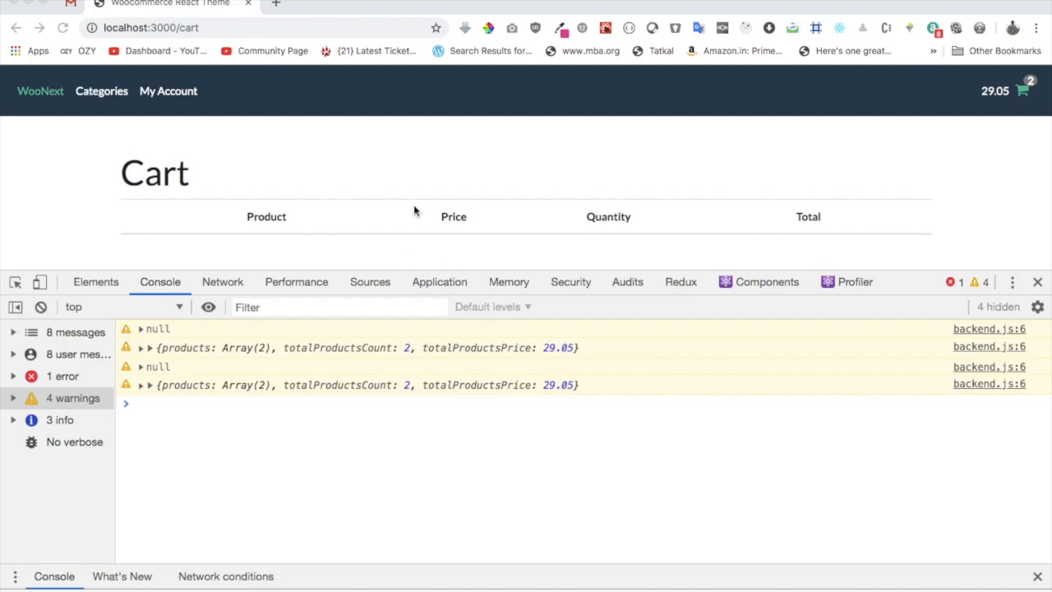
{"action": "mouse_move", "coordinate": [1047, 330]}
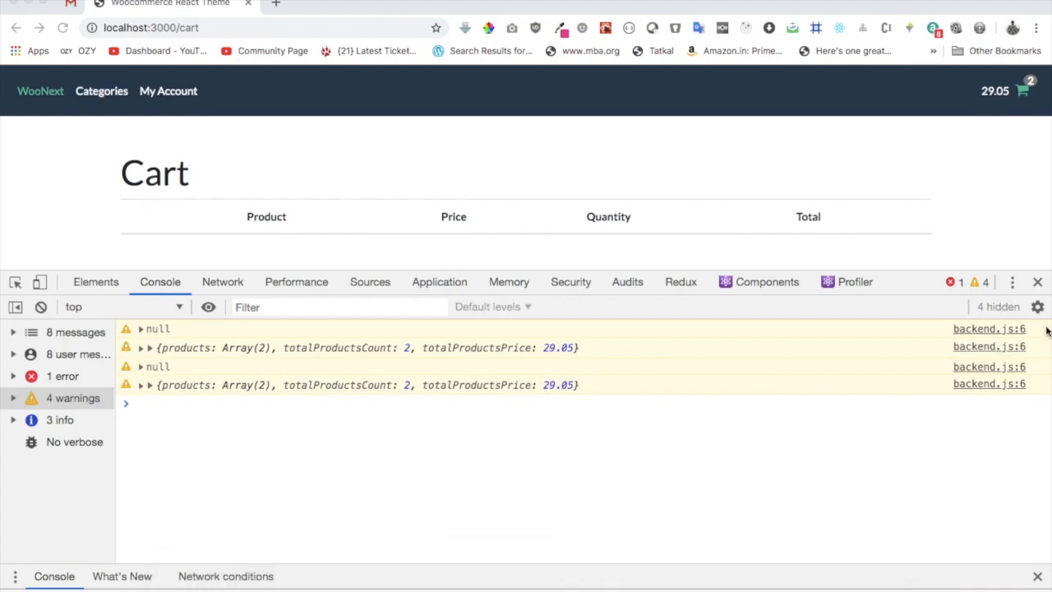
{"action": "mouse_move", "coordinate": [1004, 335]}
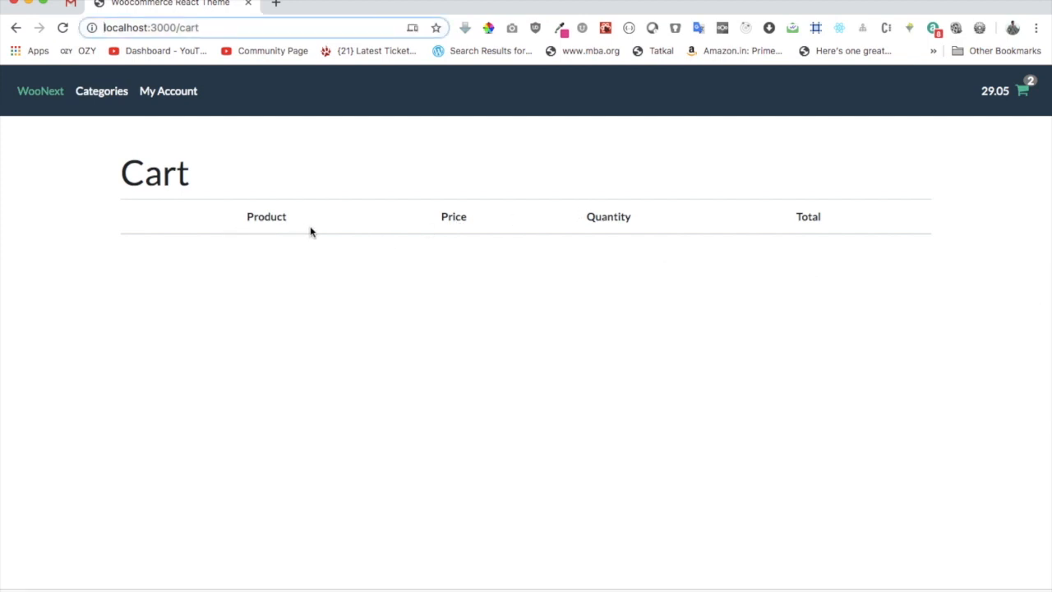
{"action": "mouse_move", "coordinate": [286, 234]}
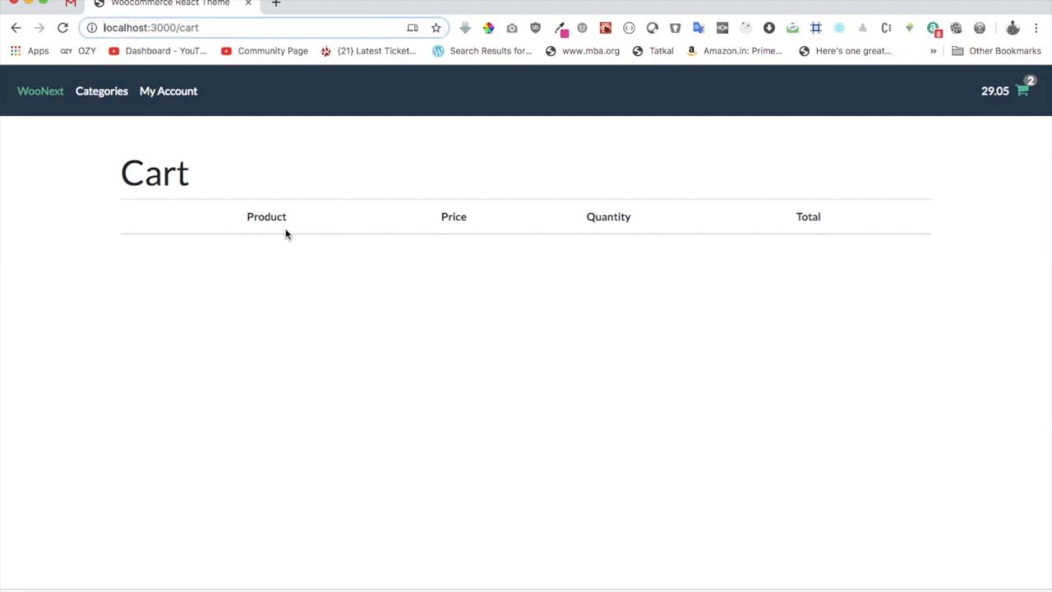
{"action": "mouse_move", "coordinate": [440, 575]}
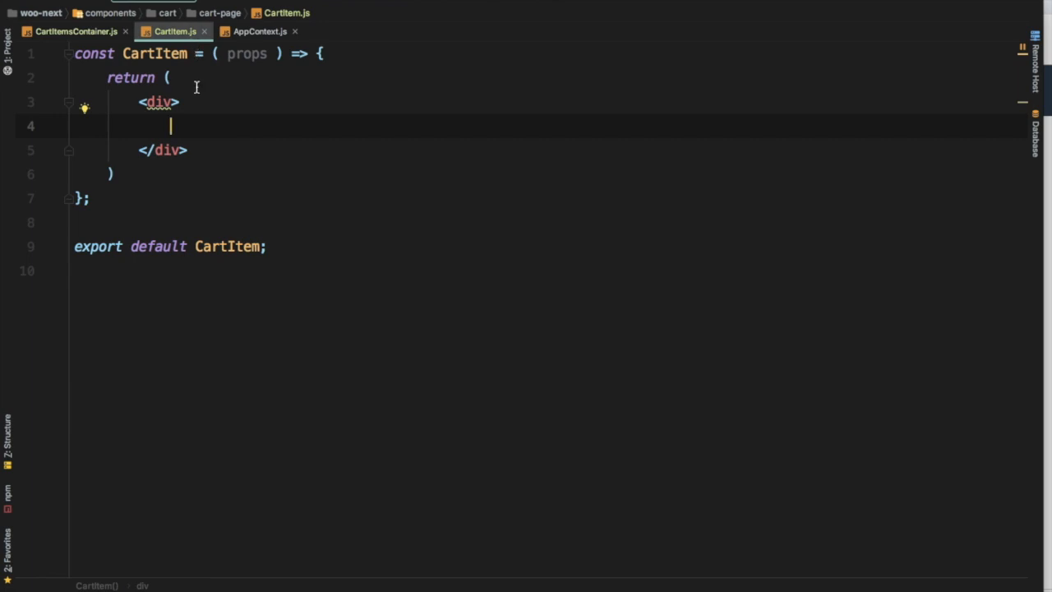
{"action": "left_click", "coordinate": [74, 31]}
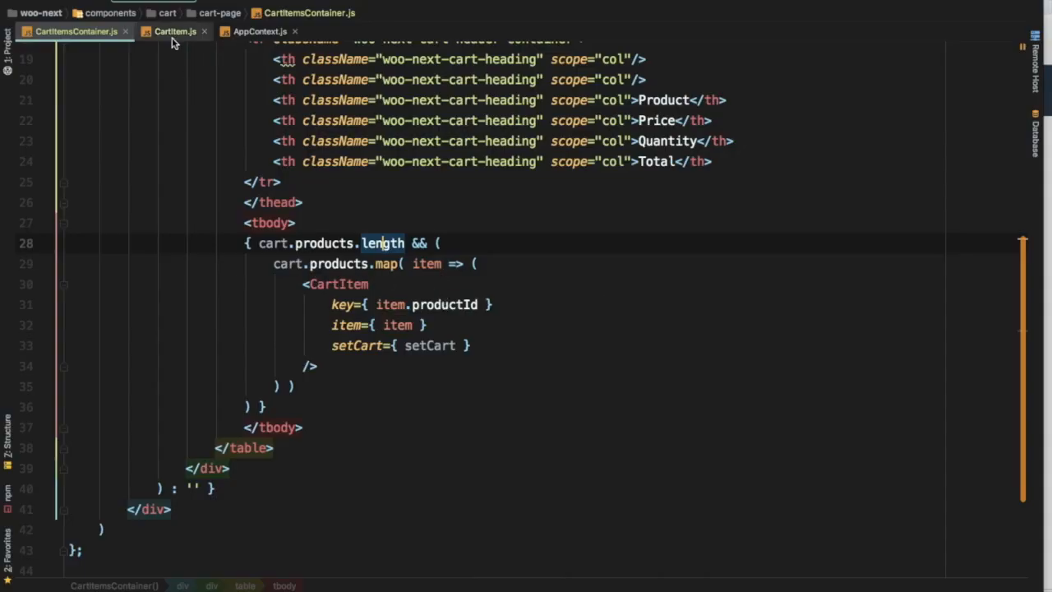
{"action": "left_click", "coordinate": [174, 31]}
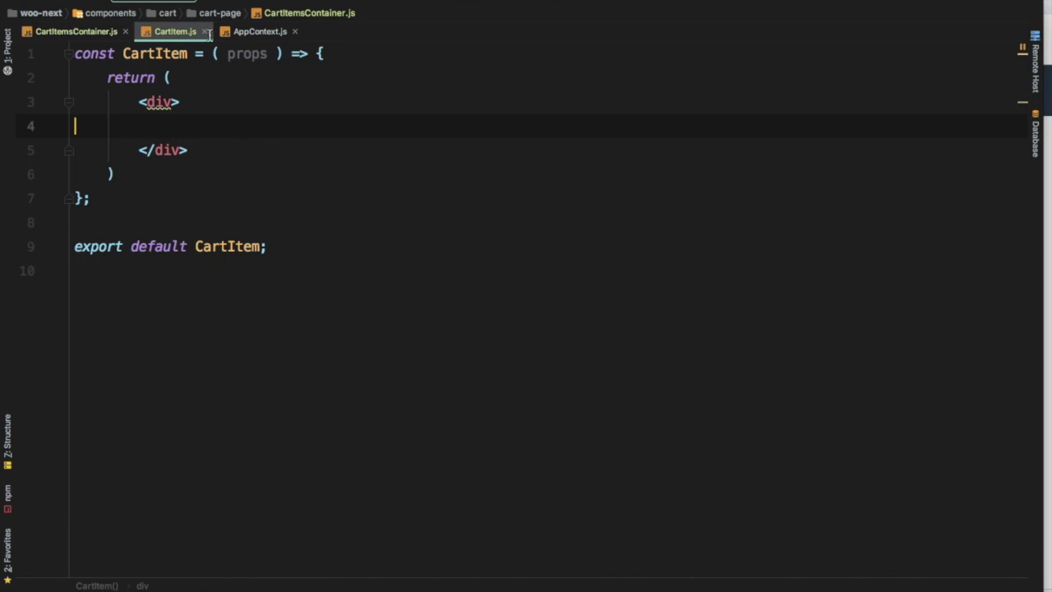
{"action": "right_click", "coordinate": [410, 255]}
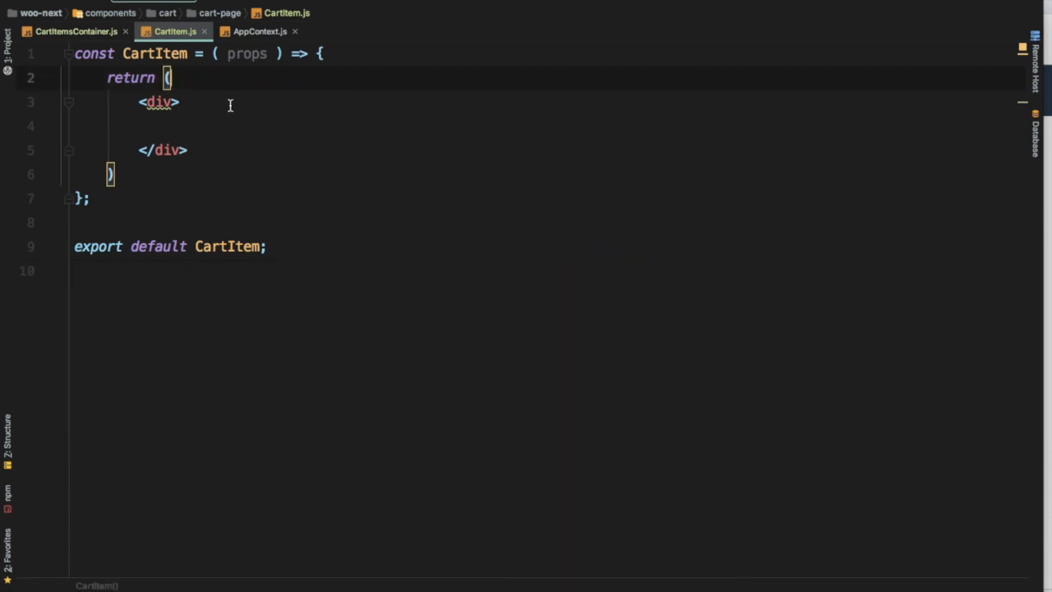
Replace CartItem's props parameter with { item, setCart } and delete the empty div inside return.
{"action": "key", "text": "enter"}
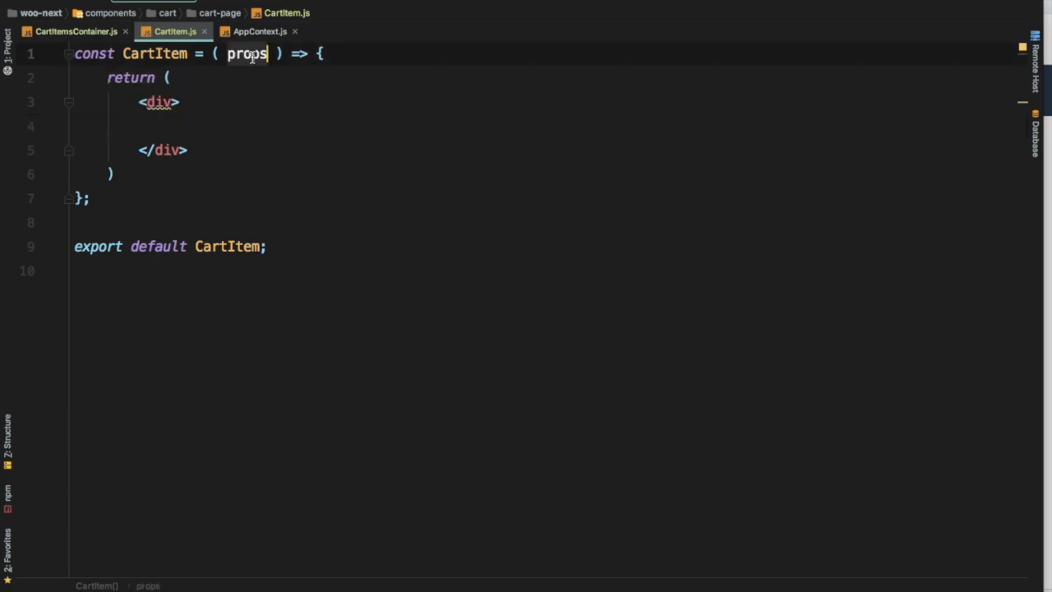
{"action": "key", "text": "enter"}
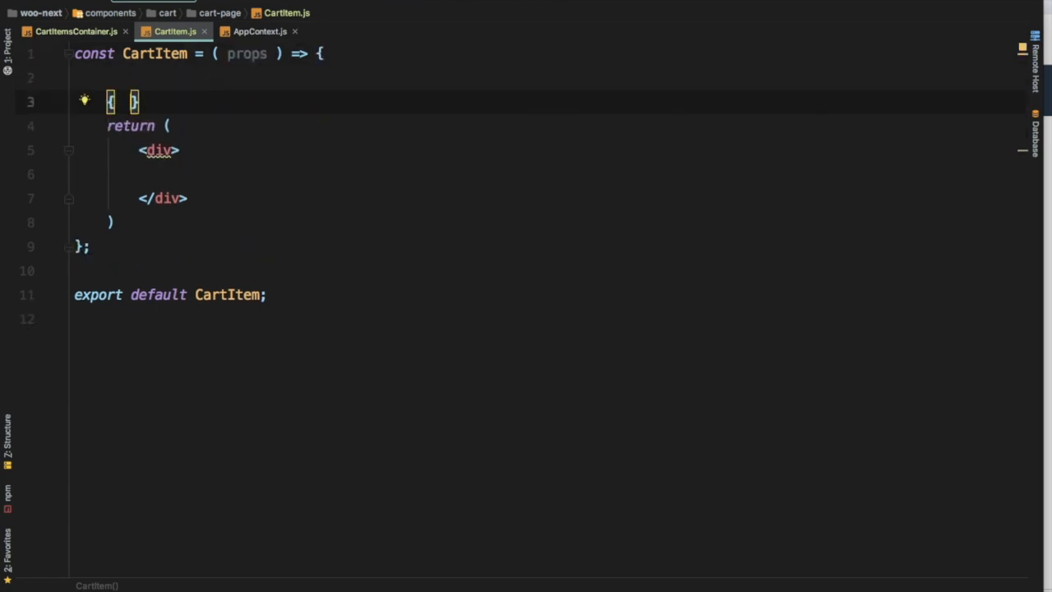
{"action": "type", "text": "item"}
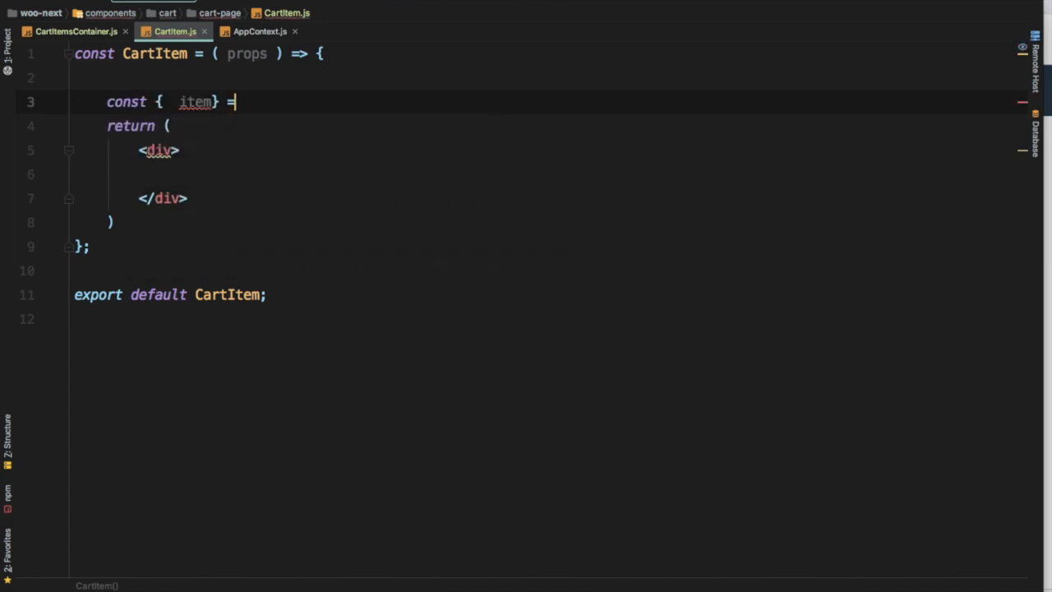
{"action": "type", "text": "props;"}
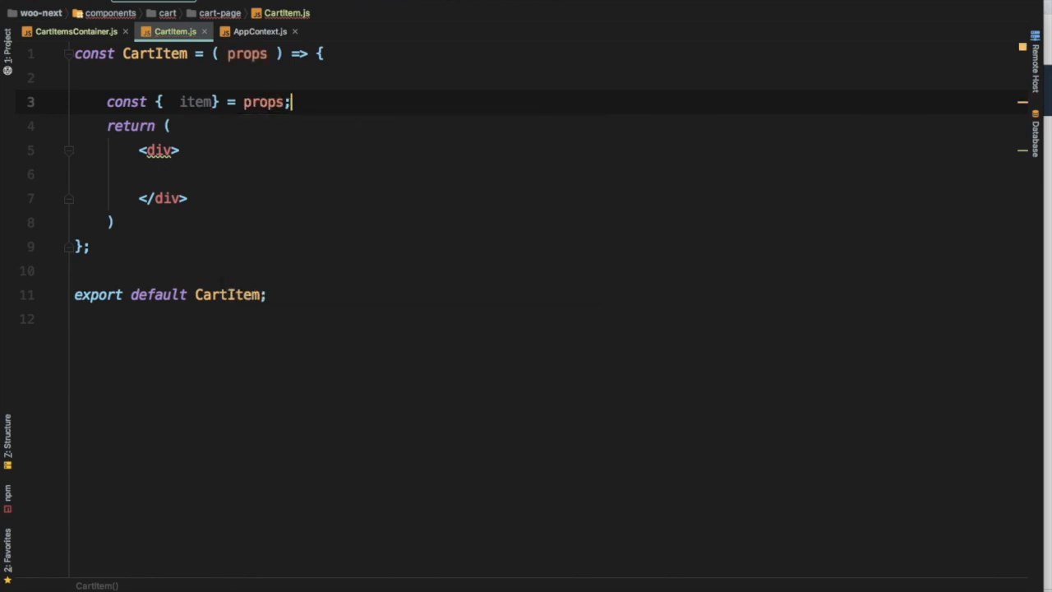
{"action": "left_click", "coordinate": [216, 102]}
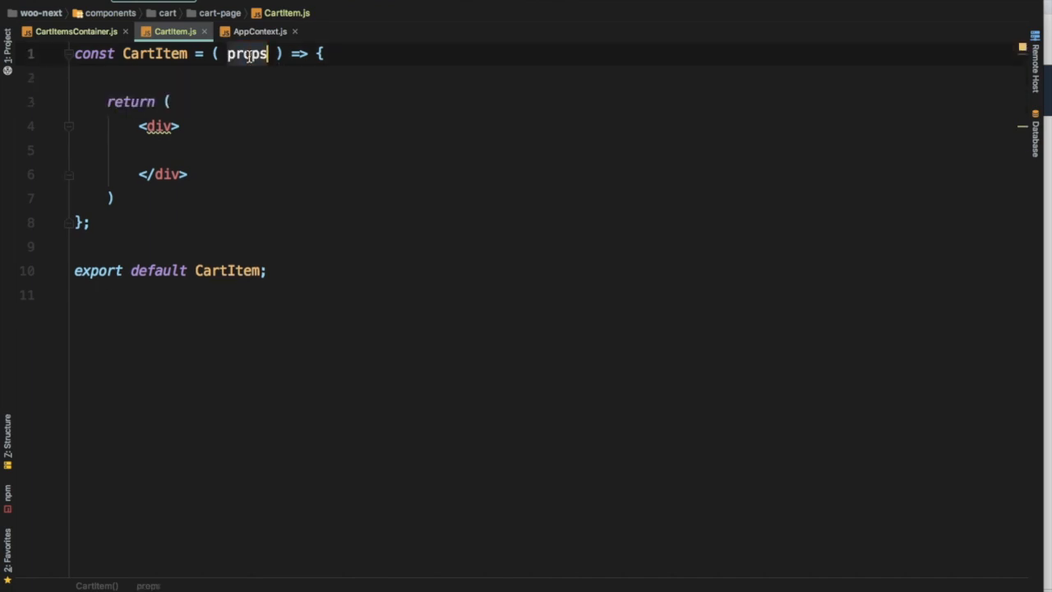
{"action": "type", "text": "{ i"}
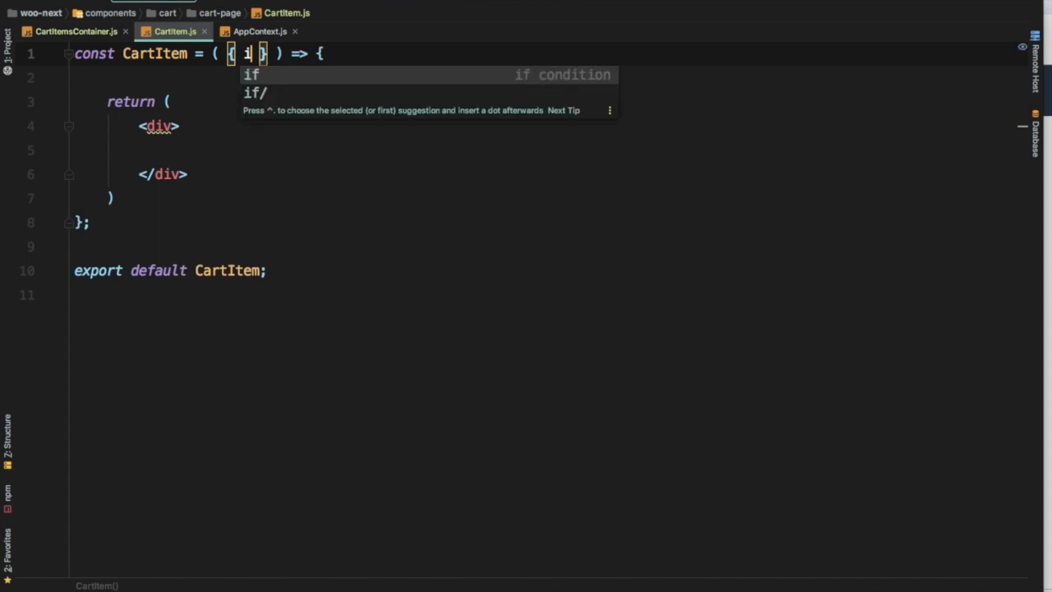
{"action": "type", "text": "tem,"}
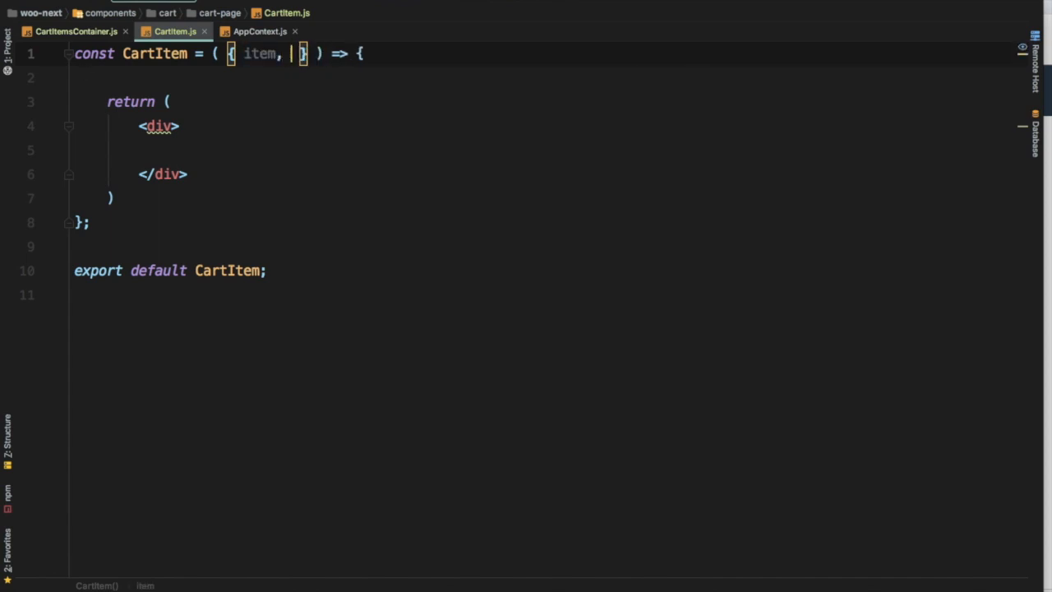
{"action": "type", "text": "setCart"}
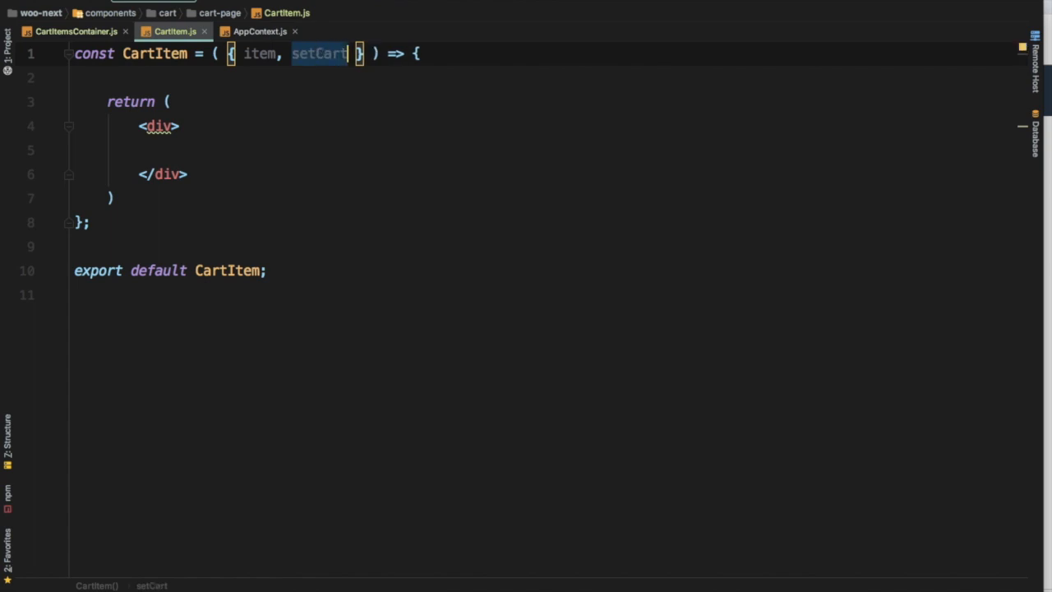
{"action": "left_click", "coordinate": [216, 152]}
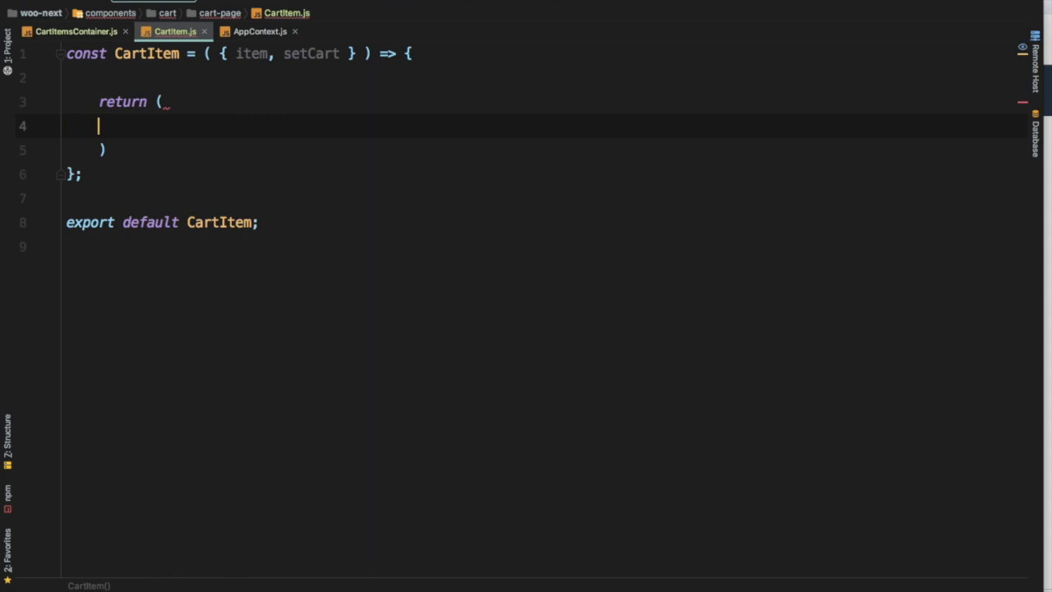
Return a woo-next-cart-item <tr> keyed by item.productId.
{"action": "type", "text": "<tr"}
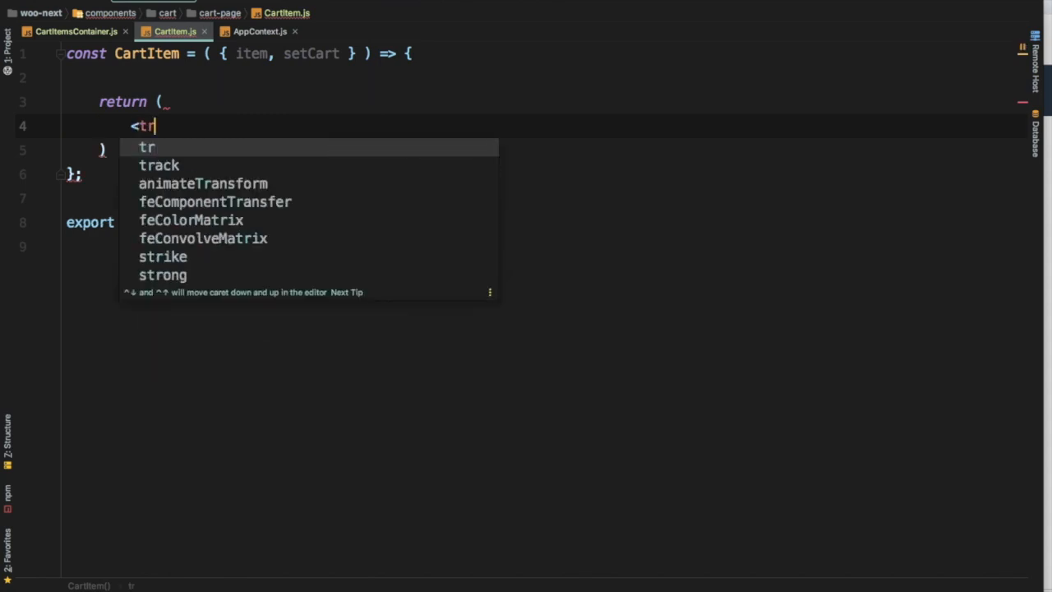
{"action": "type", "text": "className=\"woo-next-car\">"}
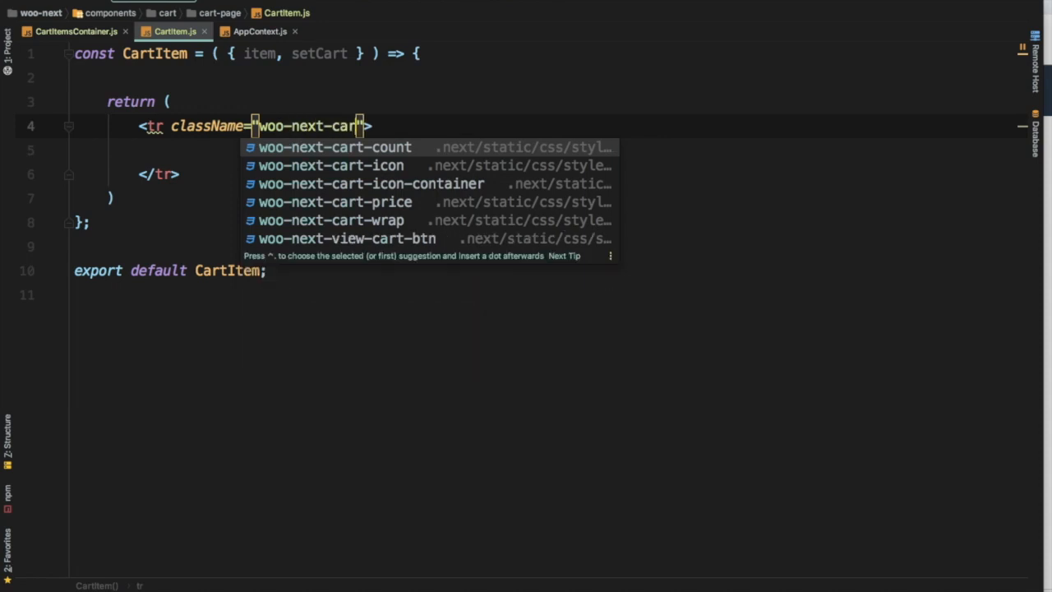
{"action": "type", "text": "item"}
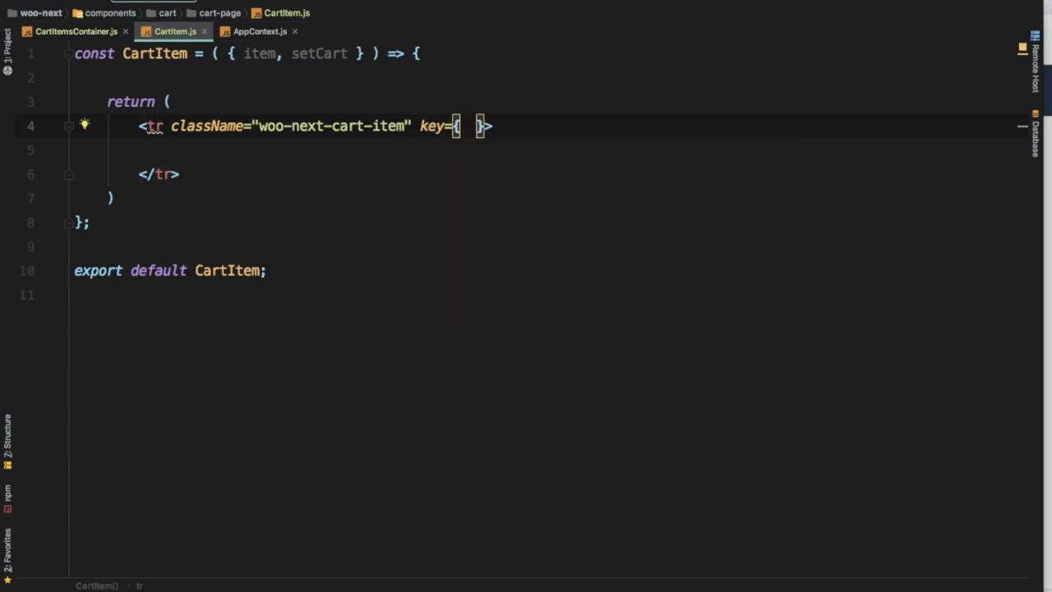
{"action": "type", "text": "item.p"}
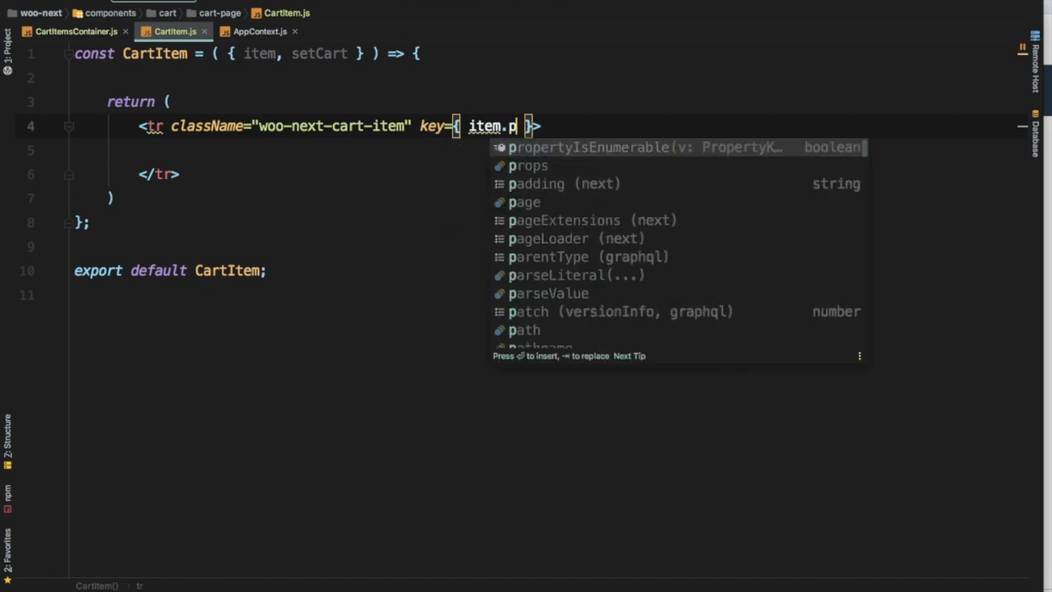
{"action": "type", "text": "rodu"}
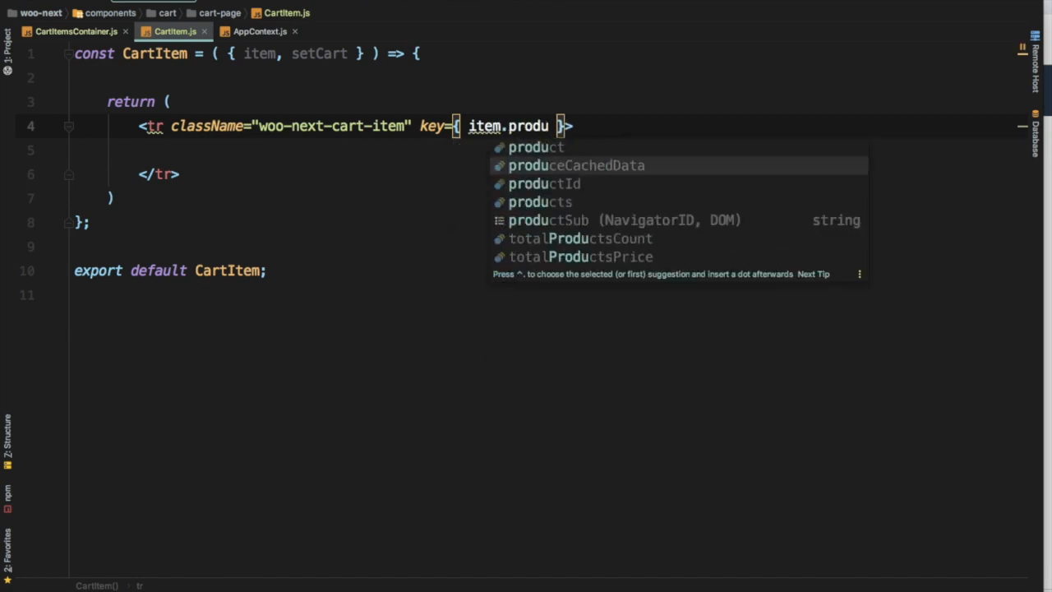
{"action": "left_click", "coordinate": [544, 183]}
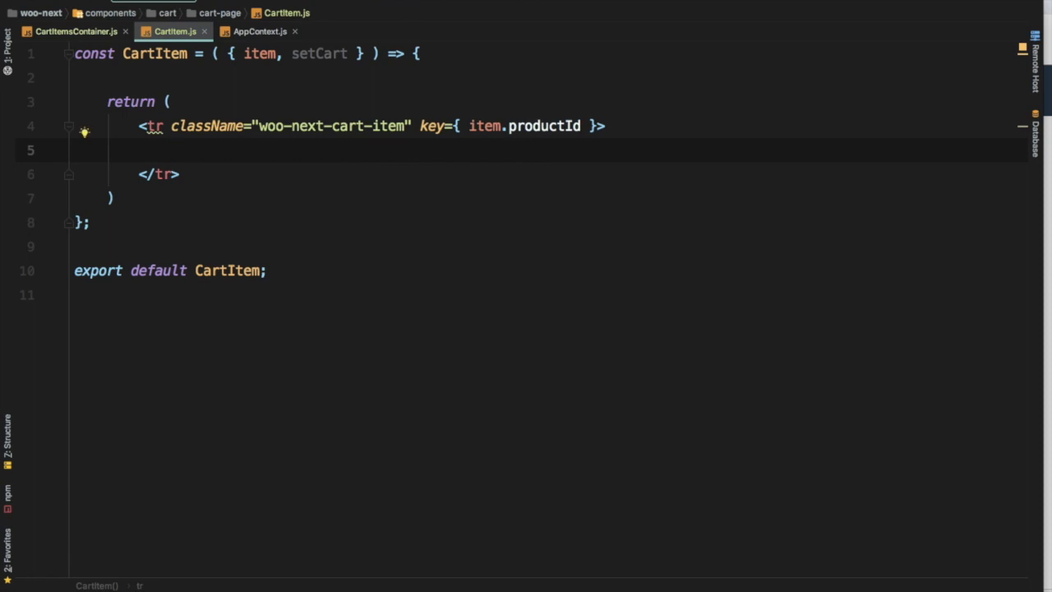
Add a <th> inside the row classed woo-next-cart-element woo-next-cart-el-close.
{"action": "type", "text": "th"}
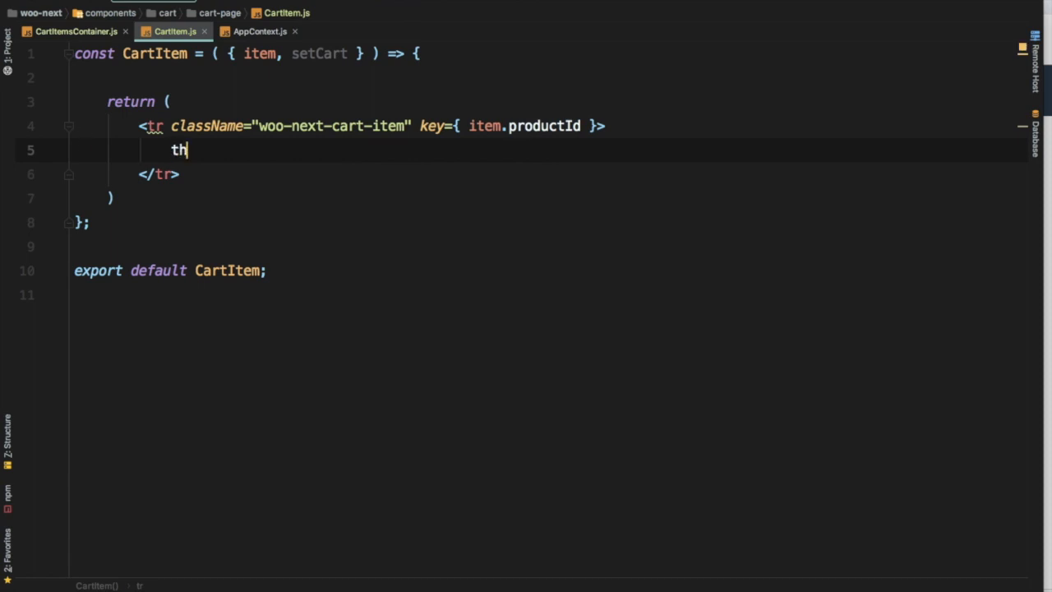
{"action": "type", "text": ".class"}
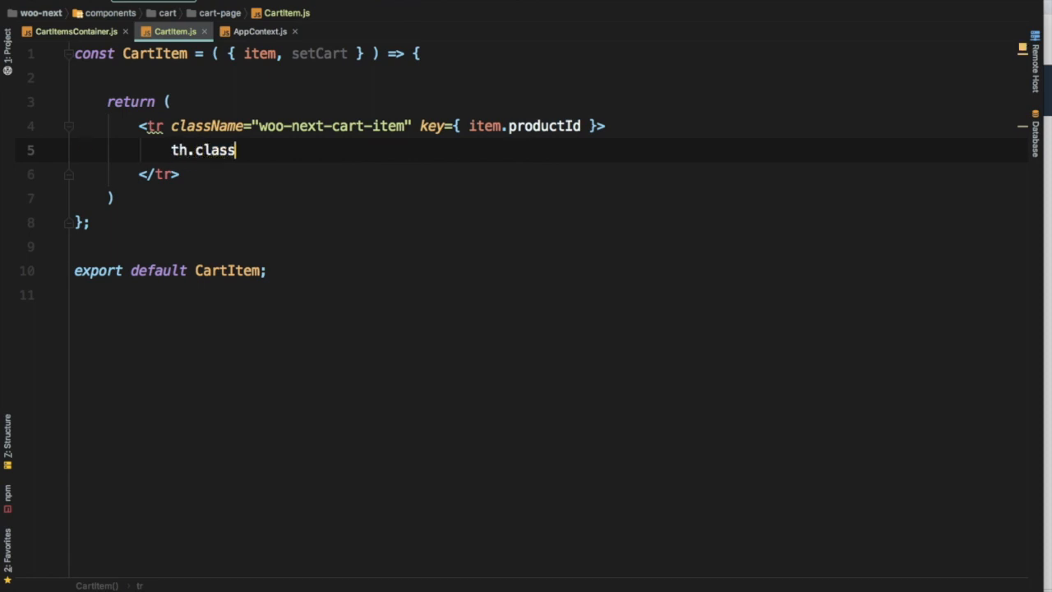
{"action": "type", "text": "woo"}
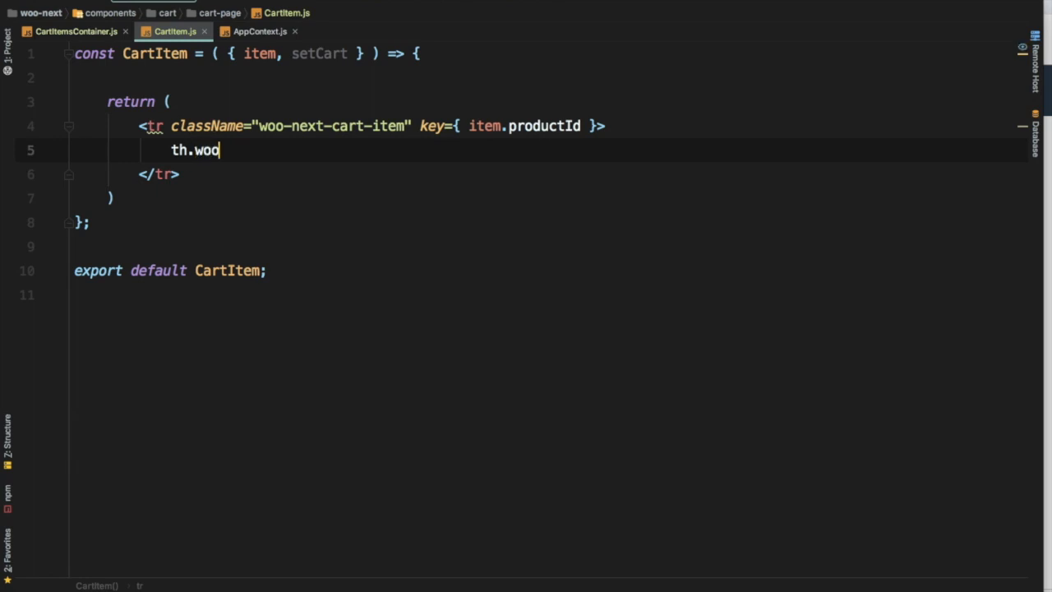
{"action": "type", "text": "-next-"}
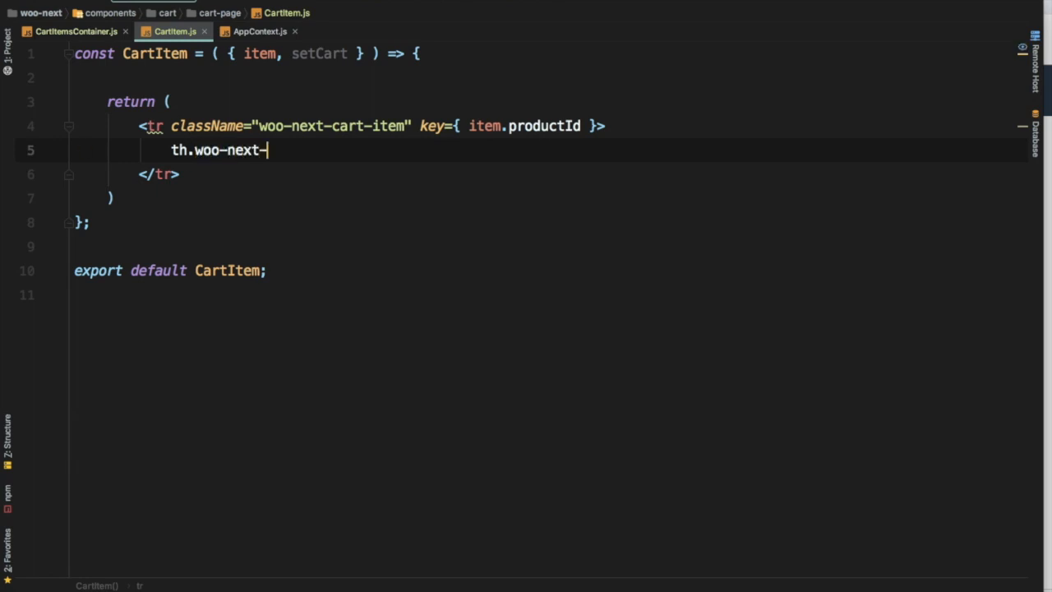
{"action": "type", "text": "cart-e"}
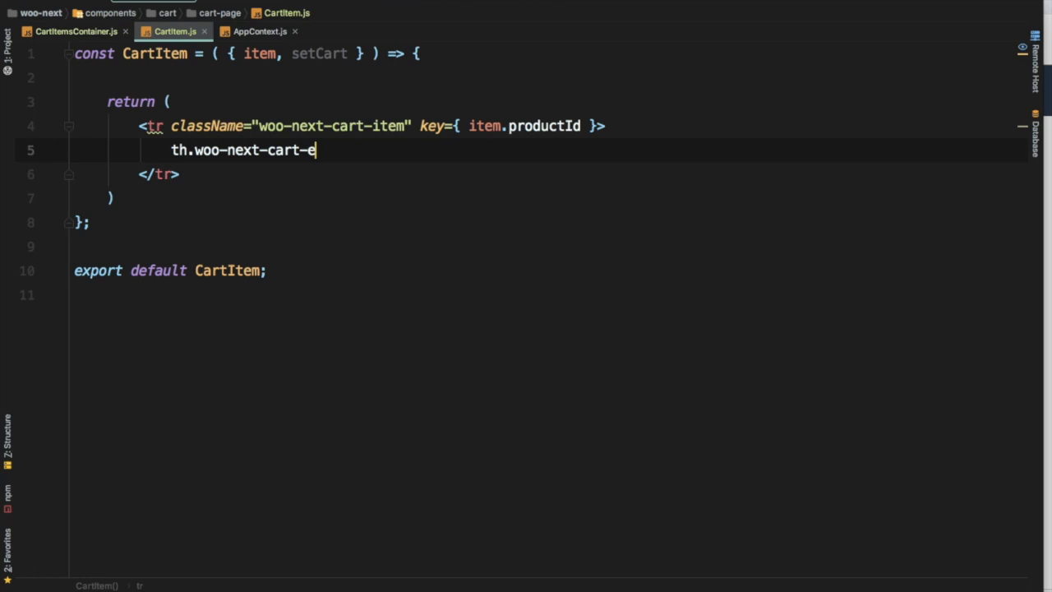
{"action": "type", "text": "lement w\"></th>"}
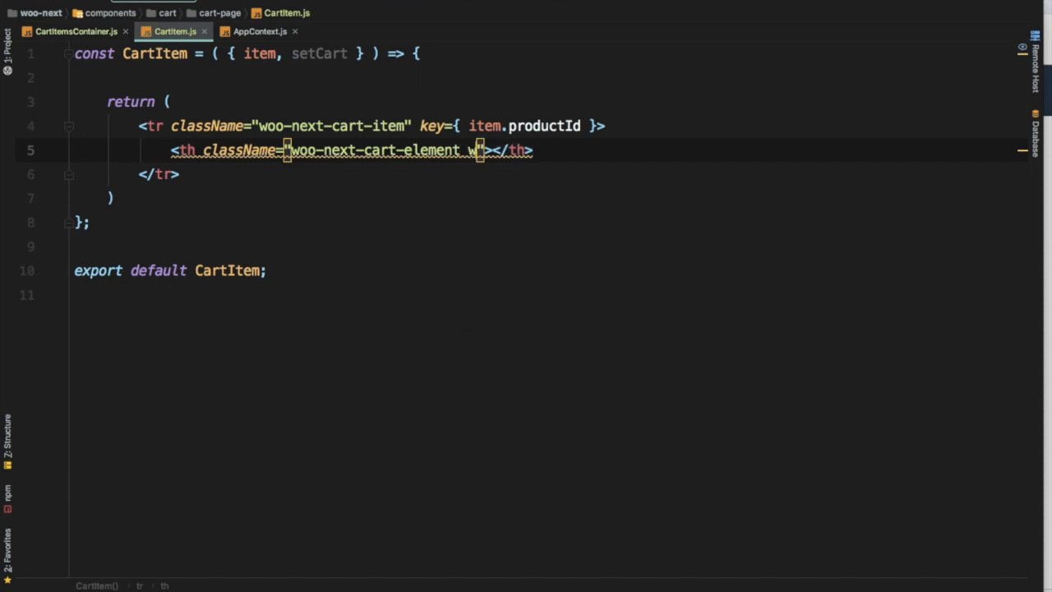
{"action": "type", "text": "oo-next-cart-el"}
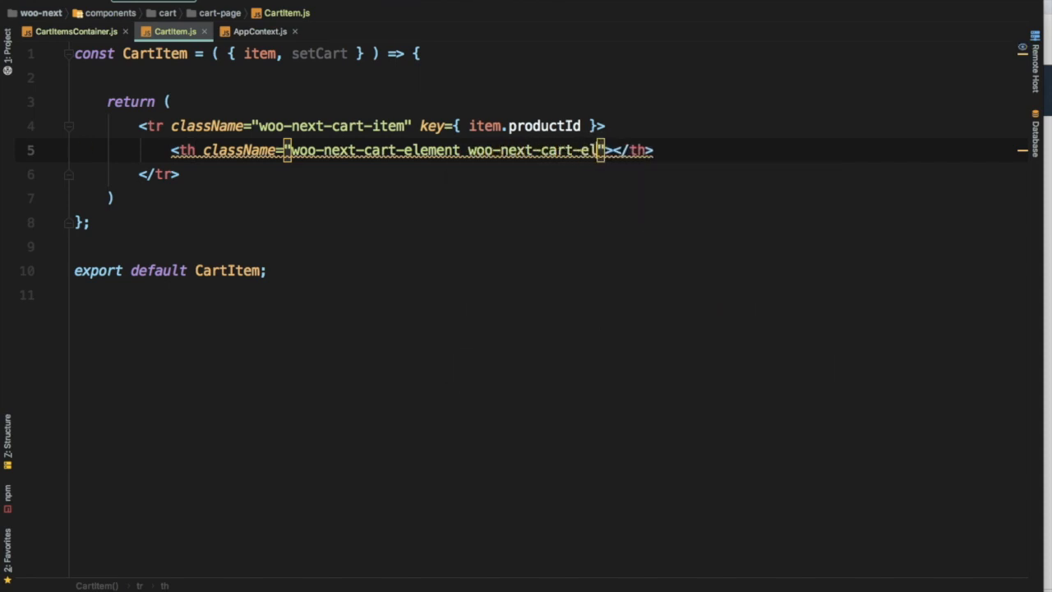
Add a span with class woo-next-cart-close-icon inside the close cell.
{"action": "type", "text": "-close"}
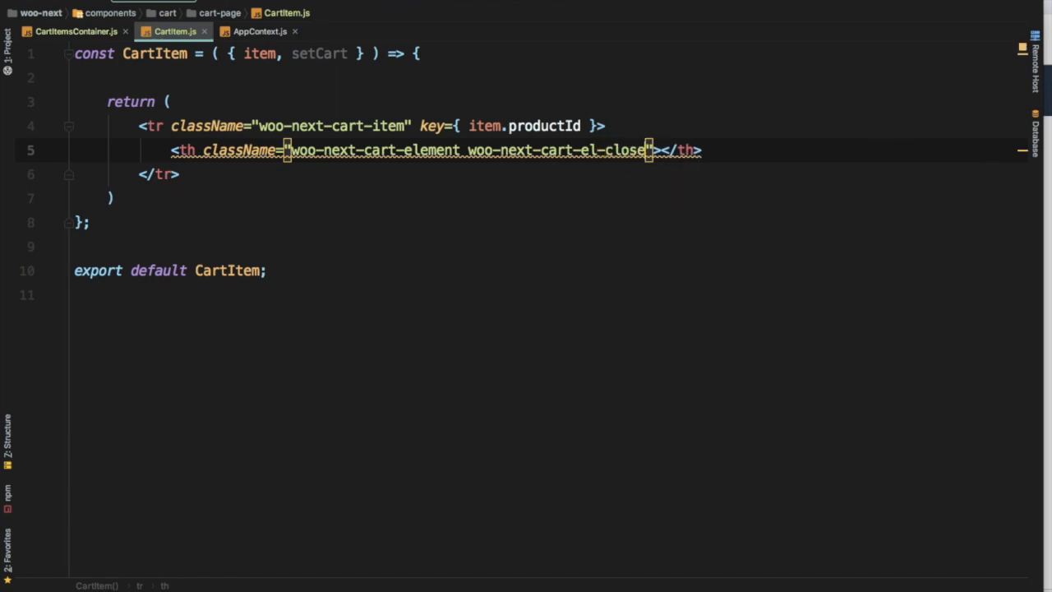
{"action": "key", "text": "Enter"}
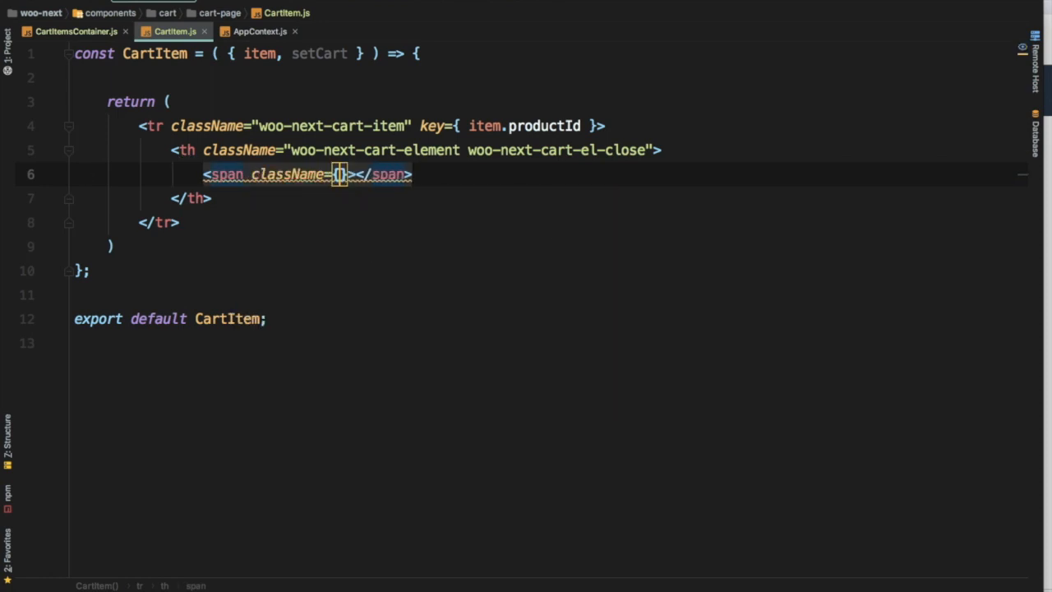
{"action": "type", "text": "woo-next"}
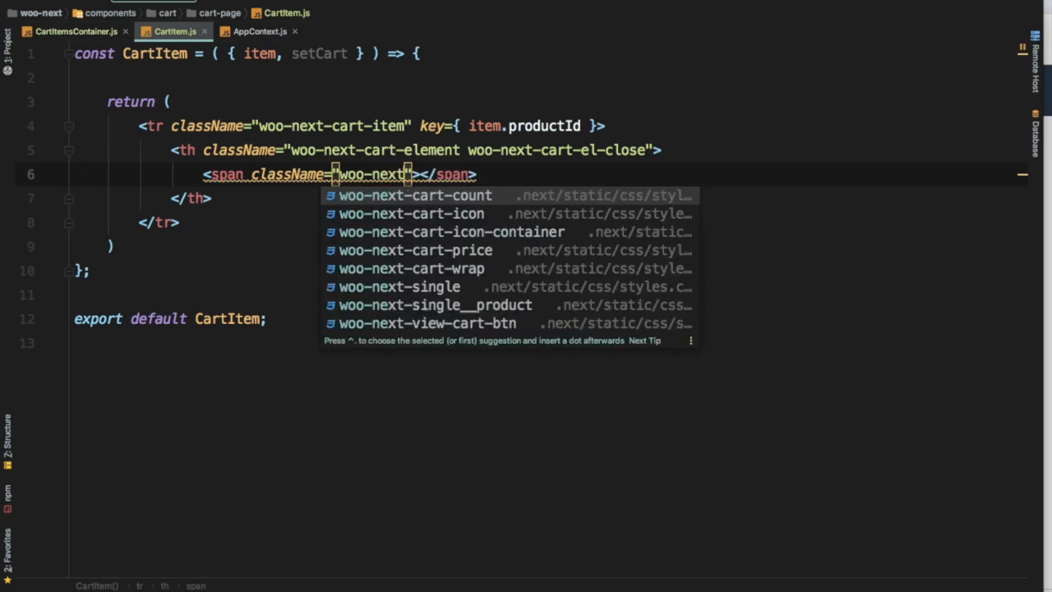
{"action": "type", "text": "-cart"}
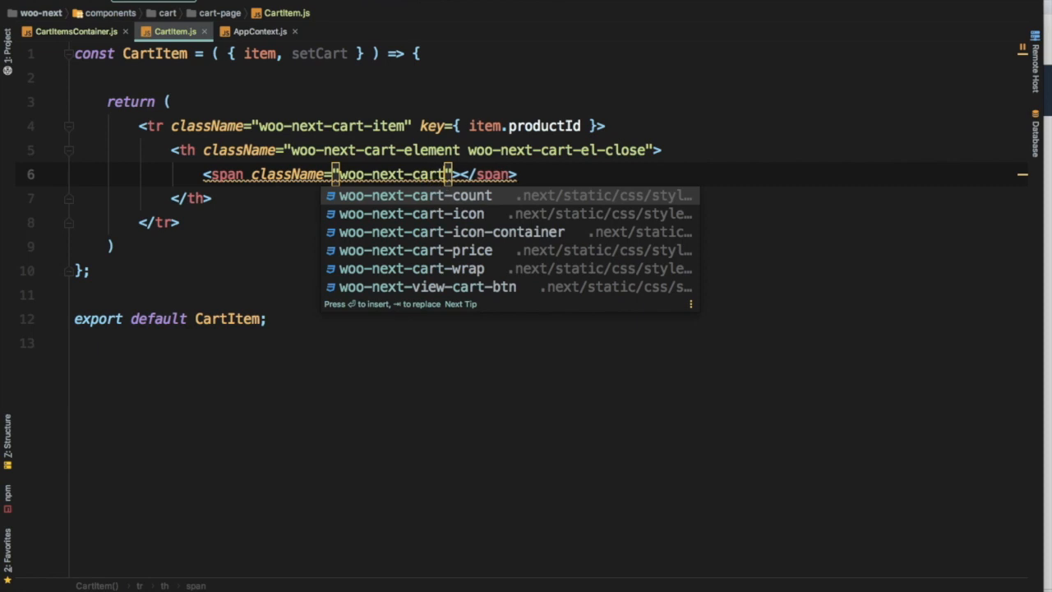
{"action": "type", "text": "-close-id"}
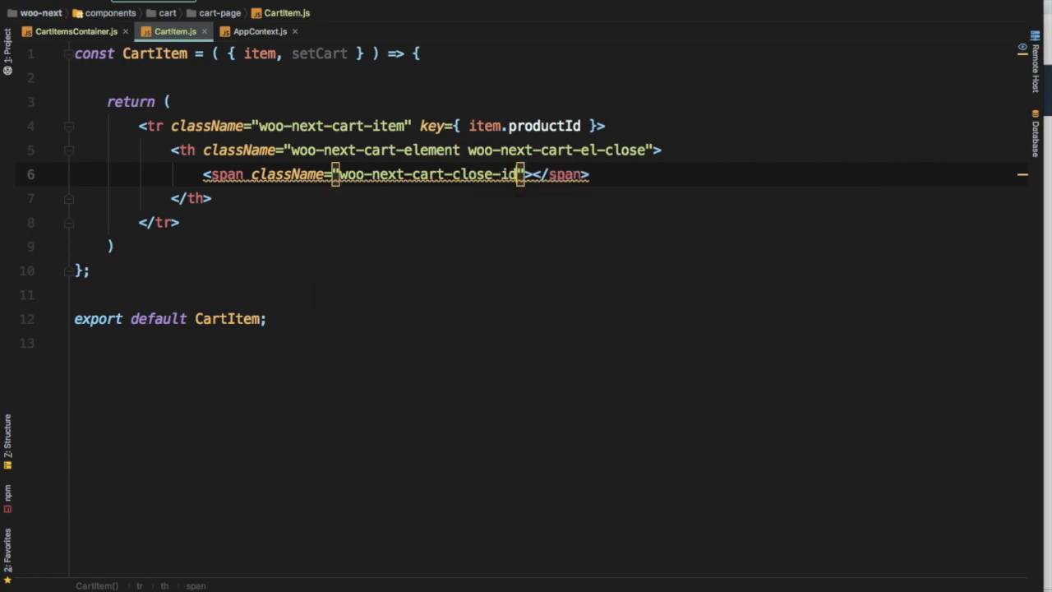
{"action": "type", "text": "icon"}
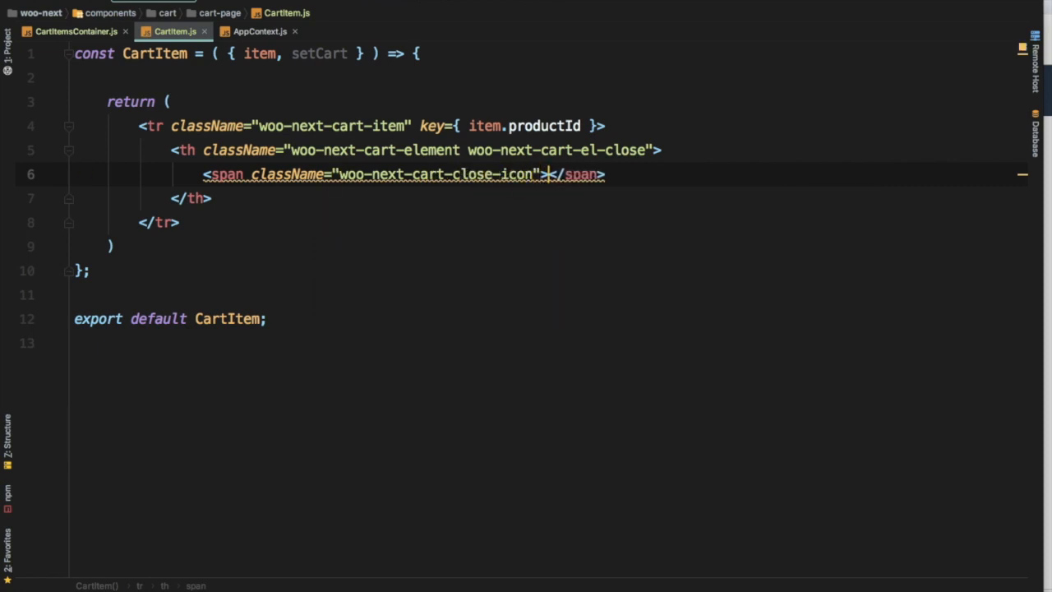
Place an <i> element with className fa fa-times-circle inside the span.
{"action": "key", "text": "Enter"}
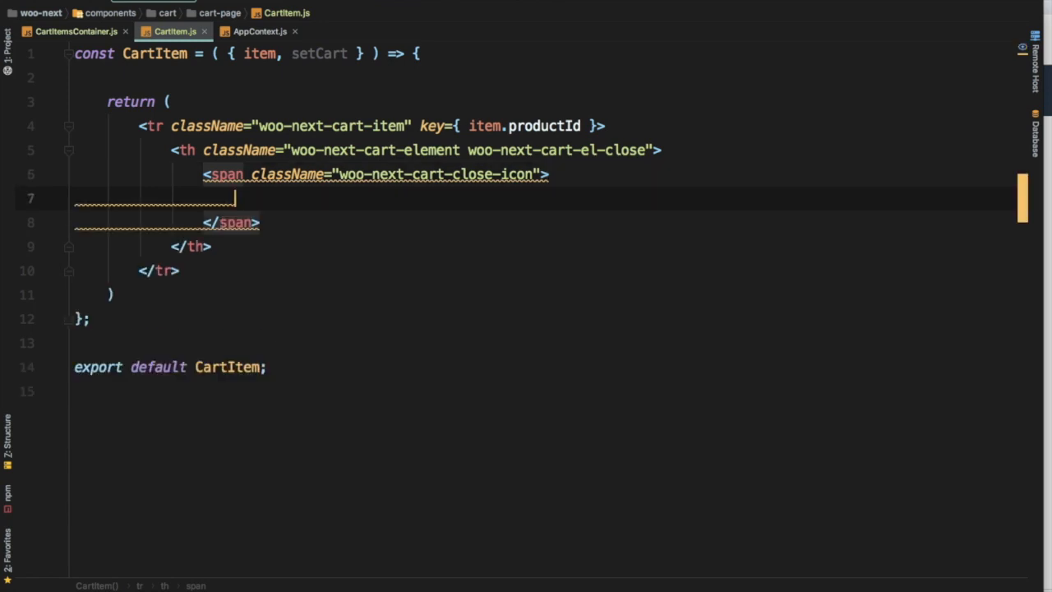
{"action": "type", "text": "<i></i>"}
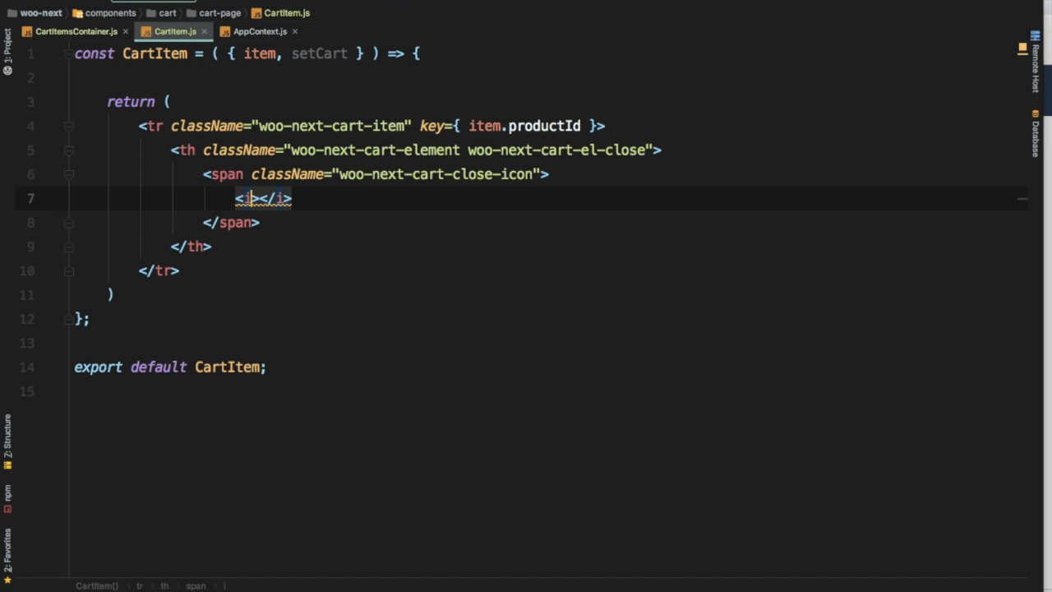
{"action": "type", "text": "className={}"}
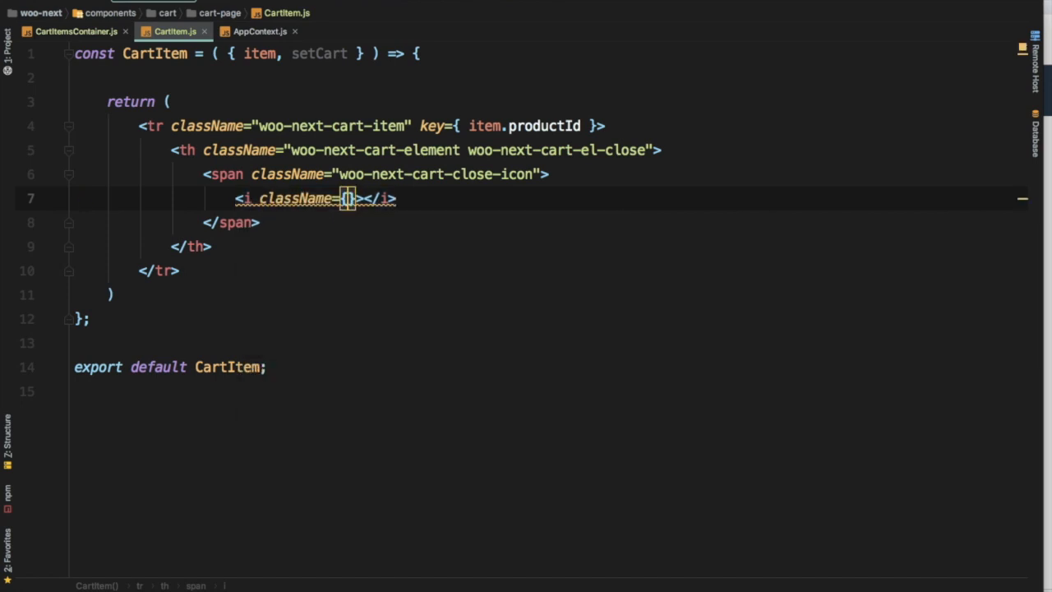
{"action": "type", "text": "\""}
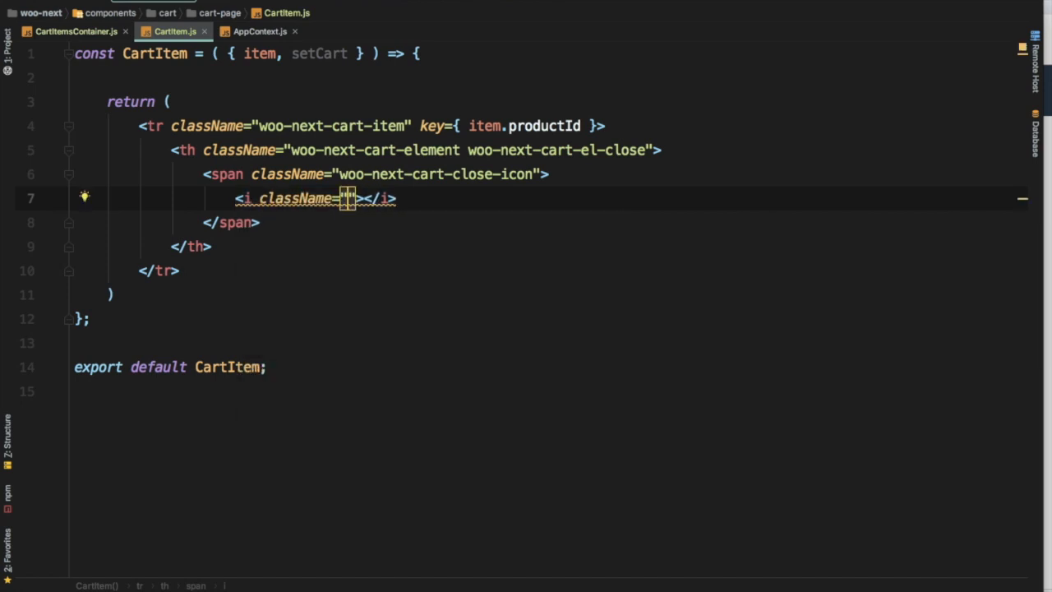
{"action": "type", "text": "fa fa"}
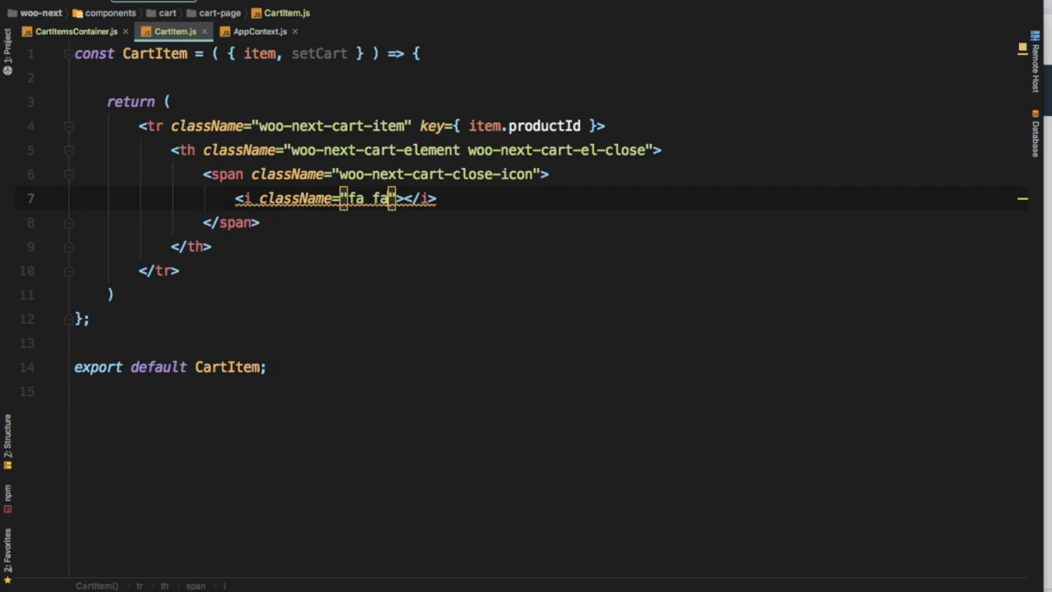
{"action": "type", "text": "-"}
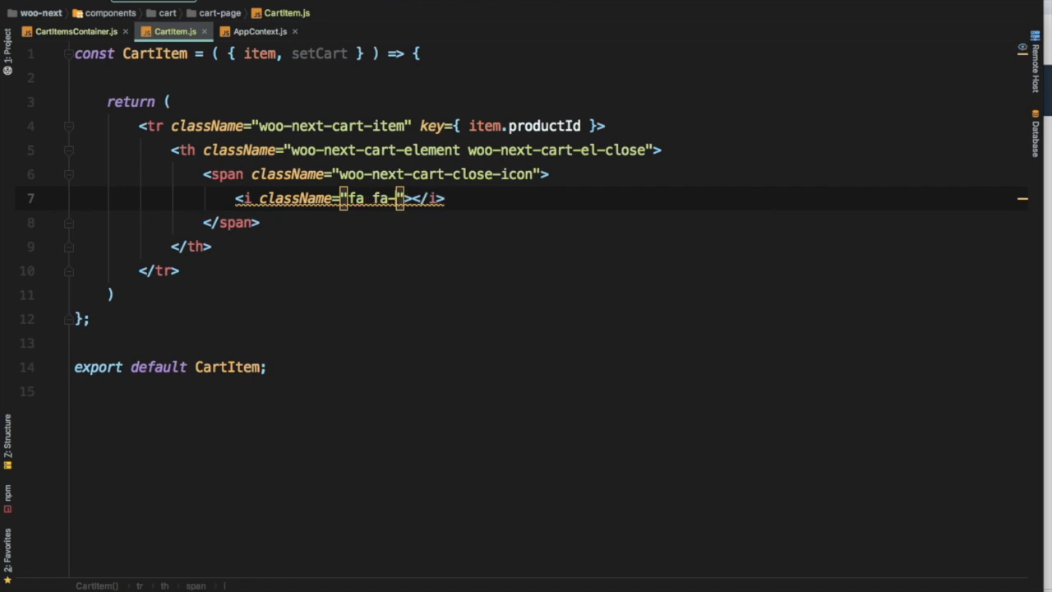
{"action": "type", "text": "times-c"}
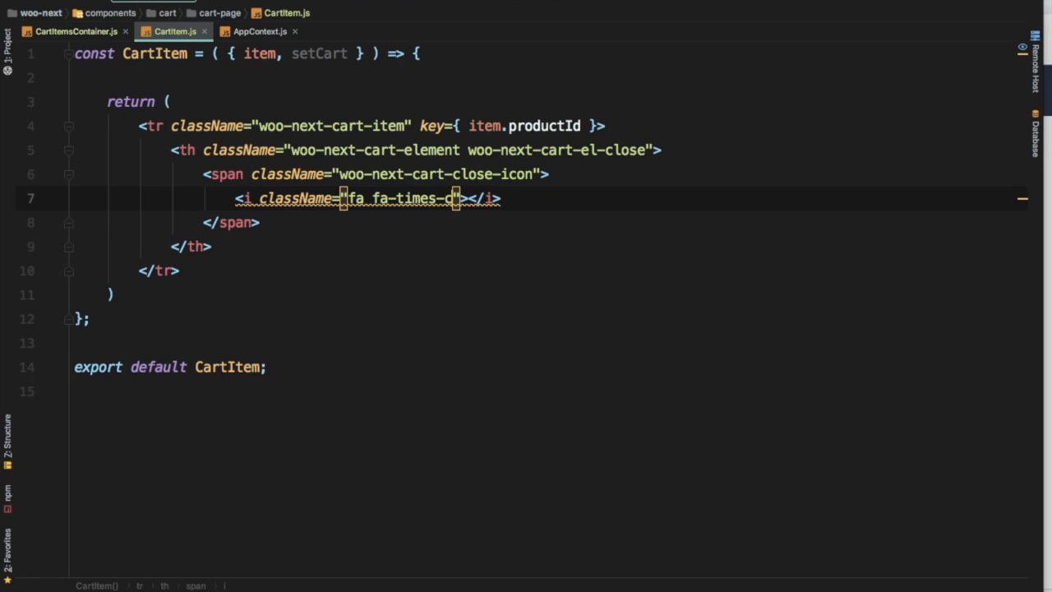
{"action": "type", "text": "ircle"}
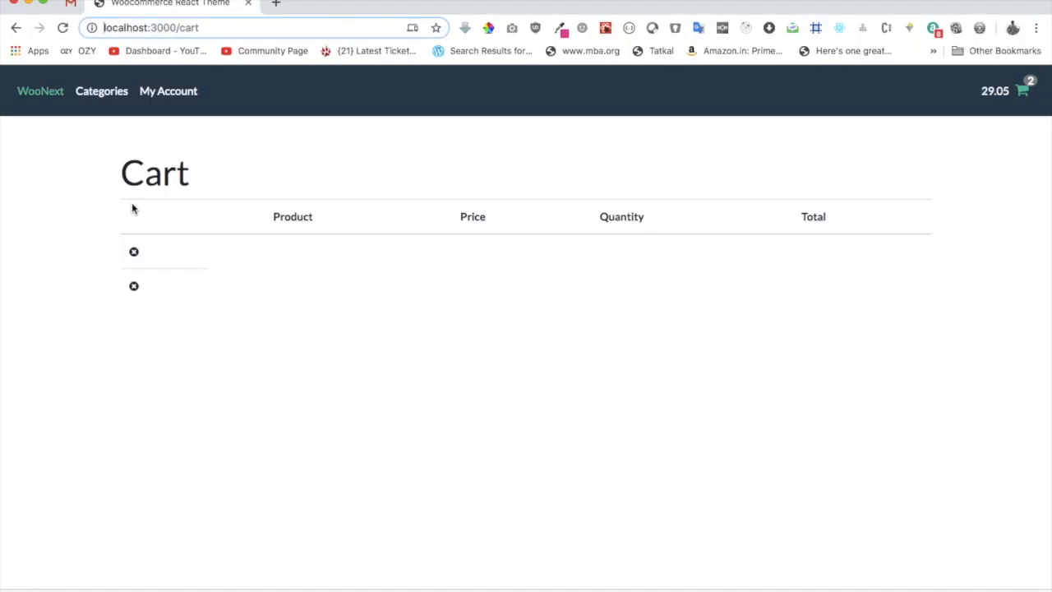
{"action": "mouse_move", "coordinate": [428, 294]}
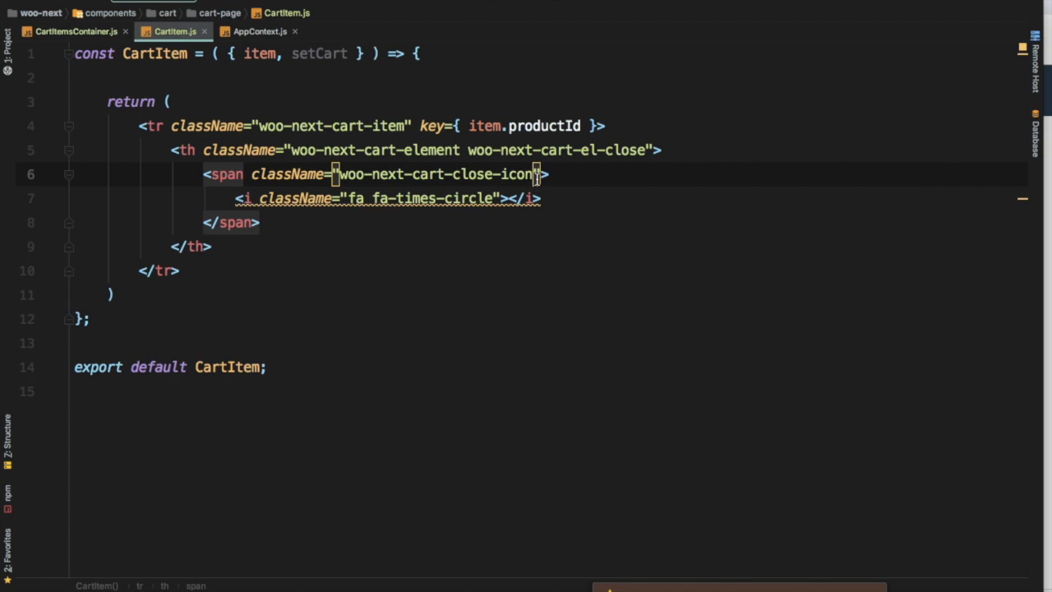
Give the close-icon span onClick={ ( event ) => handleRemoveProductClick( event ) } and begin a const above return.
{"action": "type", "text": "on"}
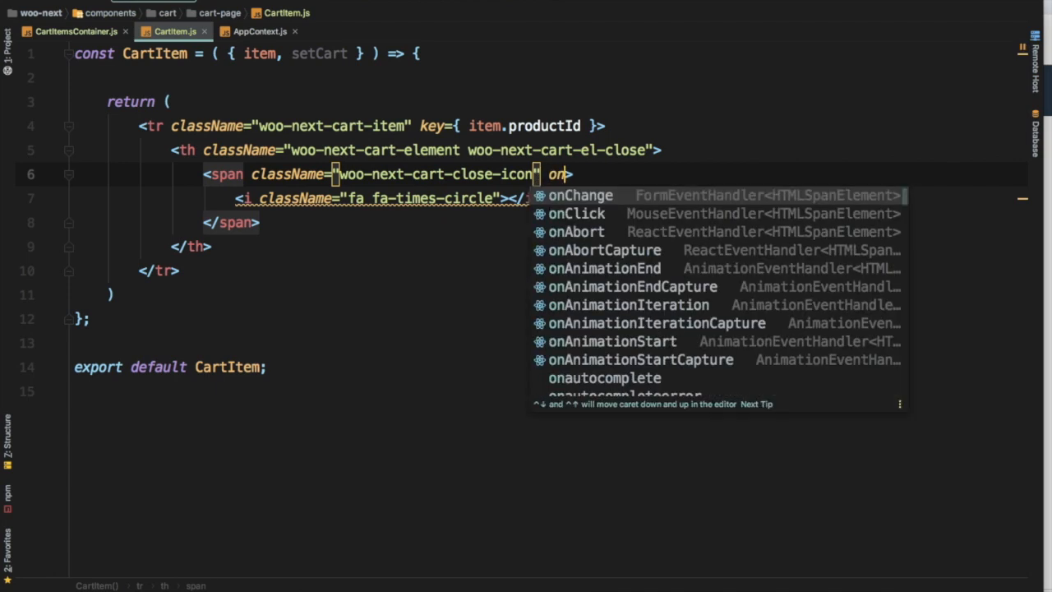
{"action": "left_click", "coordinate": [577, 213]}
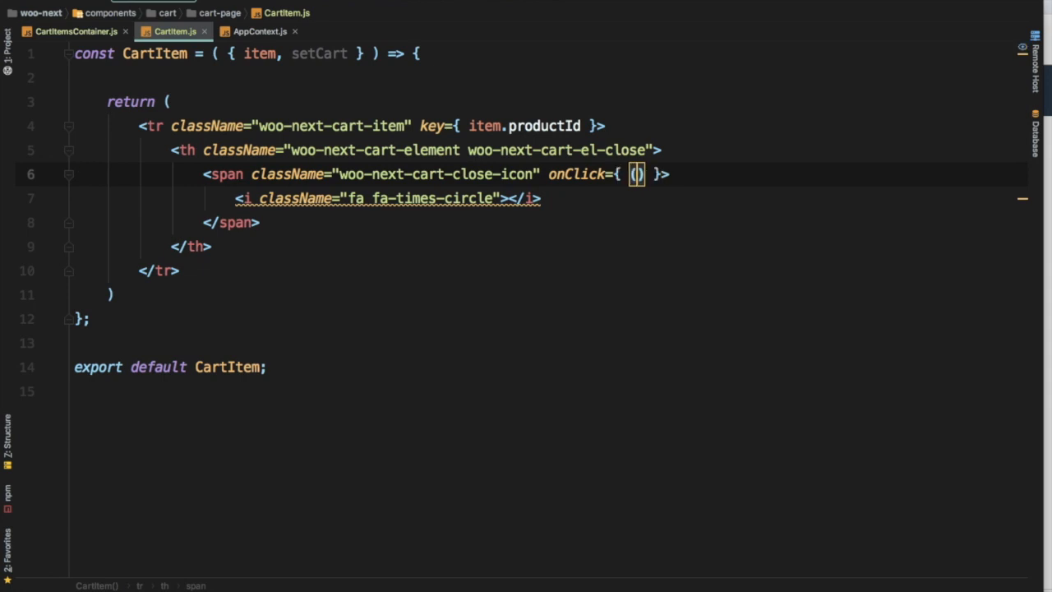
{"action": "type", "text": "event"}
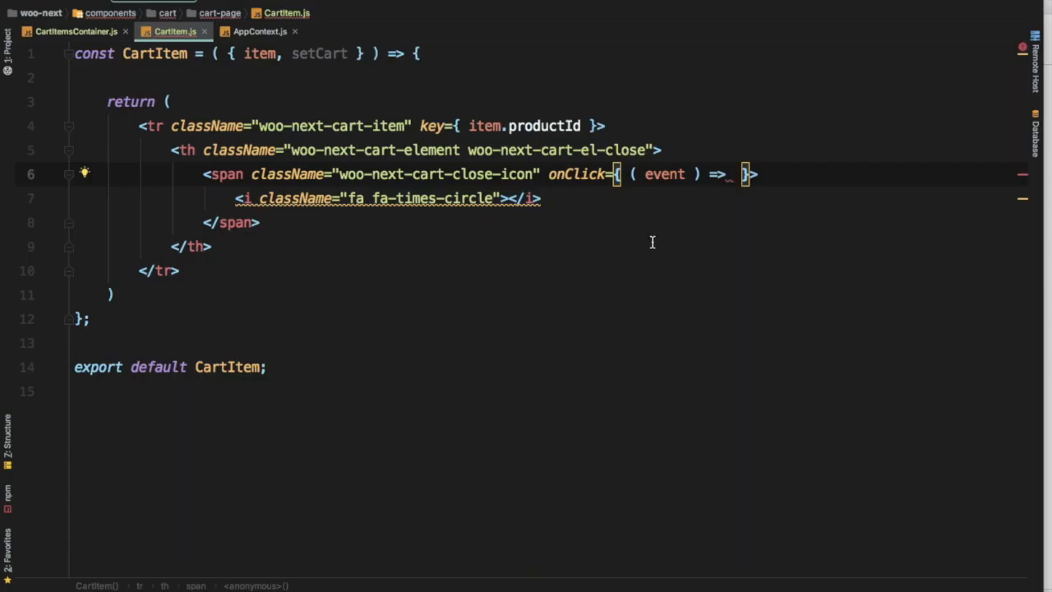
{"action": "type", "text": "handleRemovePro"}
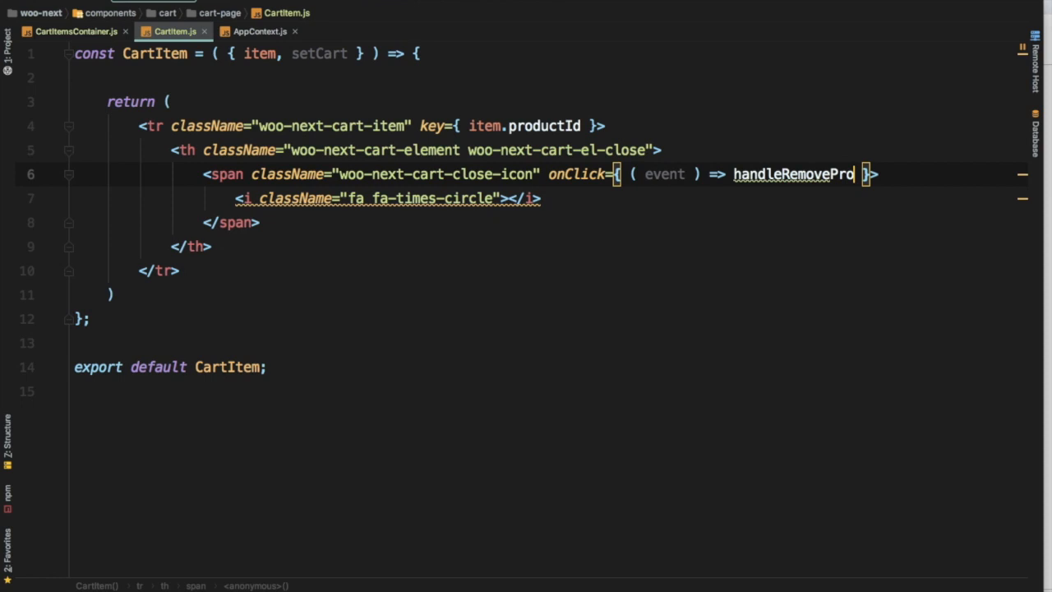
{"action": "type", "text": "ductClick("}
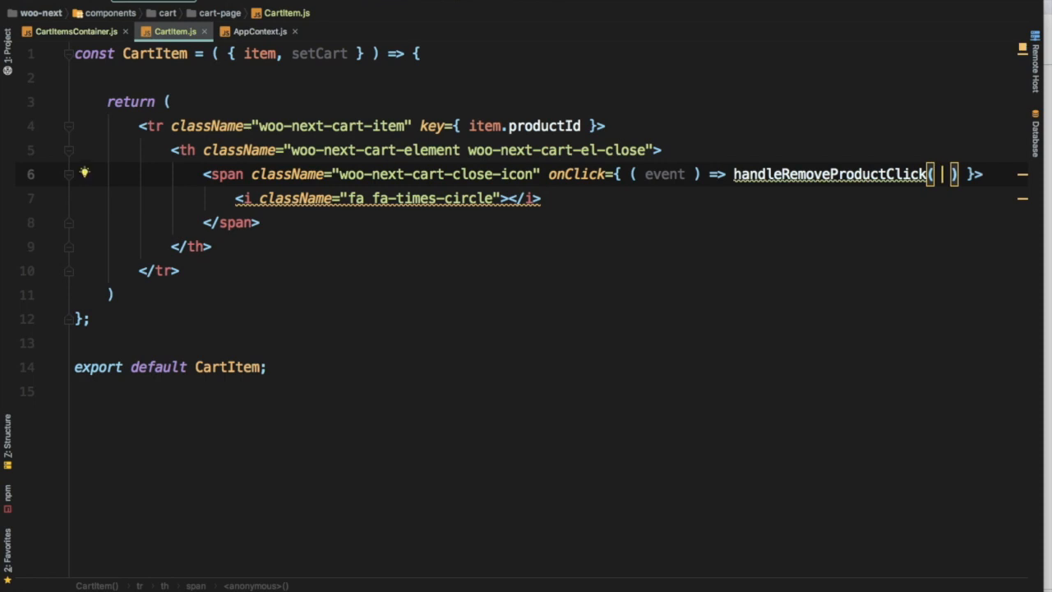
{"action": "type", "text": "event"}
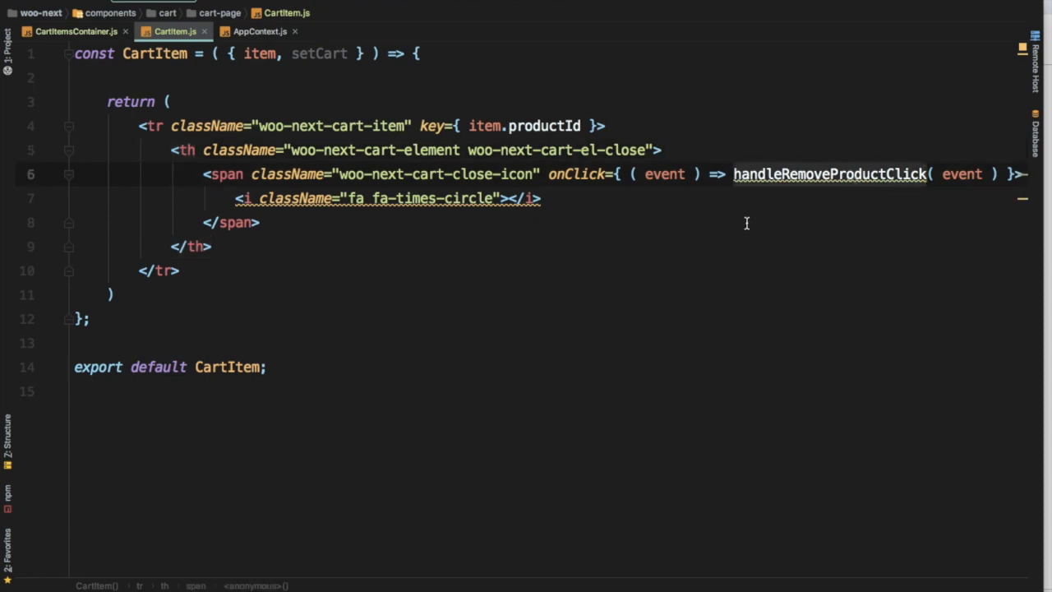
{"action": "mouse_move", "coordinate": [689, 243]}
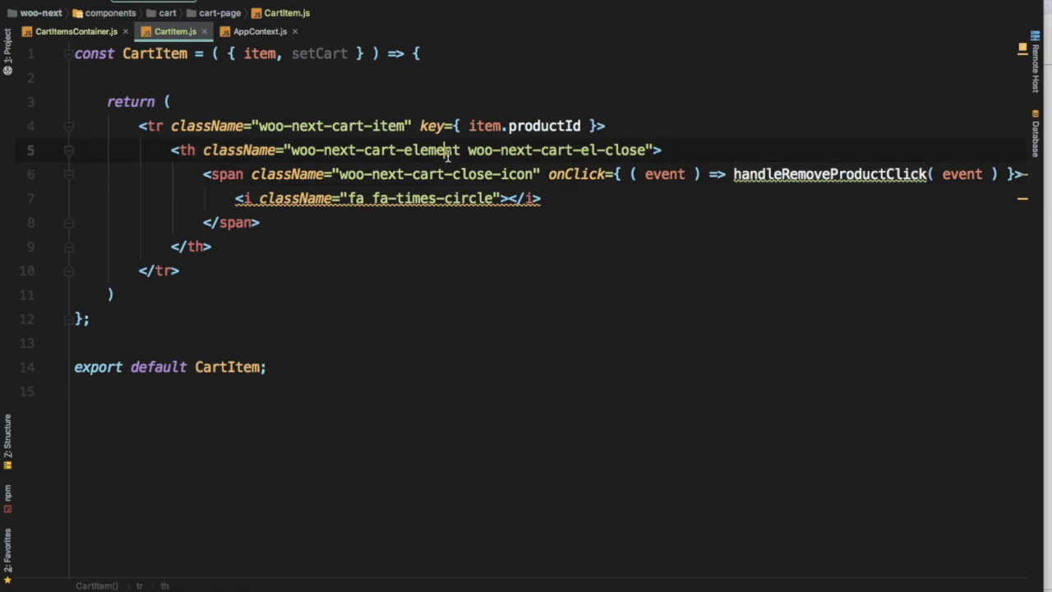
{"action": "type", "text": "c"}
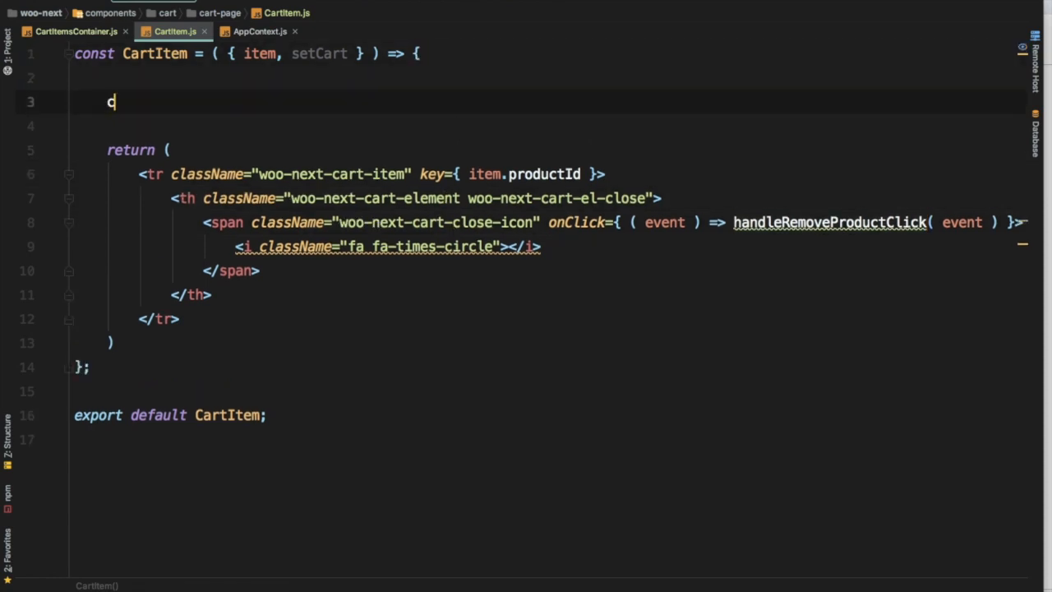
{"action": "type", "text": "onst"}
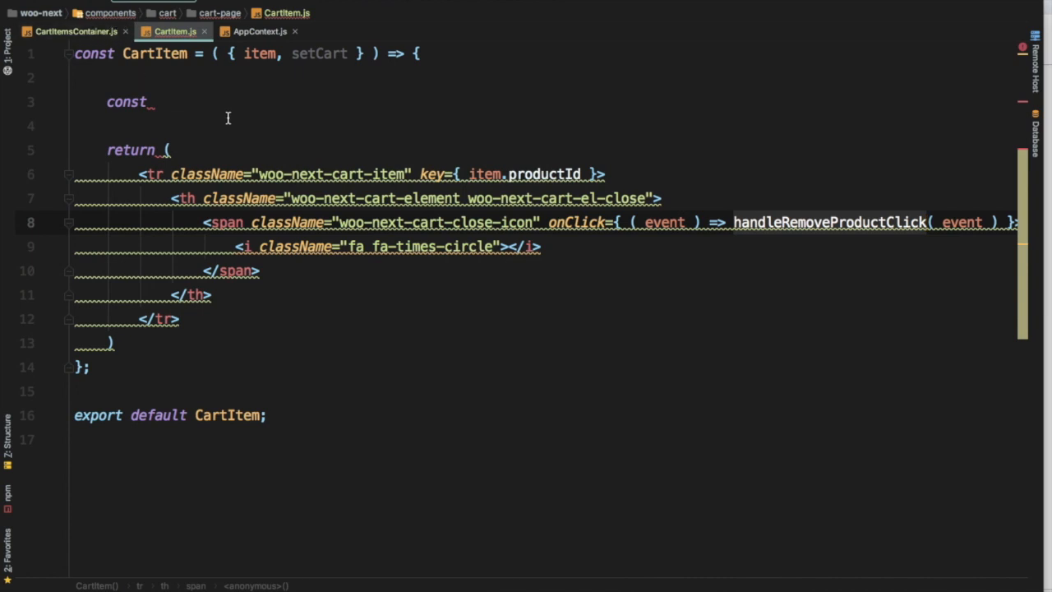
In CartItemsContainer.js, pass handleRemoveProductClick to CartItem and define const handleRemoveProductClick = () => {}.
{"action": "left_click", "coordinate": [74, 31]}
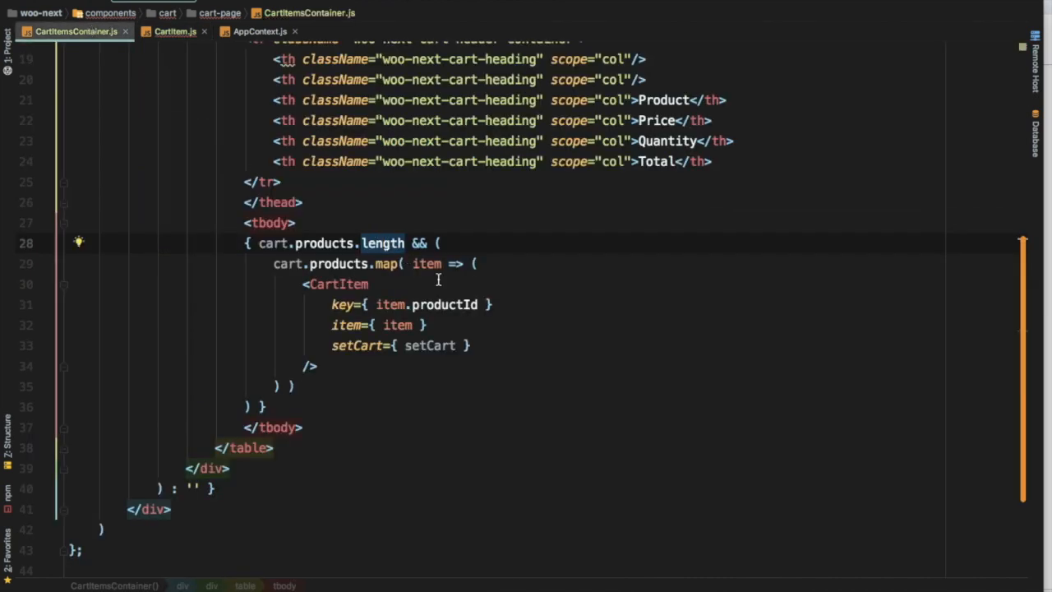
{"action": "type", "text": "handleRemoveProductClick"}
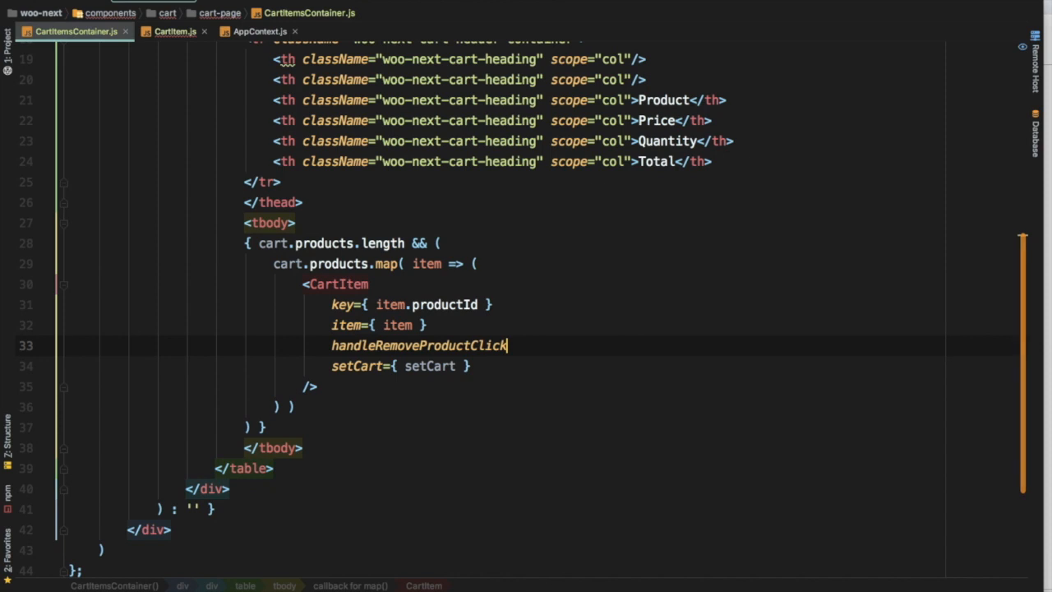
{"action": "type", "text": "={ handleRemoveProductClick }"}
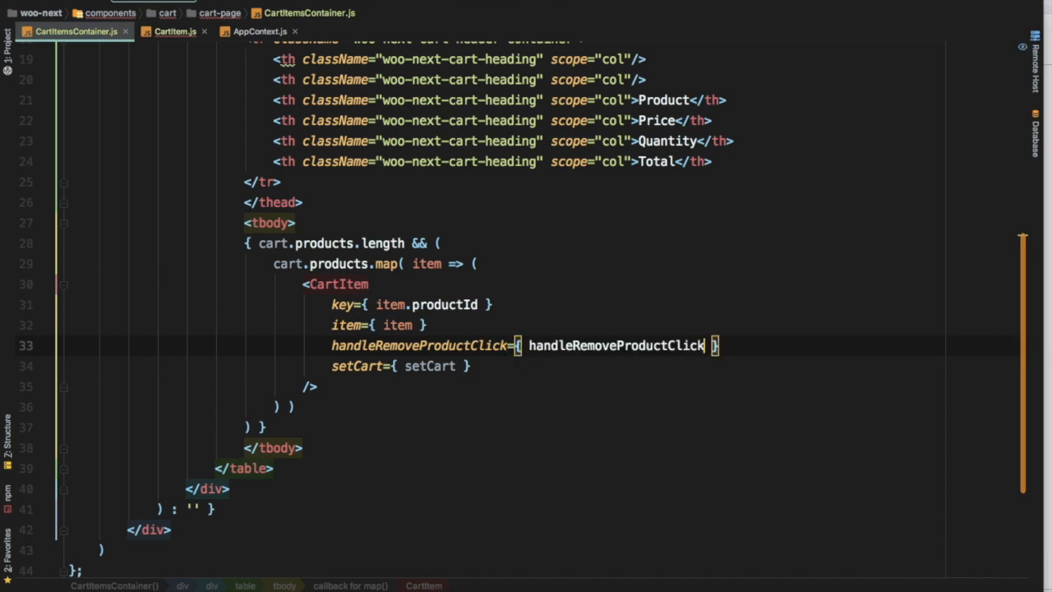
{"action": "scroll", "scroll_direction": "up", "scroll_amount": 3}
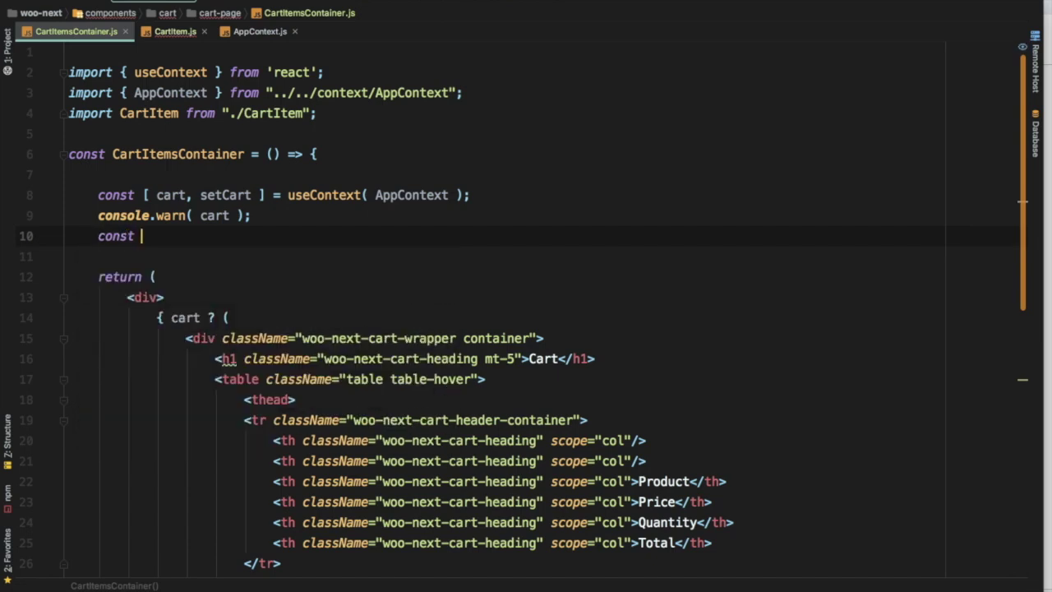
{"action": "type", "text": "handleRemoveProductClick = ()"}
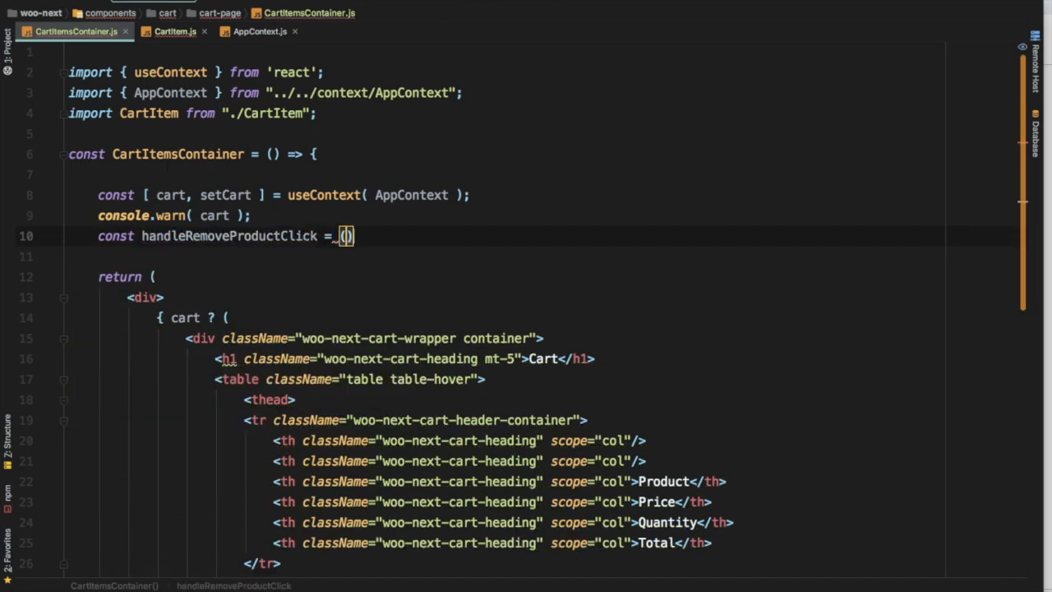
{"action": "type", "text": "=> {"}
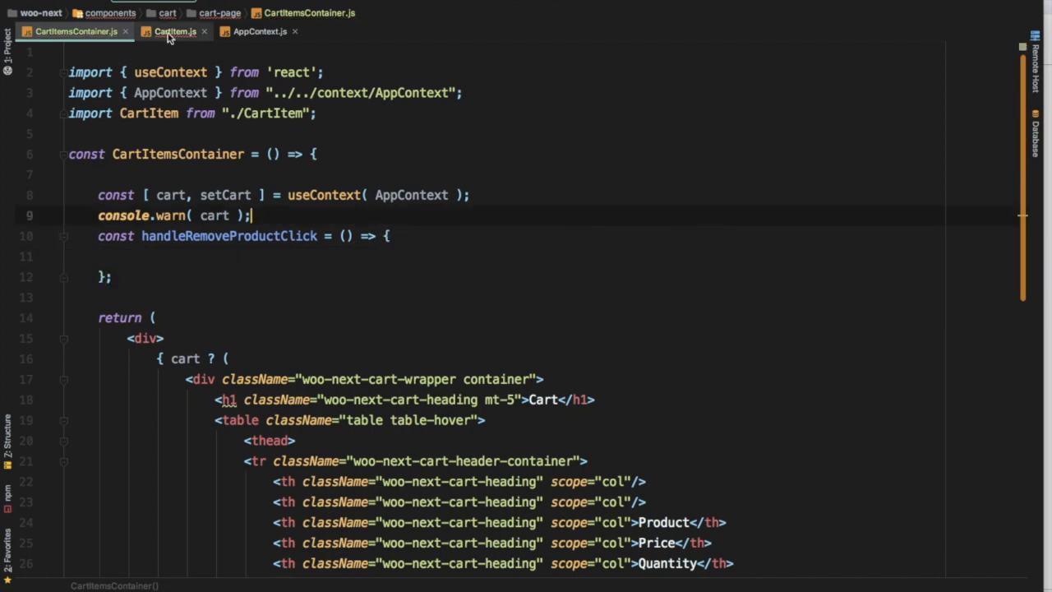
Back in CartItem.js, add handleRemoveProductClick after setCart in the destructured parameters.
{"action": "left_click", "coordinate": [175, 32]}
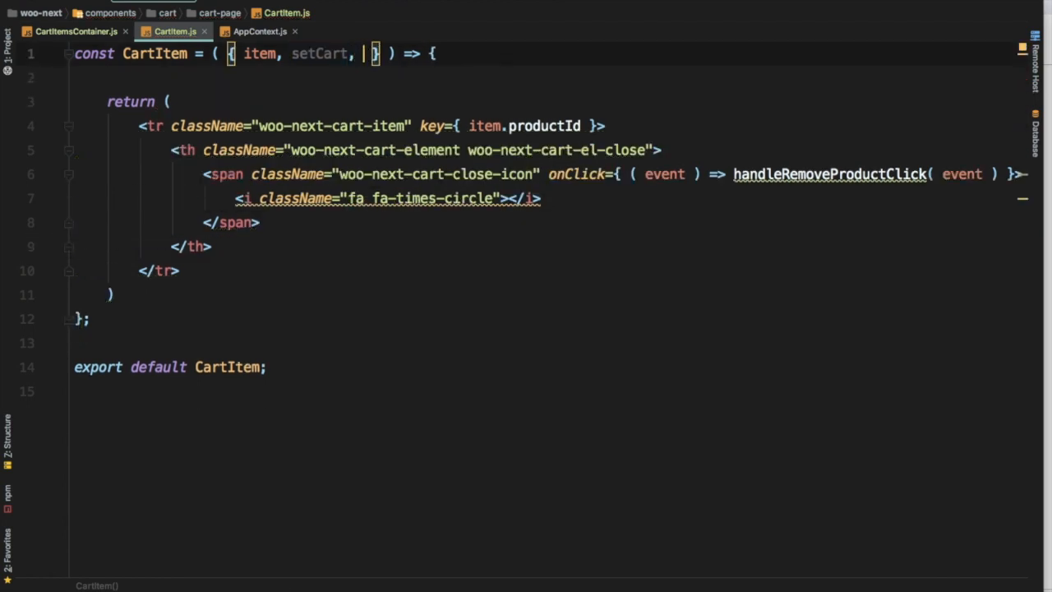
{"action": "type", "text": "handleRemoveProductClick"}
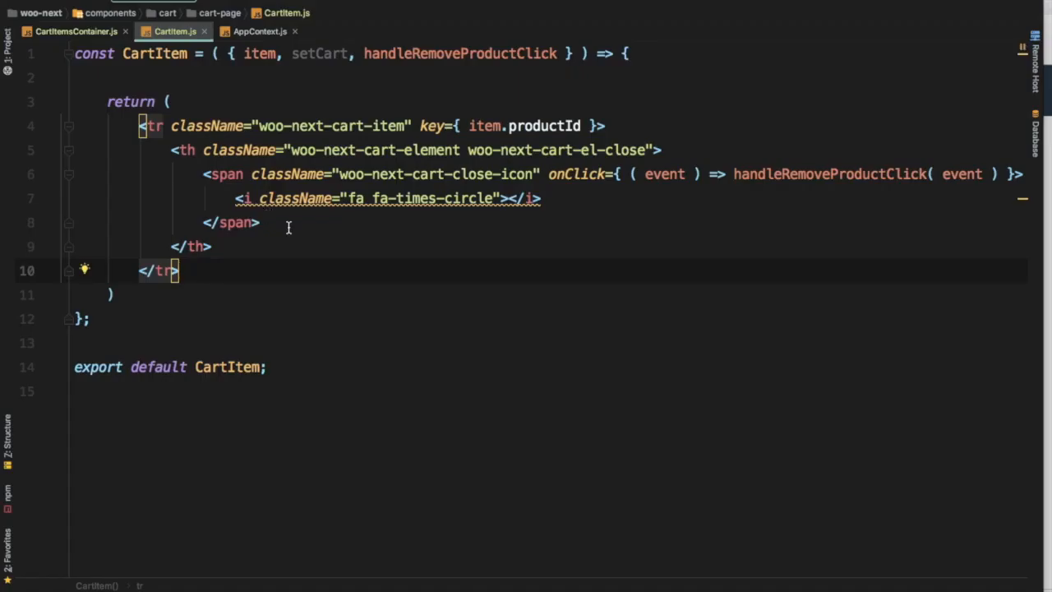
After the close cell, add a woo-next-cart-element td holding a 64-wide image.
{"action": "left_click", "coordinate": [235, 246]}
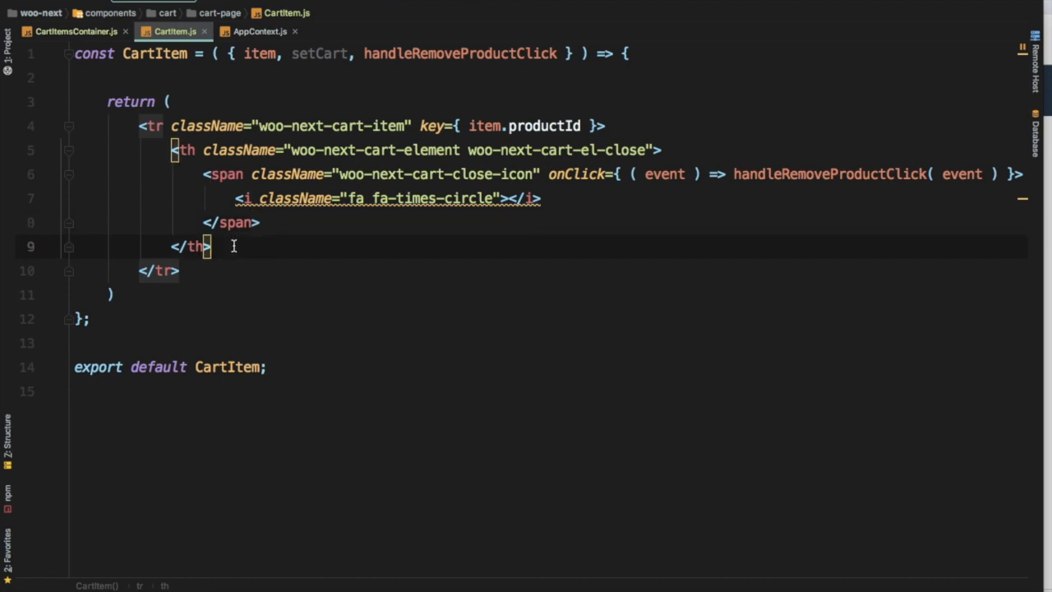
{"action": "key", "text": "enter"}
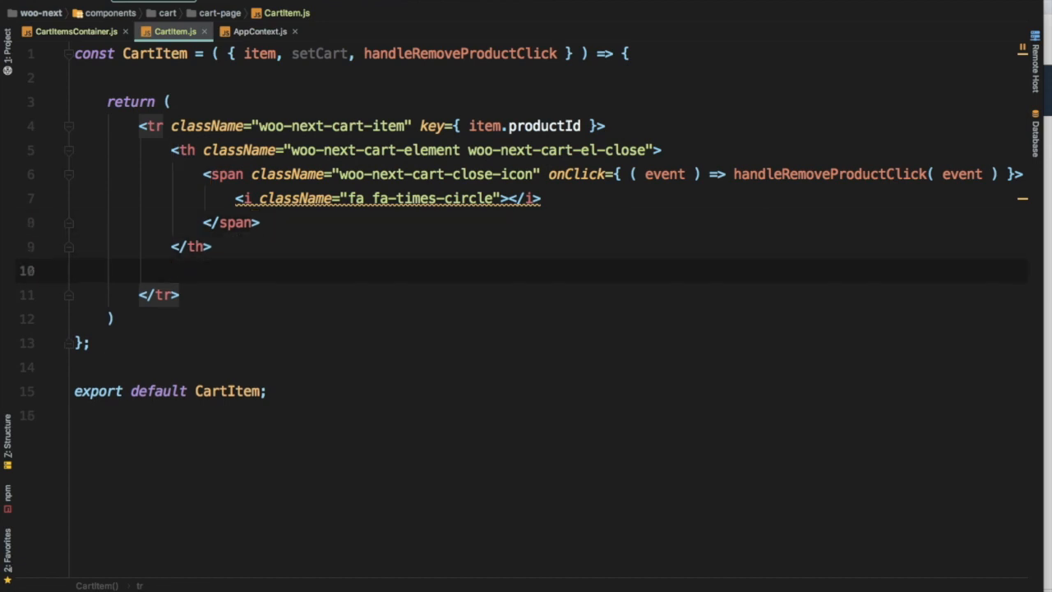
{"action": "type", "text": "td"}
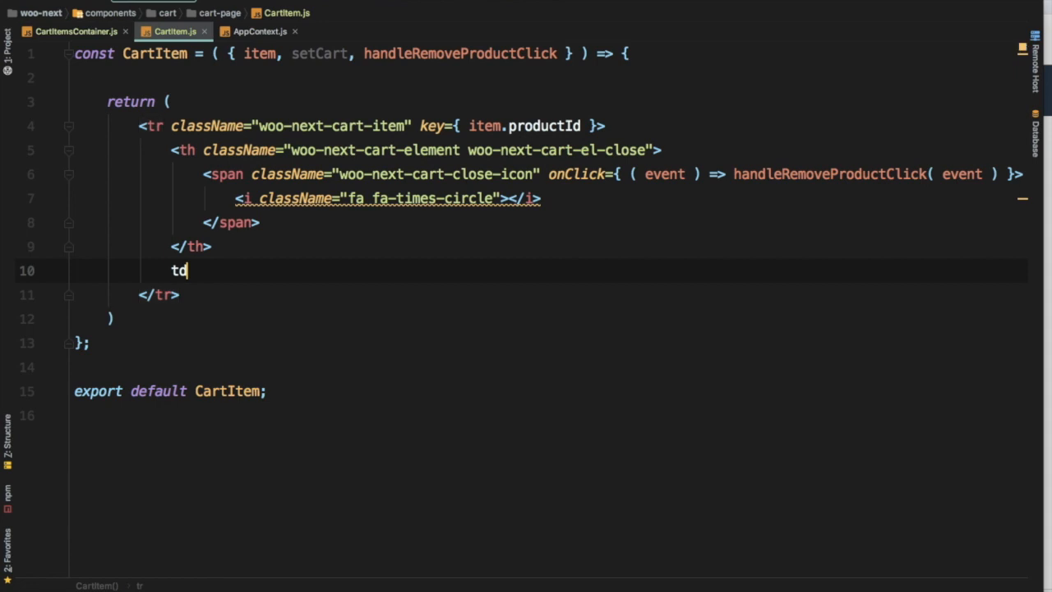
{"action": "type", "text": ".woo"}
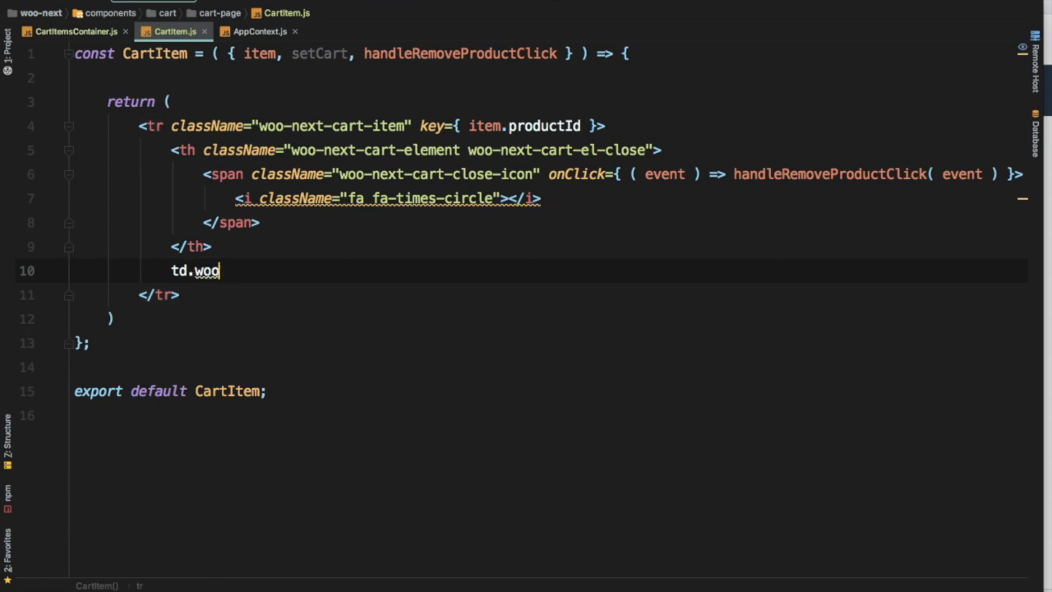
{"action": "type", "text": "-next-"}
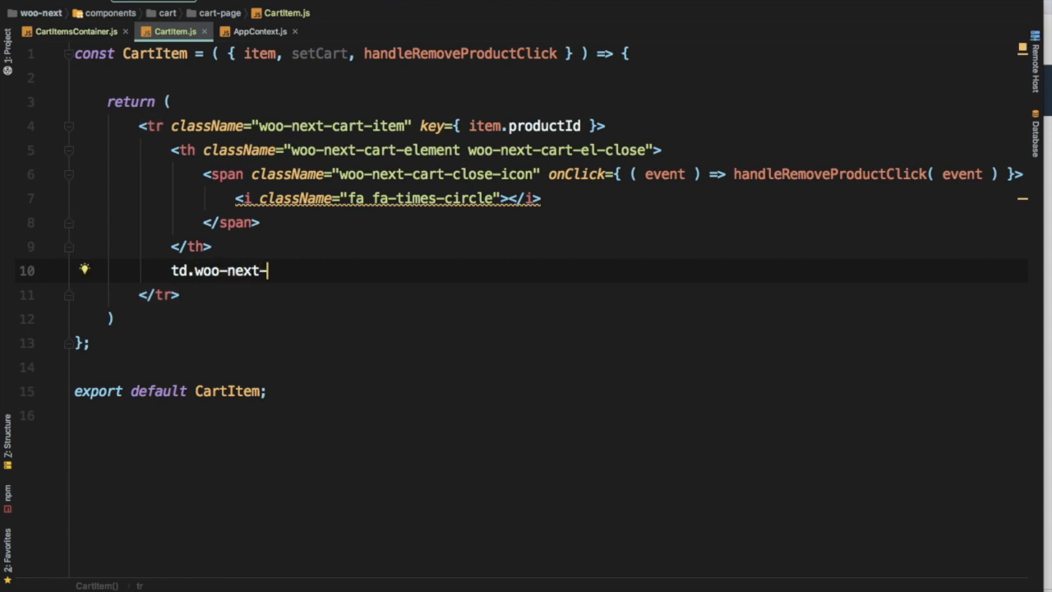
{"action": "type", "text": "cart-element\">"}
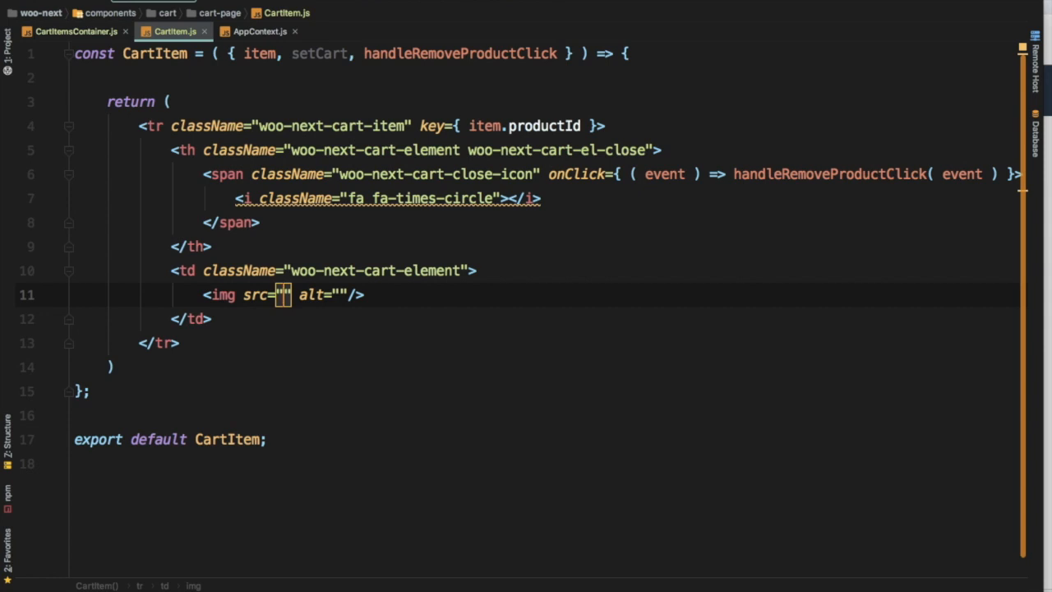
{"action": "type", "text": "width=\""}
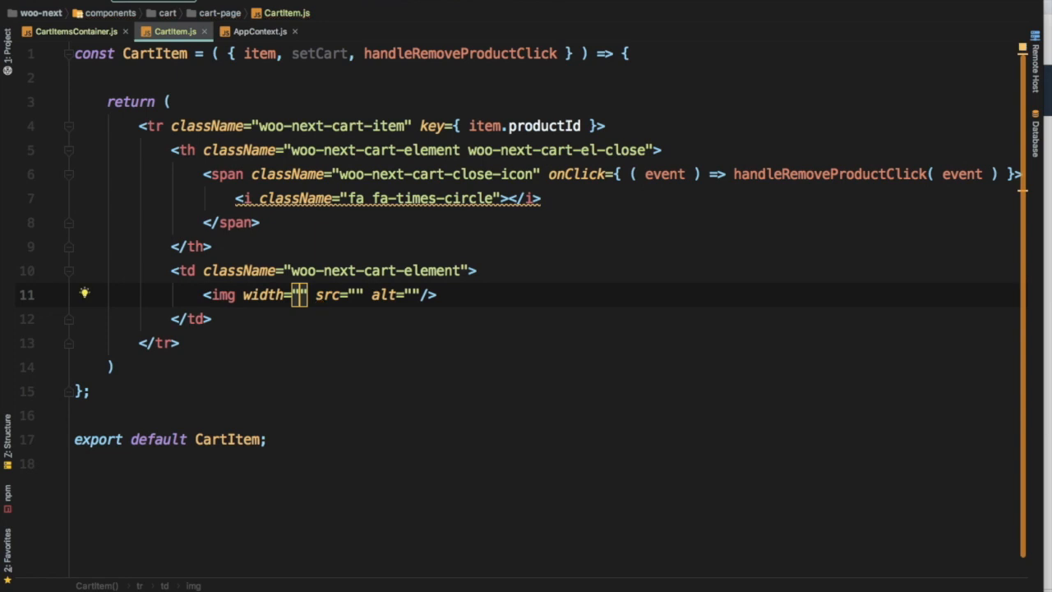
{"action": "type", "text": "64"}
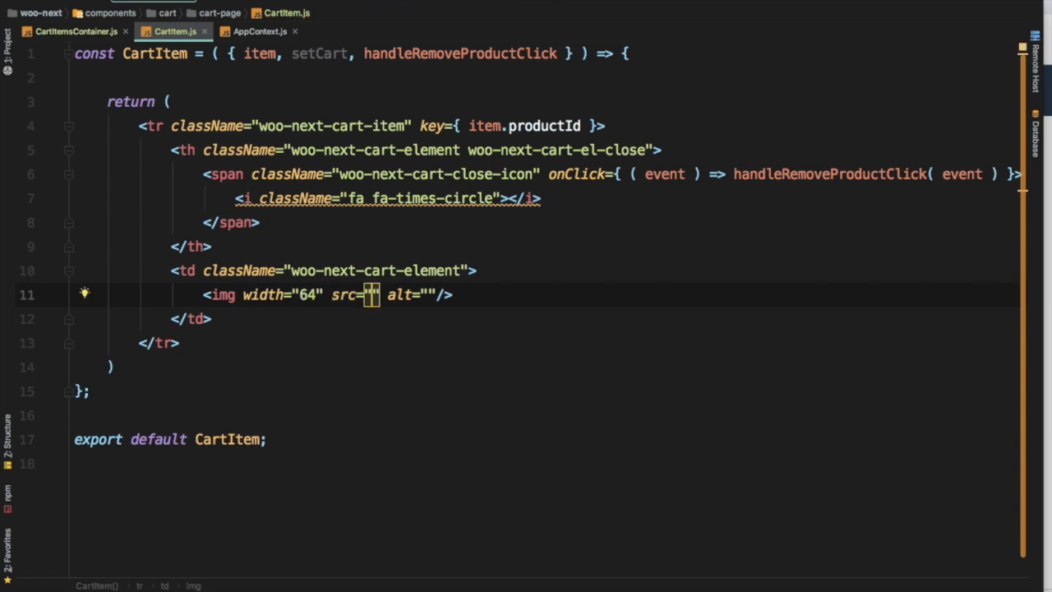
Set the image's src to item.image.sourceURL and srcSet to item.image.srcSet.
{"action": "type", "text": "{"}
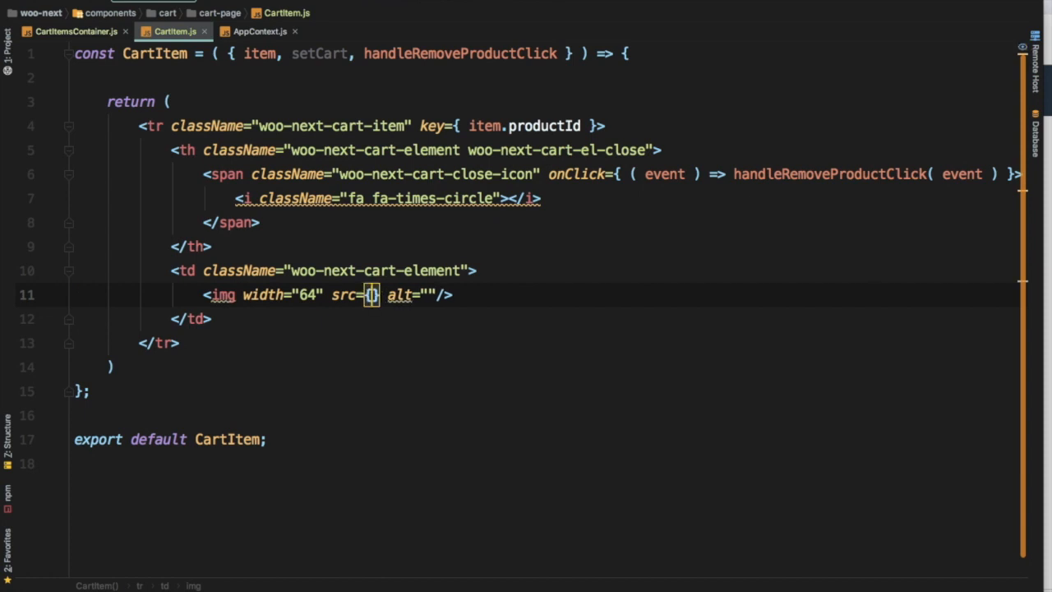
{"action": "type", "text": "i"}
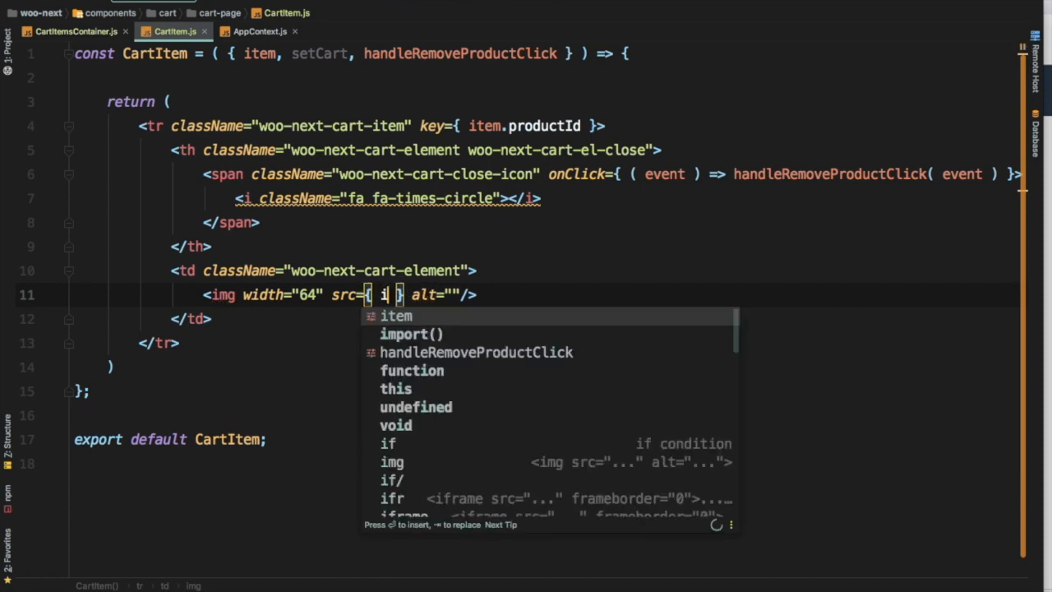
{"action": "type", "text": "item."}
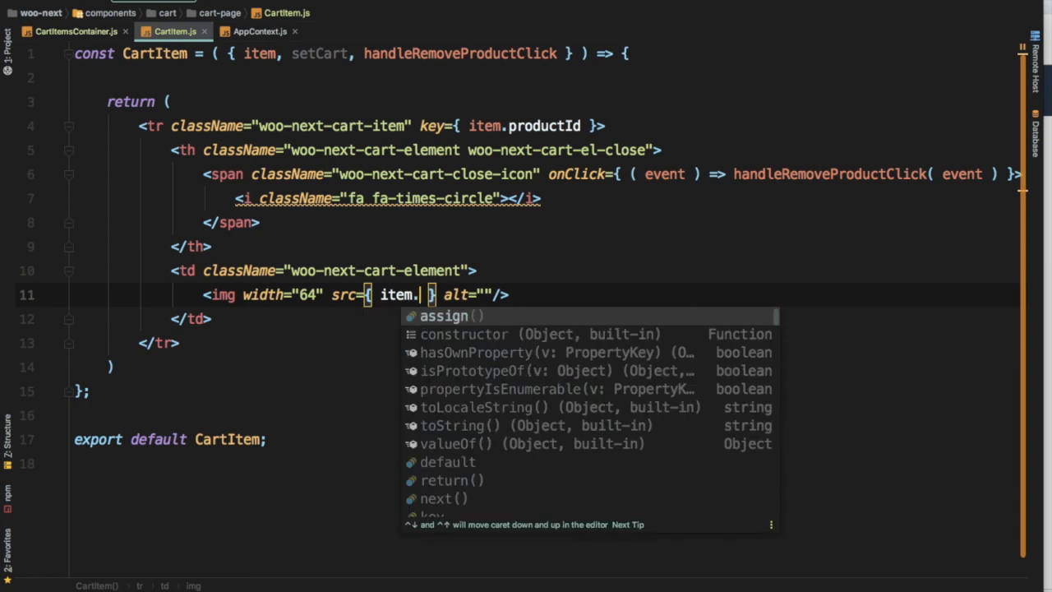
{"action": "type", "text": "image.sourceURL"}
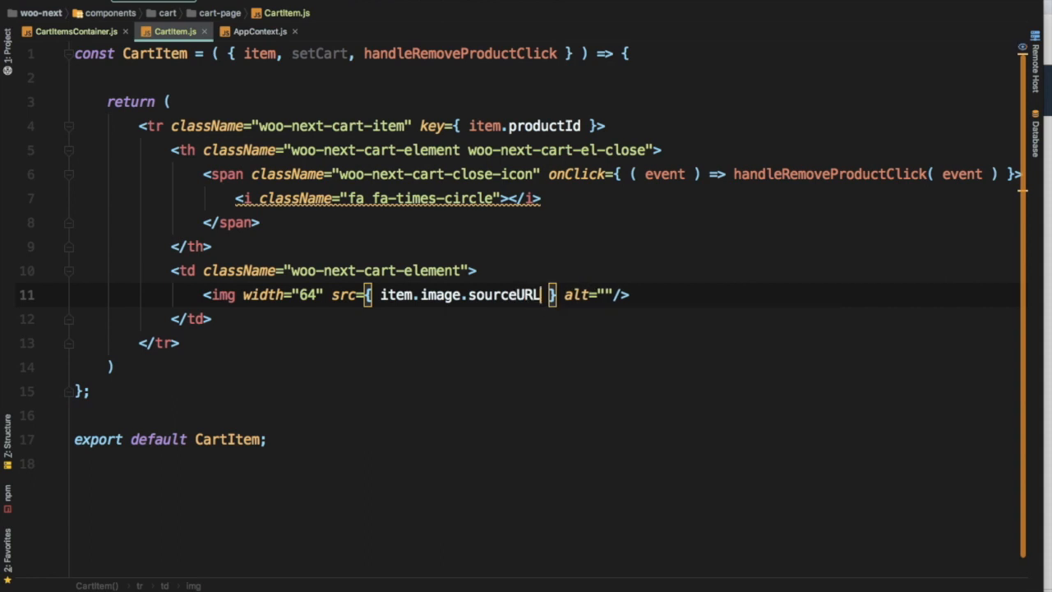
{"action": "double_click", "coordinate": [503, 294]}
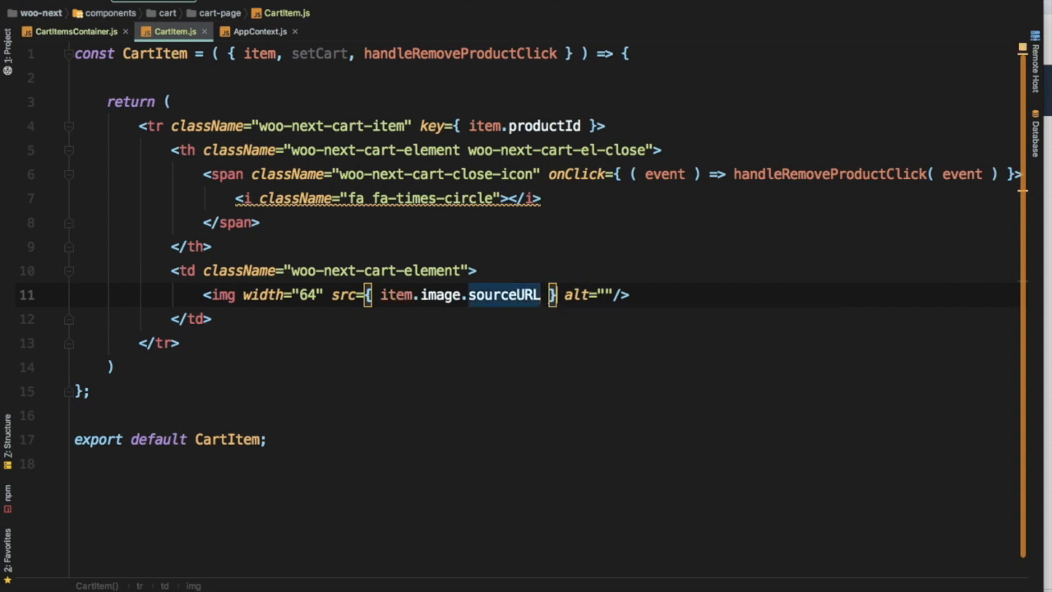
{"action": "type", "text": "srcSet="}
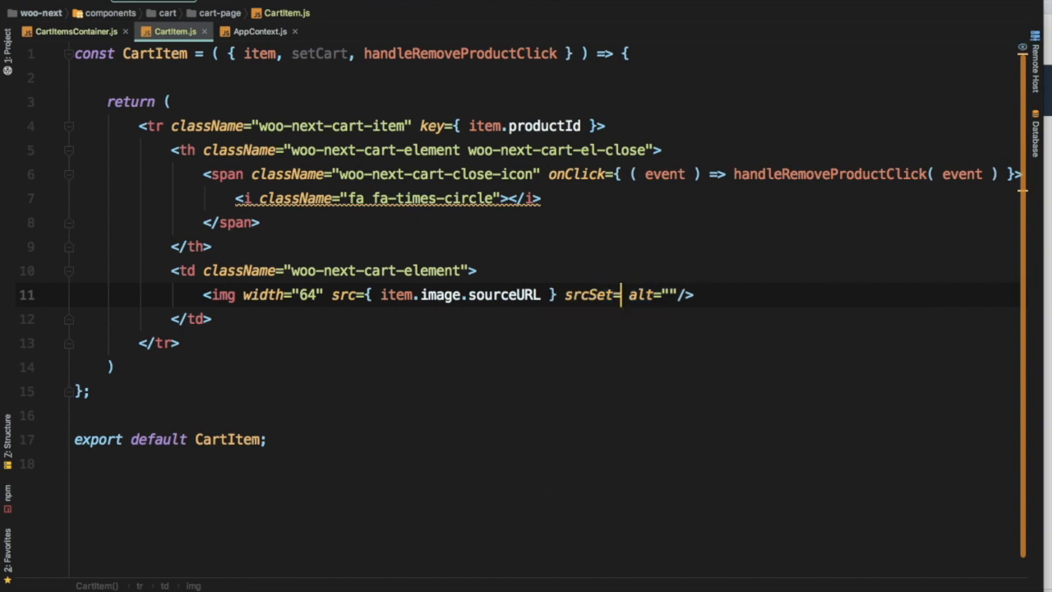
{"action": "type", "text": "{}"}
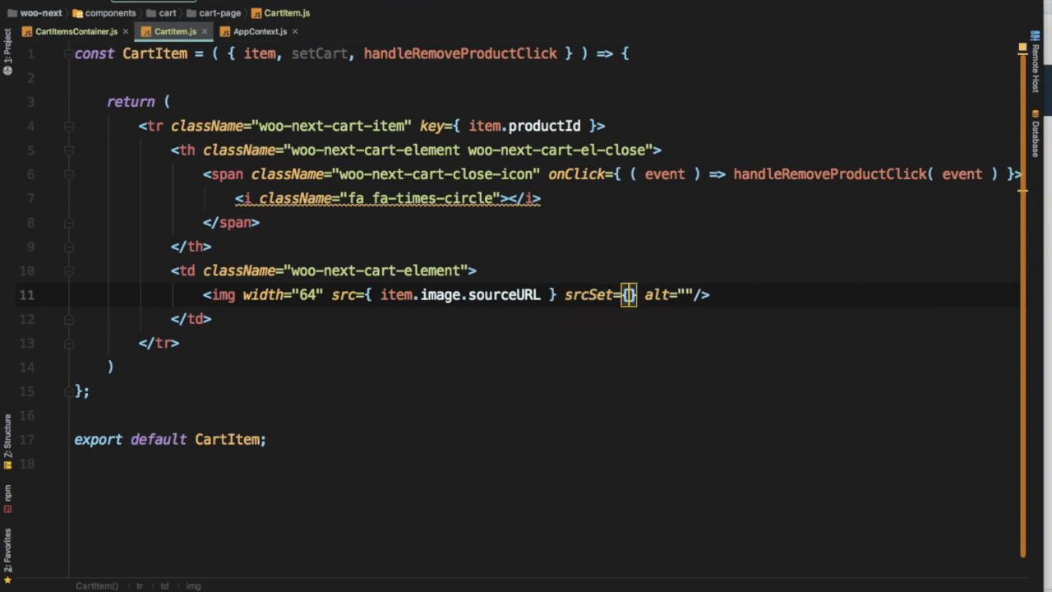
{"action": "type", "text": "item"}
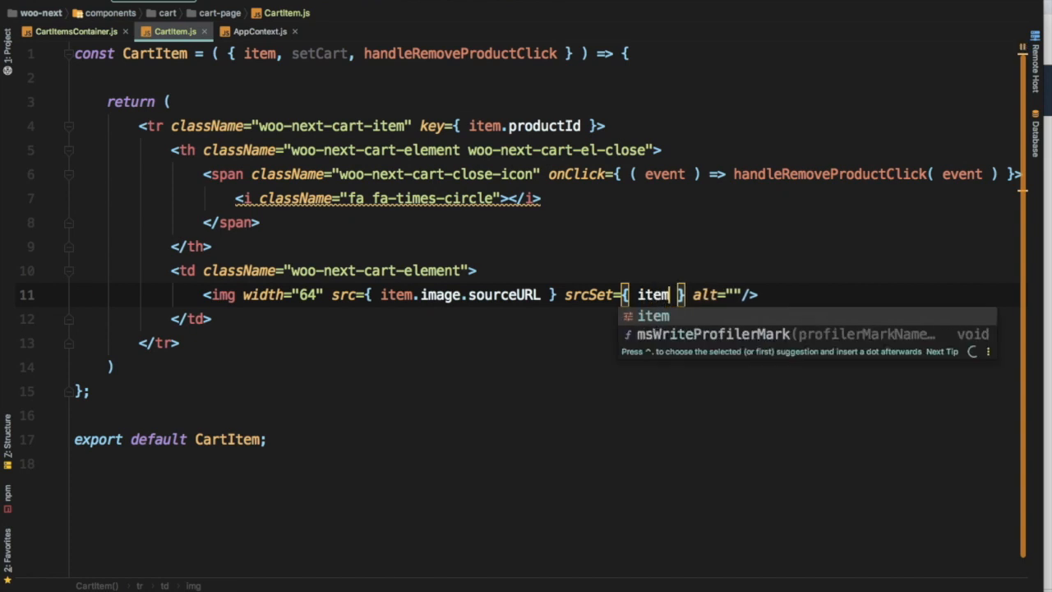
{"action": "type", "text": ".image.s"}
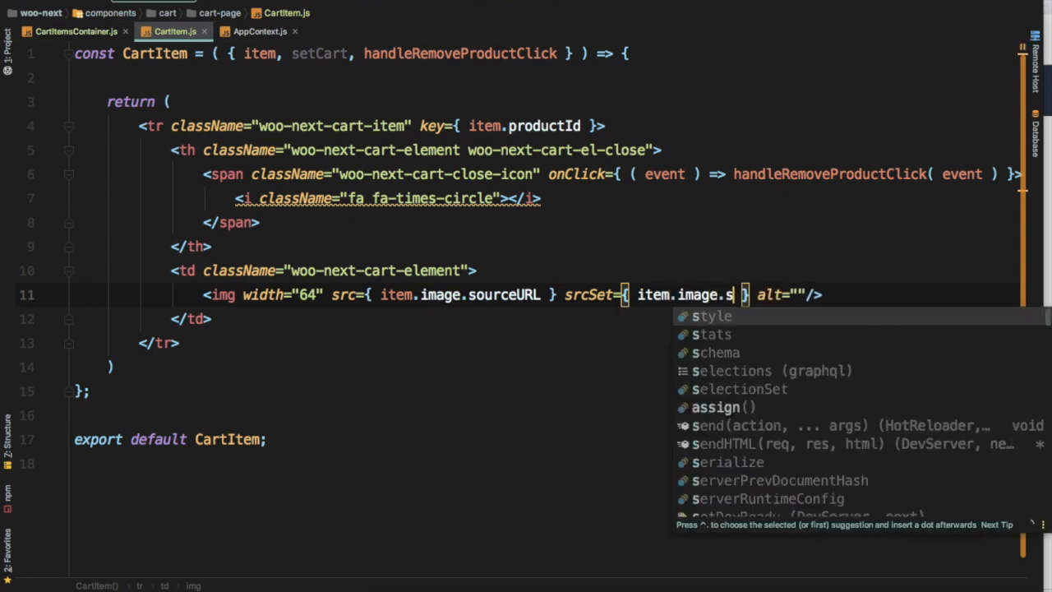
{"action": "type", "text": "rcSet"}
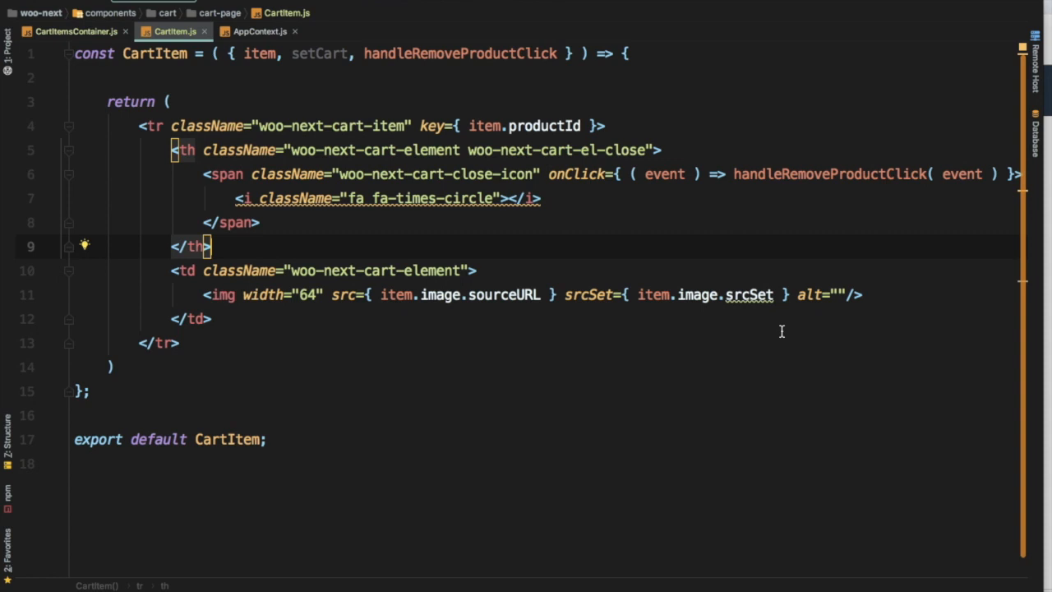
{"action": "mouse_move", "coordinate": [925, 363]}
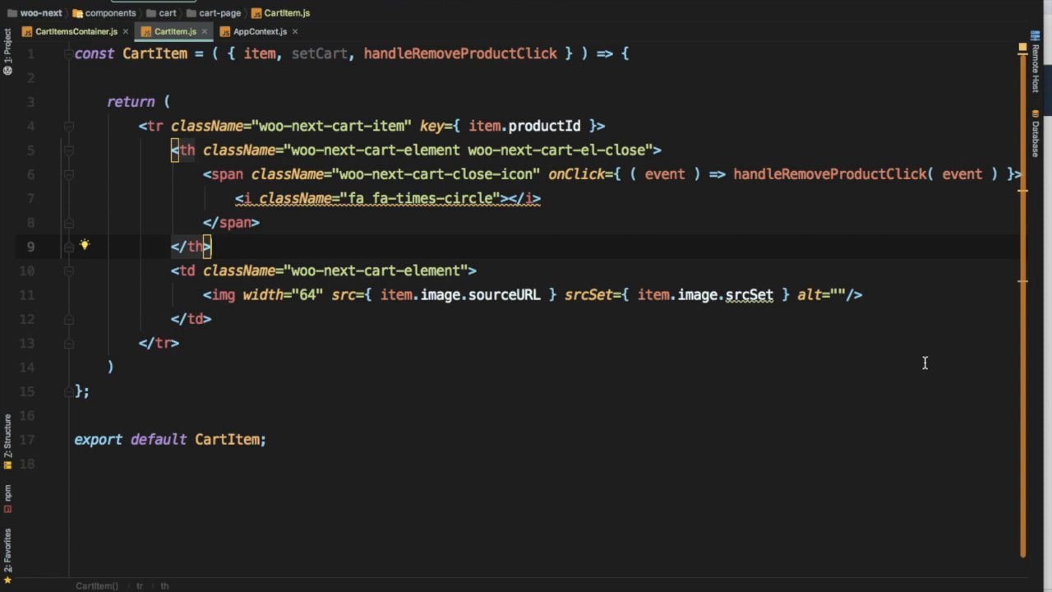
Set the image's alt attribute to item.image.title.
{"action": "left_click", "coordinate": [834, 294]}
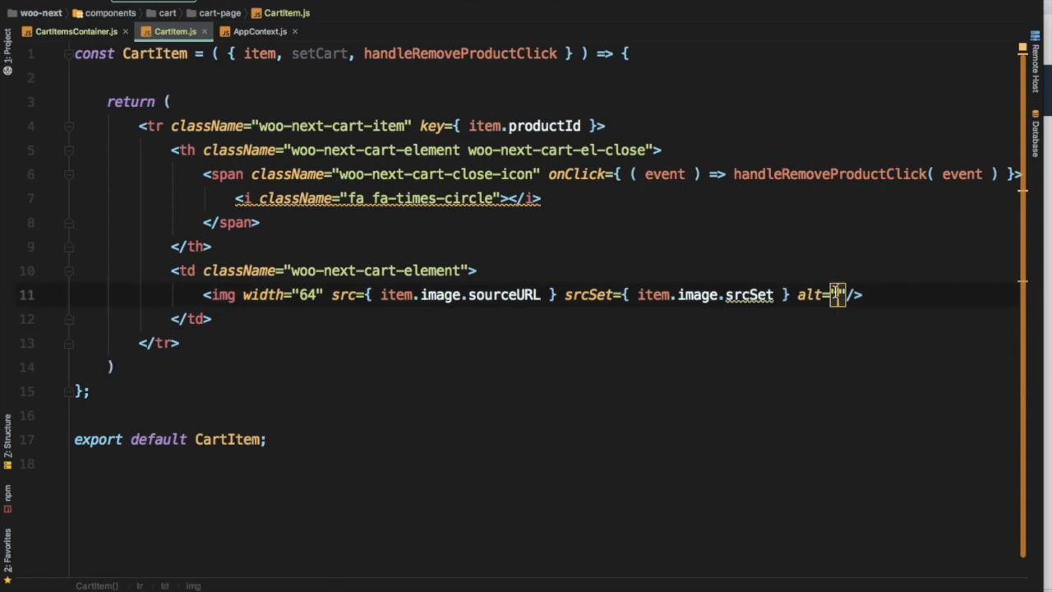
{"action": "type", "text": "{"}
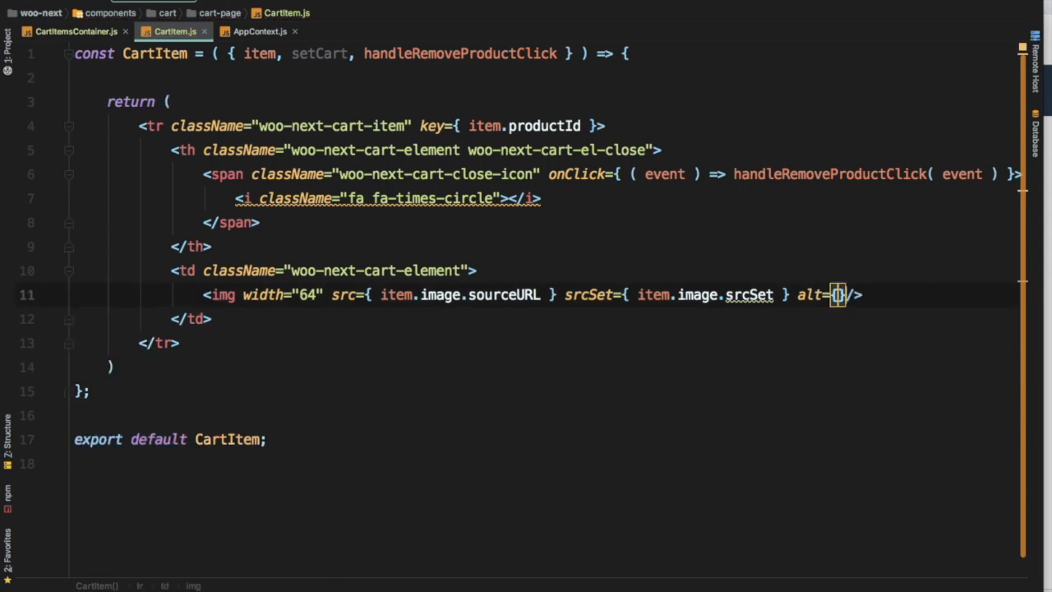
{"action": "type", "text": "item."}
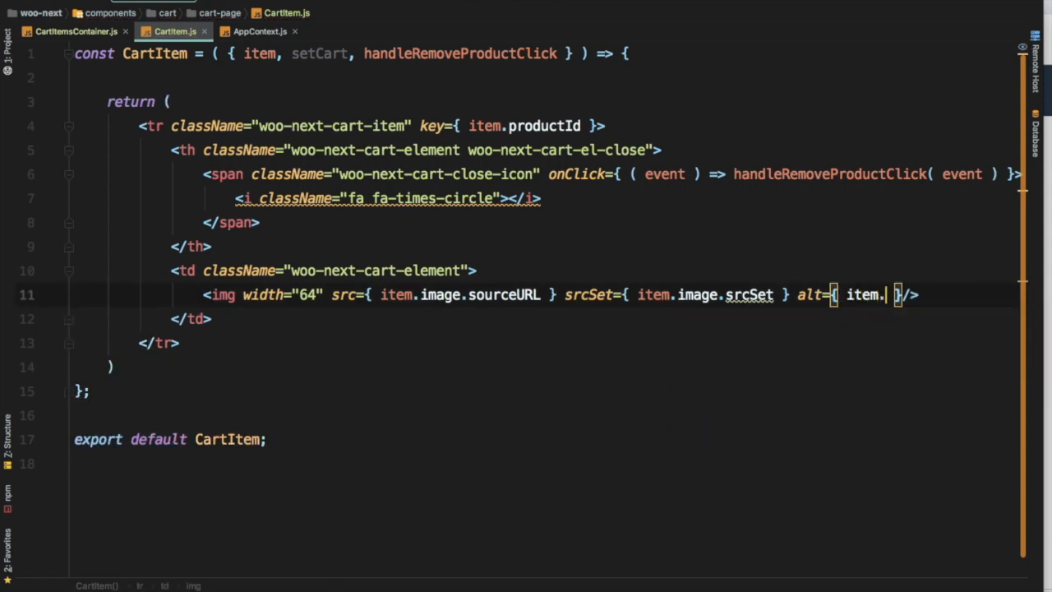
{"action": "type", "text": "image.title"}
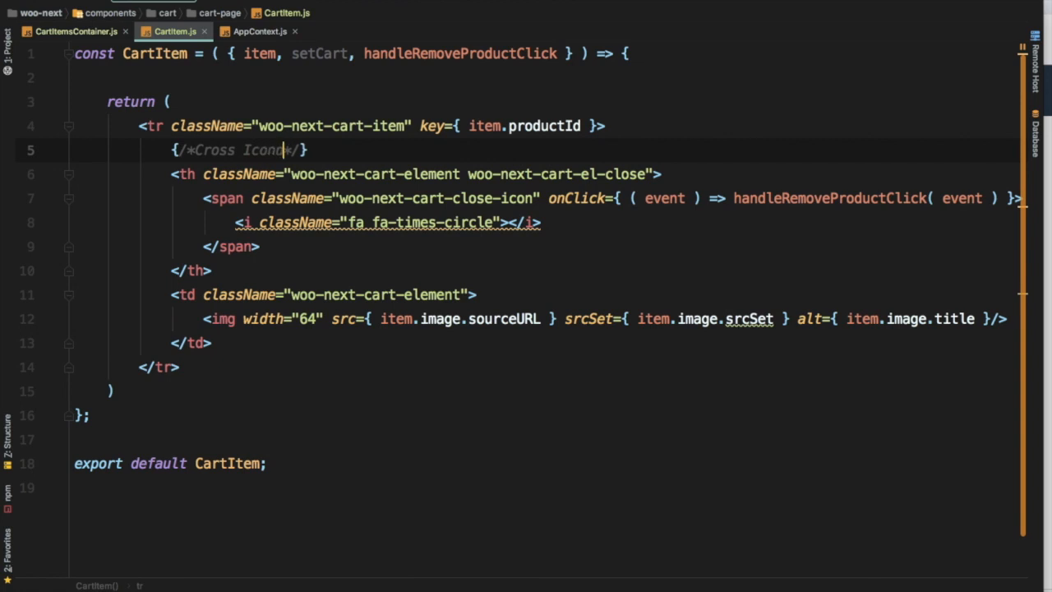
Add Image and Name comments and a cell displaying item.name.
{"action": "left_click", "coordinate": [282, 270]}
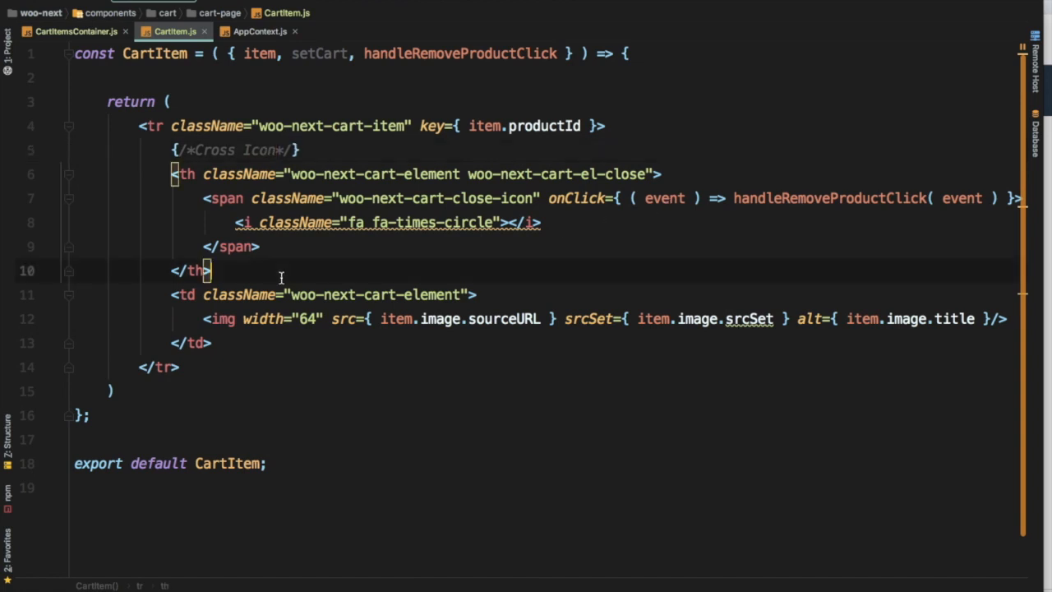
{"action": "type", "text": "{/*Image*/}"}
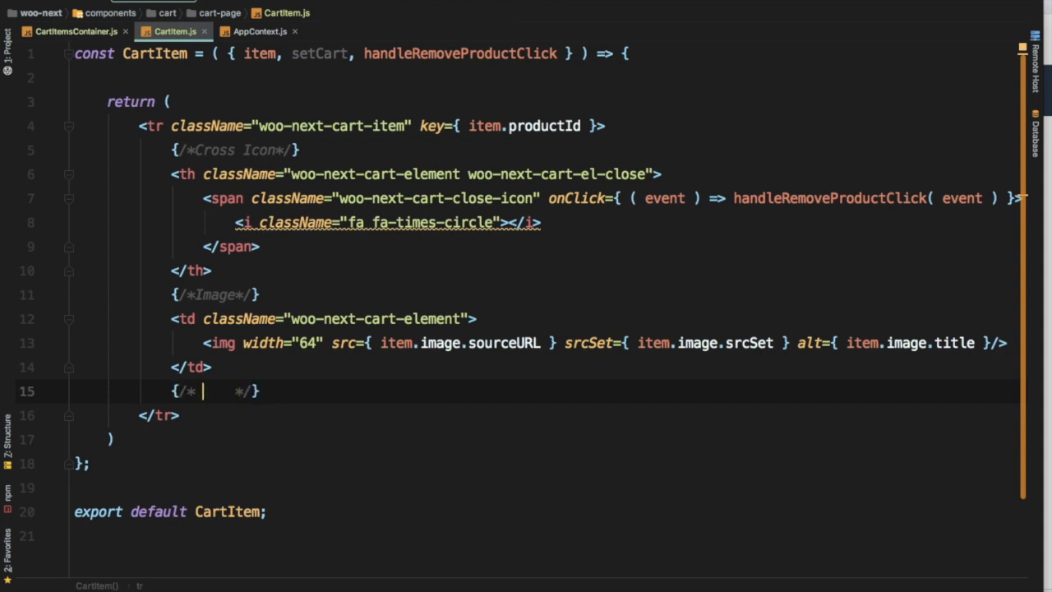
{"action": "type", "text": "Name"}
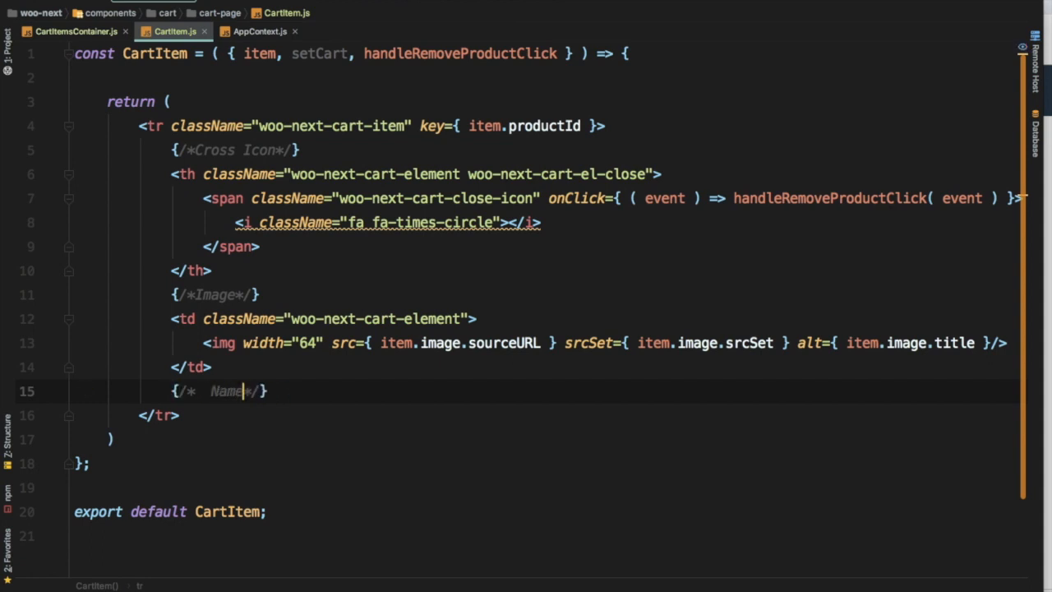
{"action": "key", "text": "Enter"}
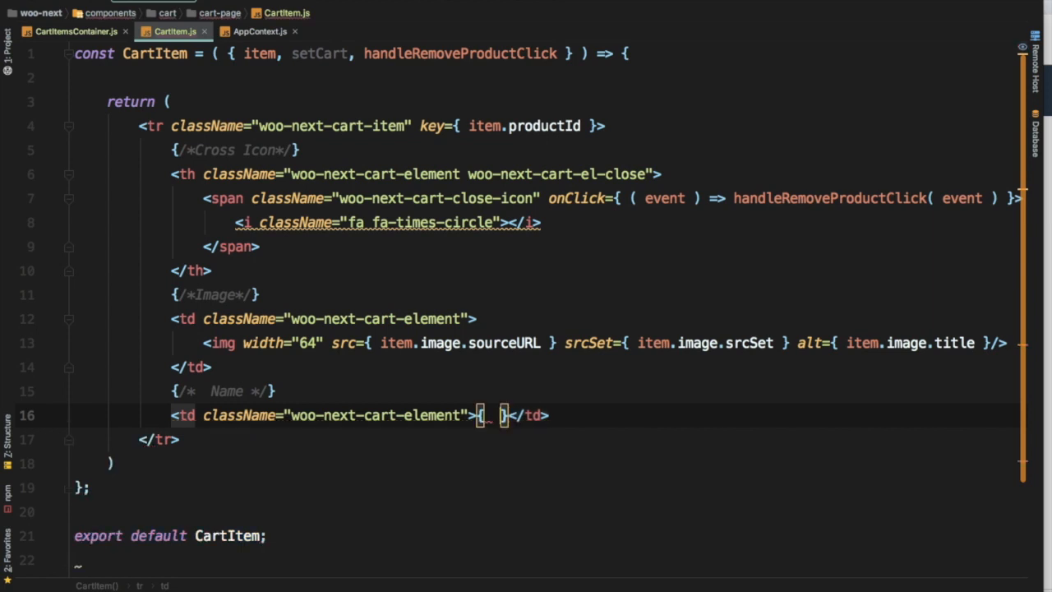
{"action": "type", "text": "item.name"}
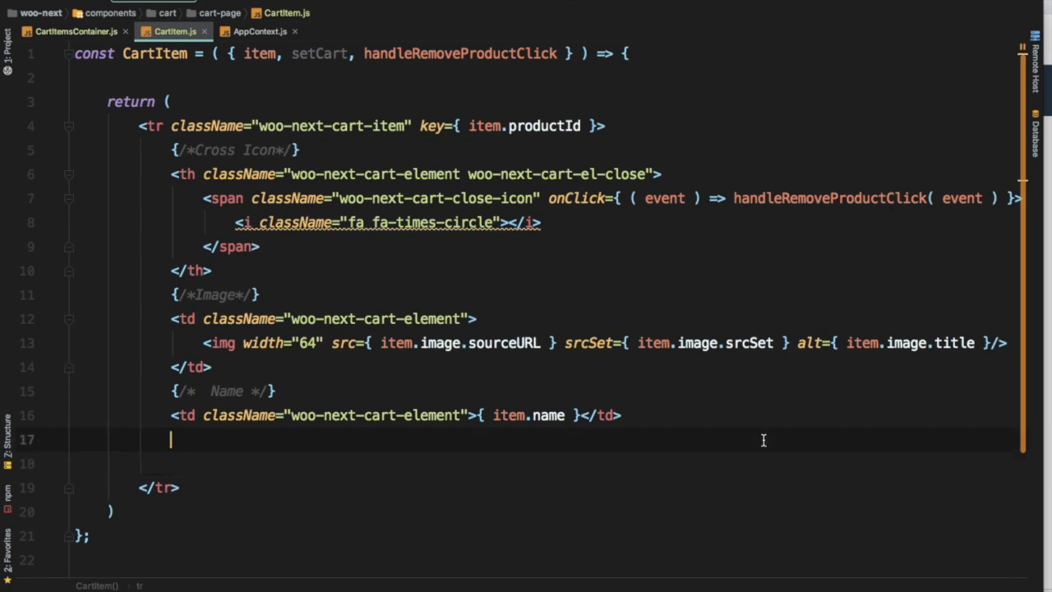
{"action": "mouse_move", "coordinate": [594, 451]}
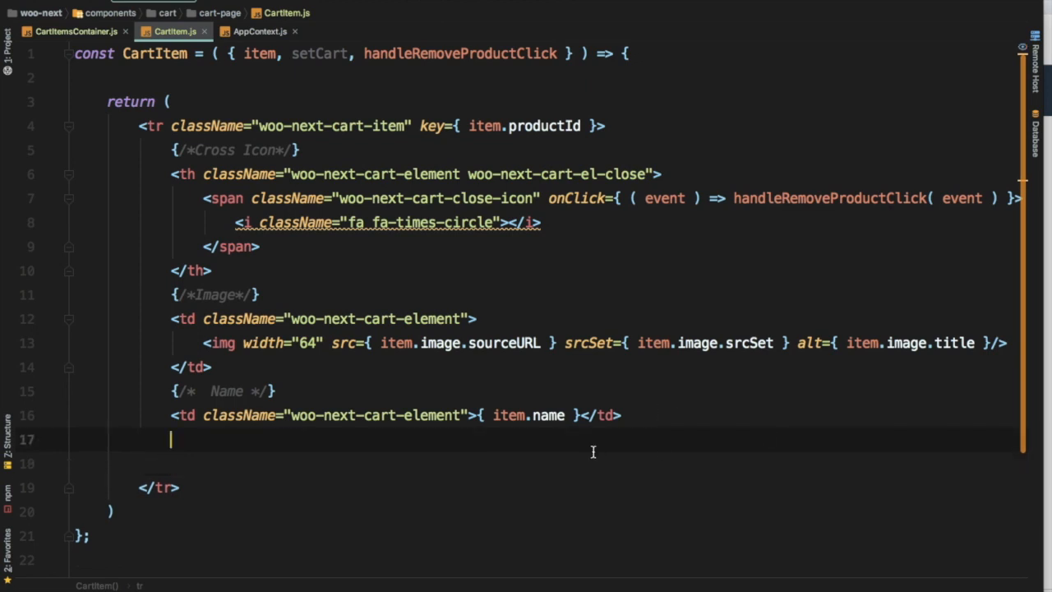
Below the name cell, add a {/* Price */} comment and a td rendering item.price.toFixed().
{"action": "type", "text": "{/*  */}"}
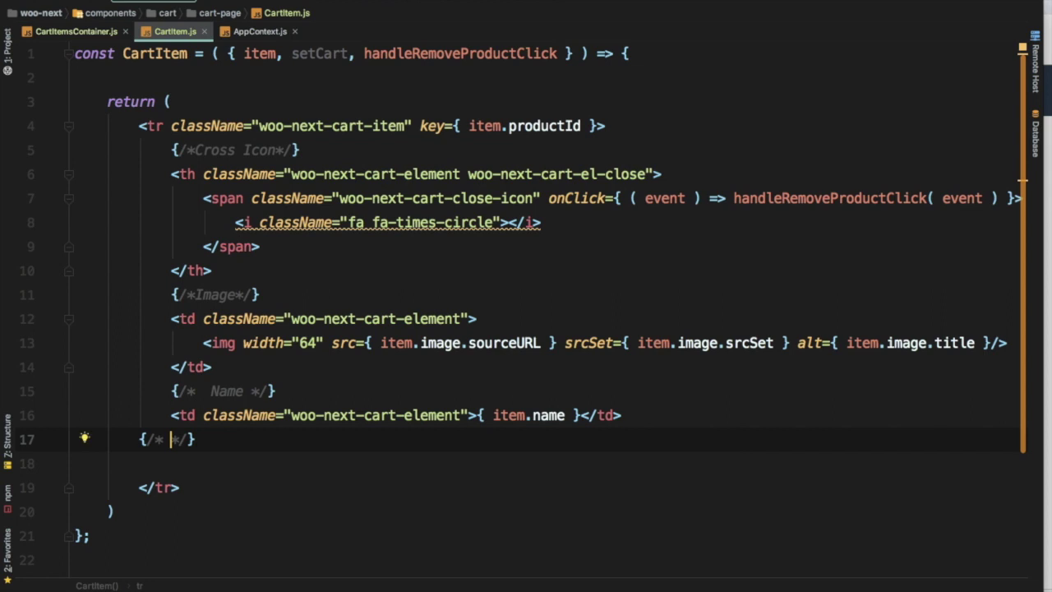
{"action": "type", "text": "Price"}
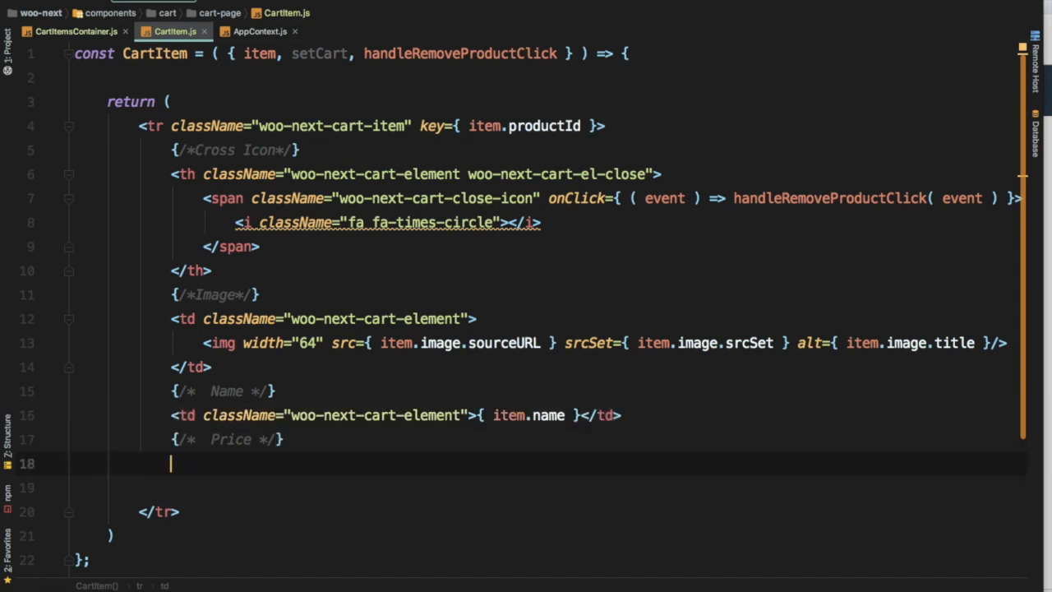
{"action": "type", "text": "<td className=\"woo-next-cart-element\">{ item.name }</td>"}
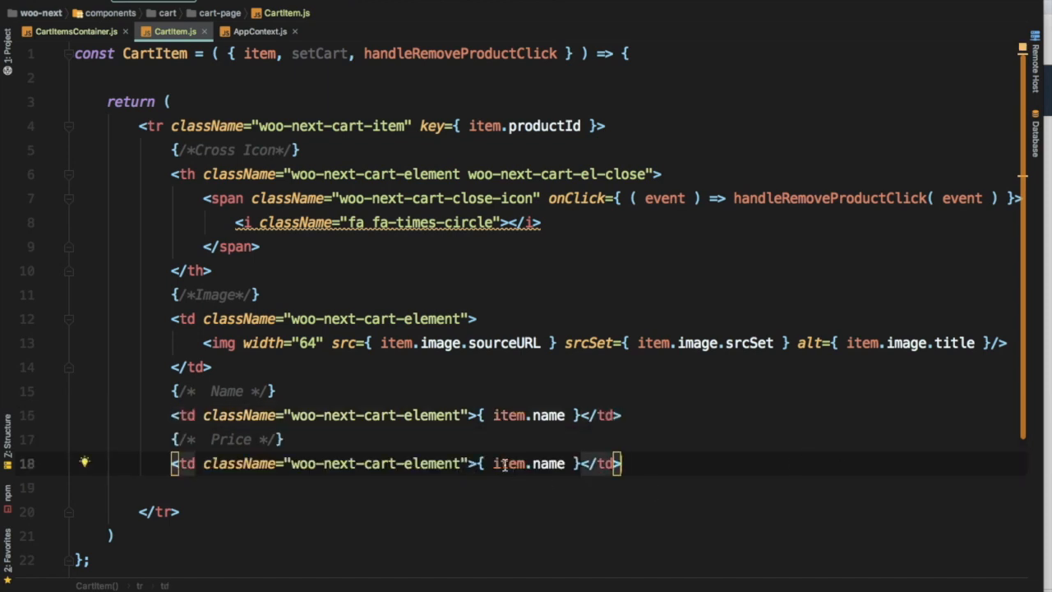
{"action": "type", "text": "p"}
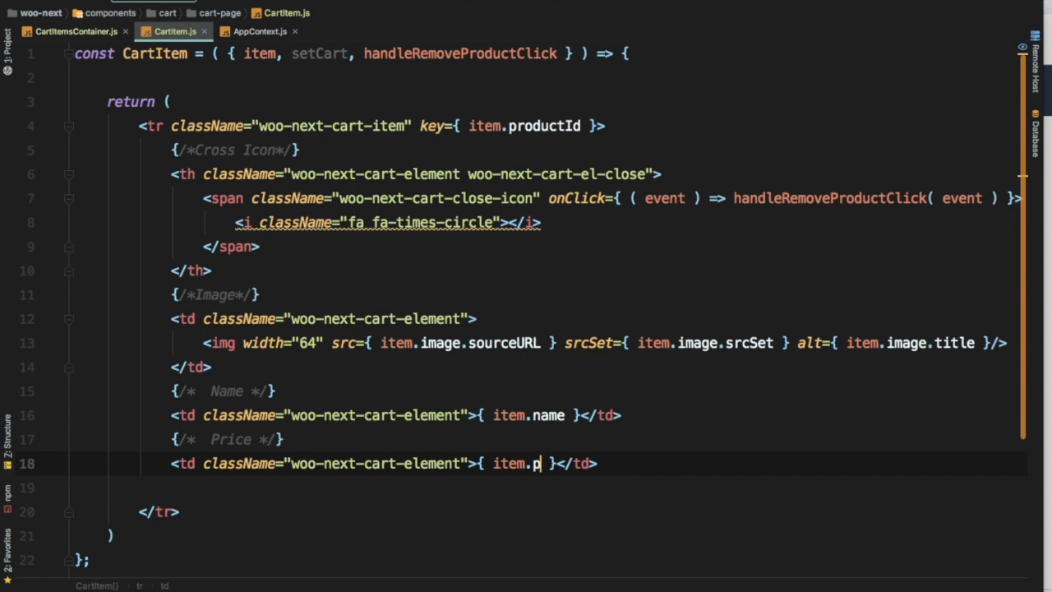
{"action": "type", "text": "rice.toFix"}
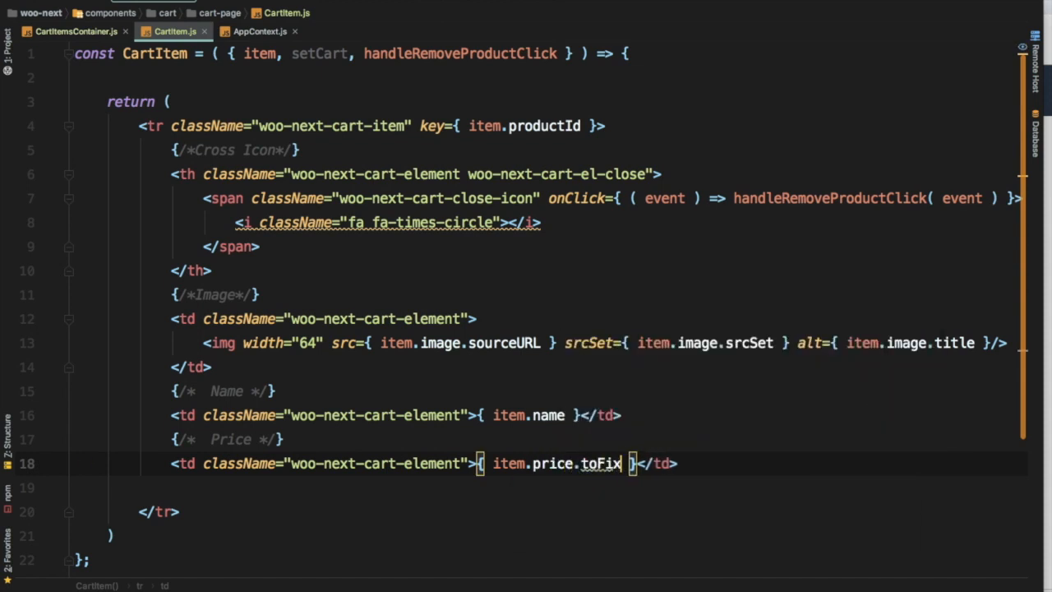
{"action": "type", "text": "ed()"}
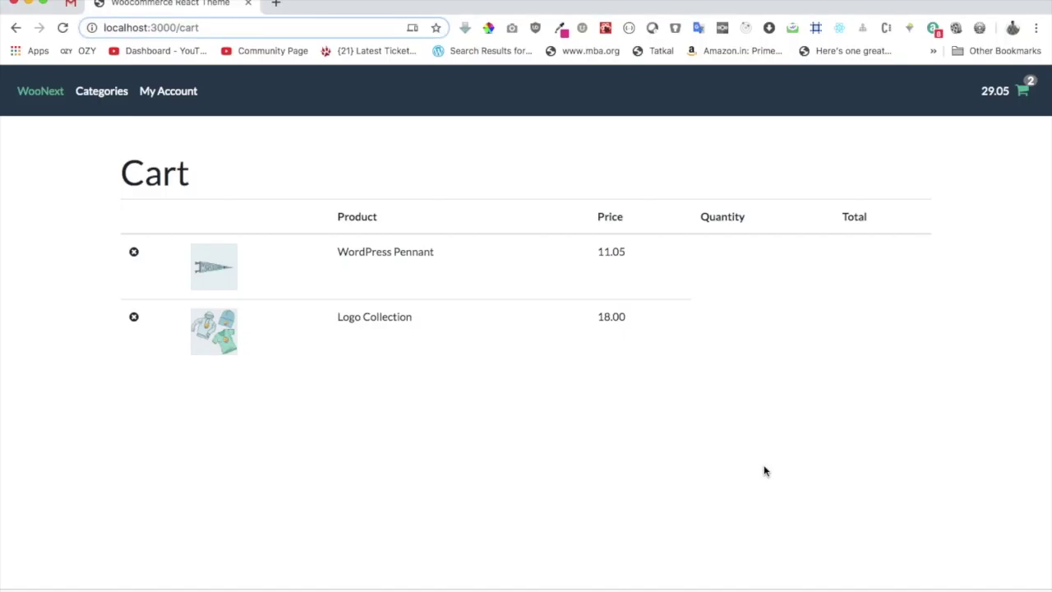
{"action": "mouse_move", "coordinate": [629, 330]}
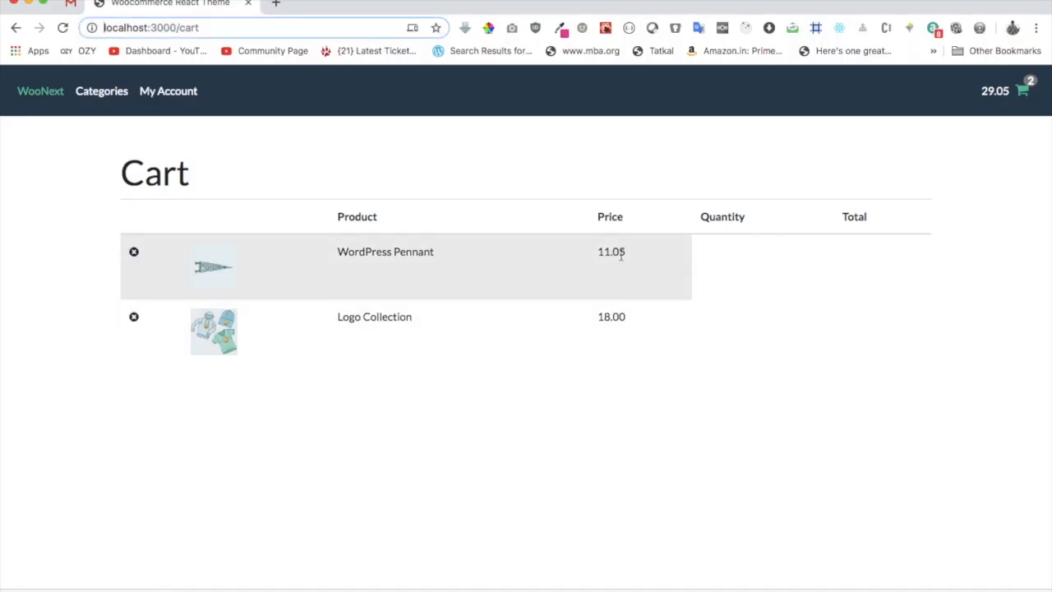
{"action": "mouse_move", "coordinate": [589, 277]}
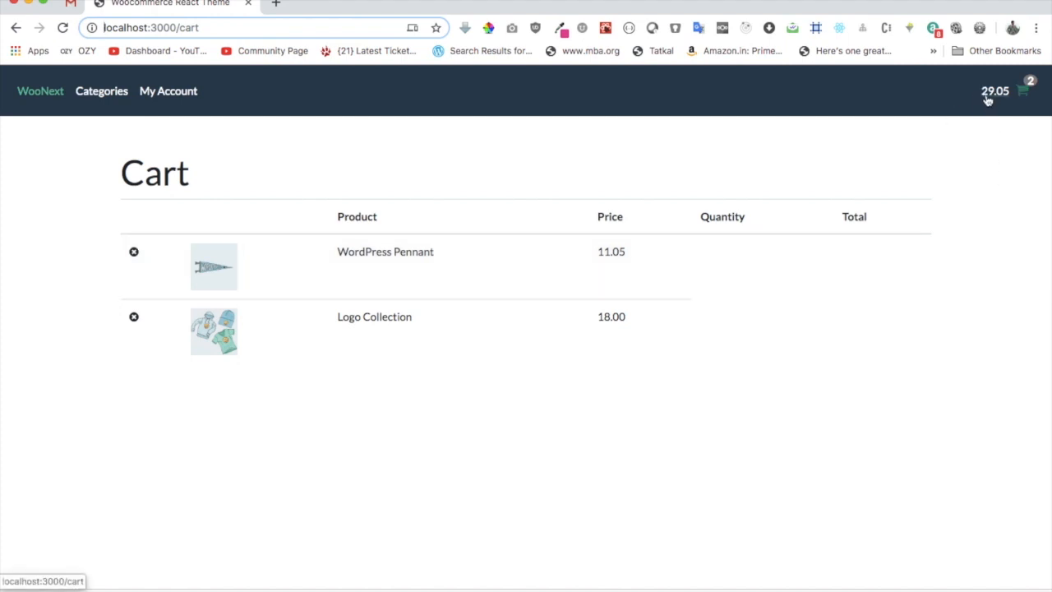
{"action": "mouse_move", "coordinate": [612, 275]}
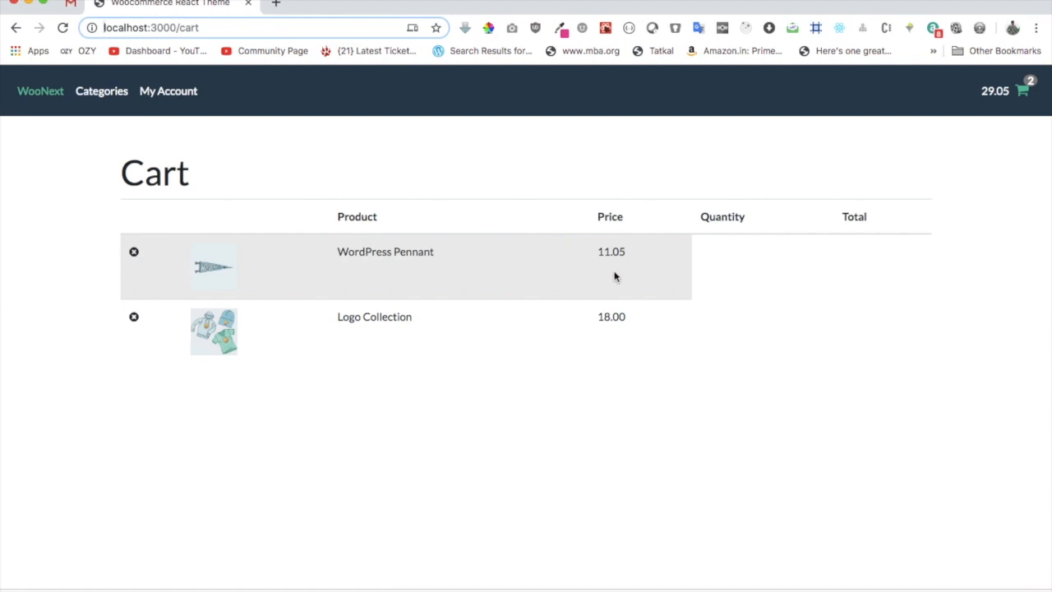
{"action": "mouse_move", "coordinate": [739, 258]}
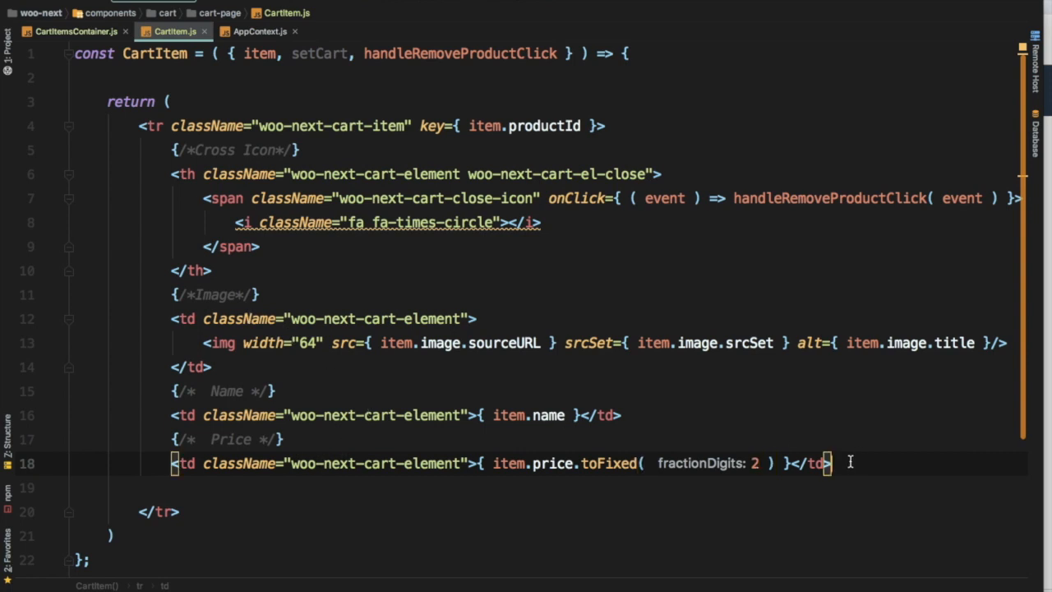
Add a {/* Quantity */} comment and a new td below the price cell.
{"action": "type", "text": "{/* */}"}
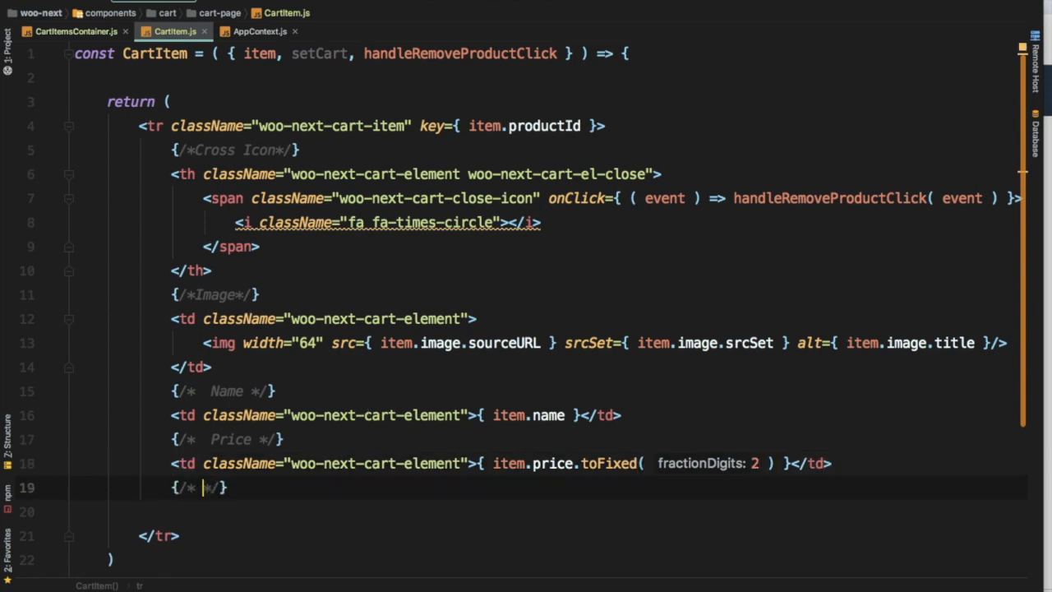
{"action": "type", "text": "Quantity"}
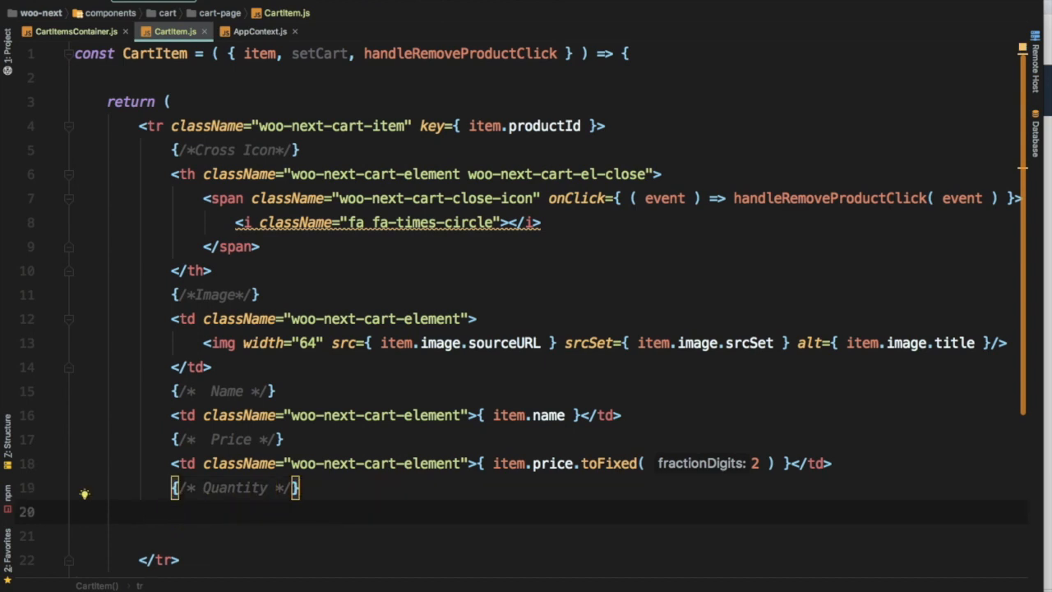
{"action": "type", "text": "td"}
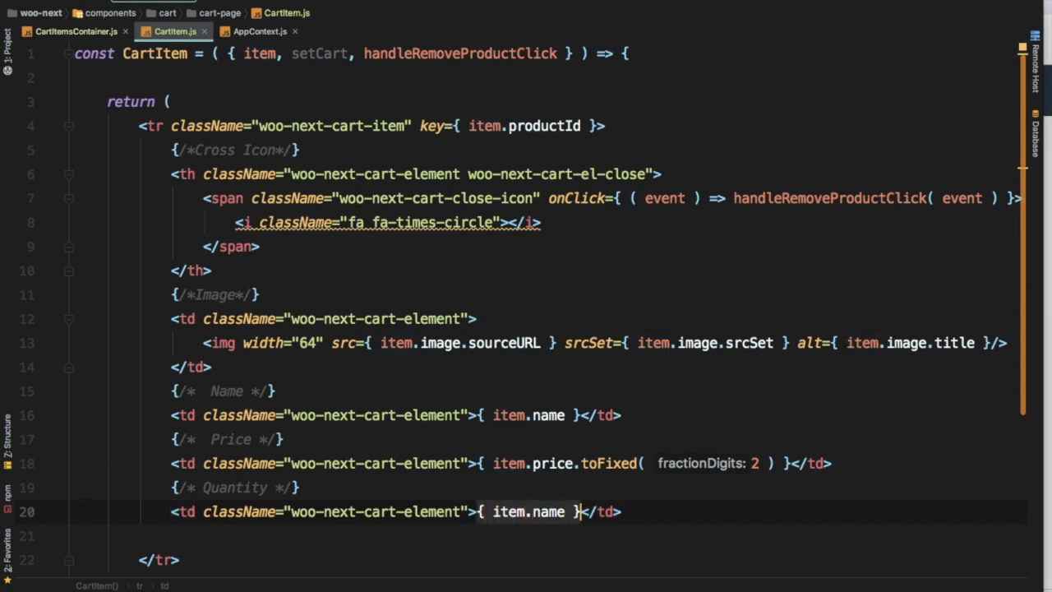
Put a number-type input with a min attribute inside the Quantity cell.
{"action": "type", "text": "in"}
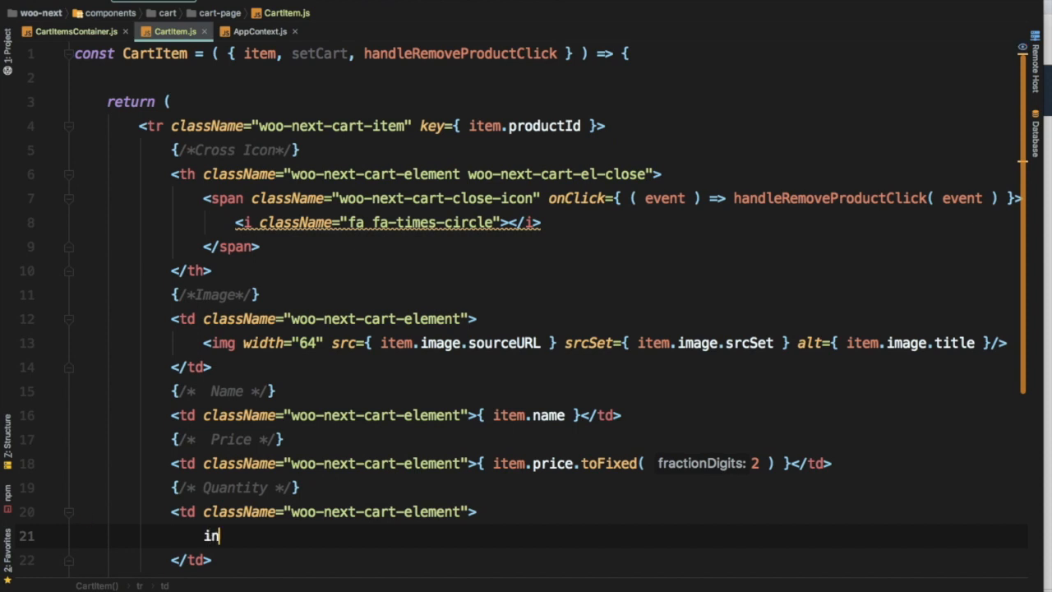
{"action": "type", "text": "put"}
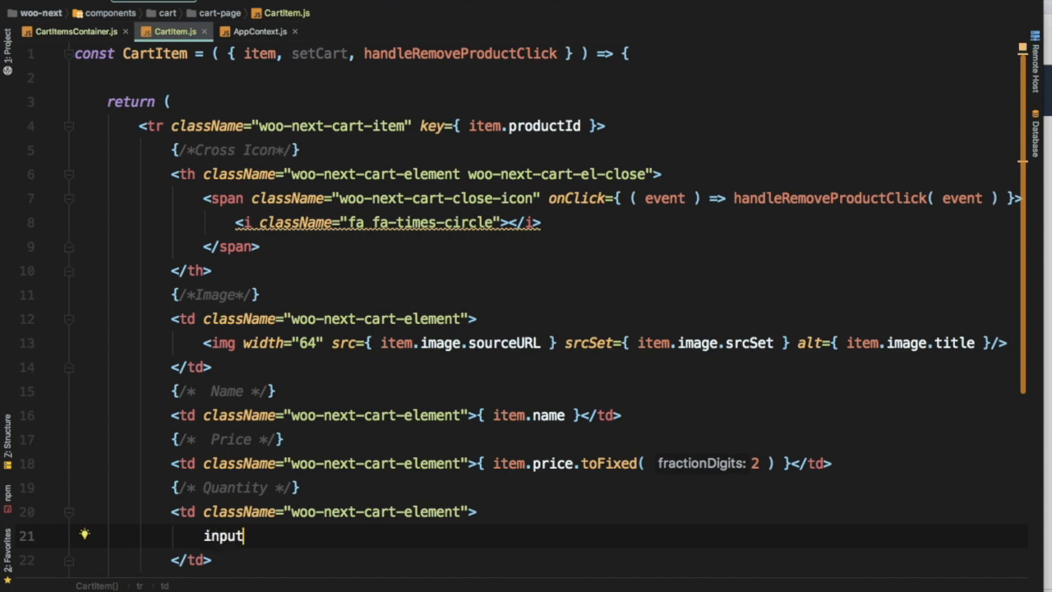
{"action": "scroll", "scroll_direction": "down", "scroll_amount": 3}
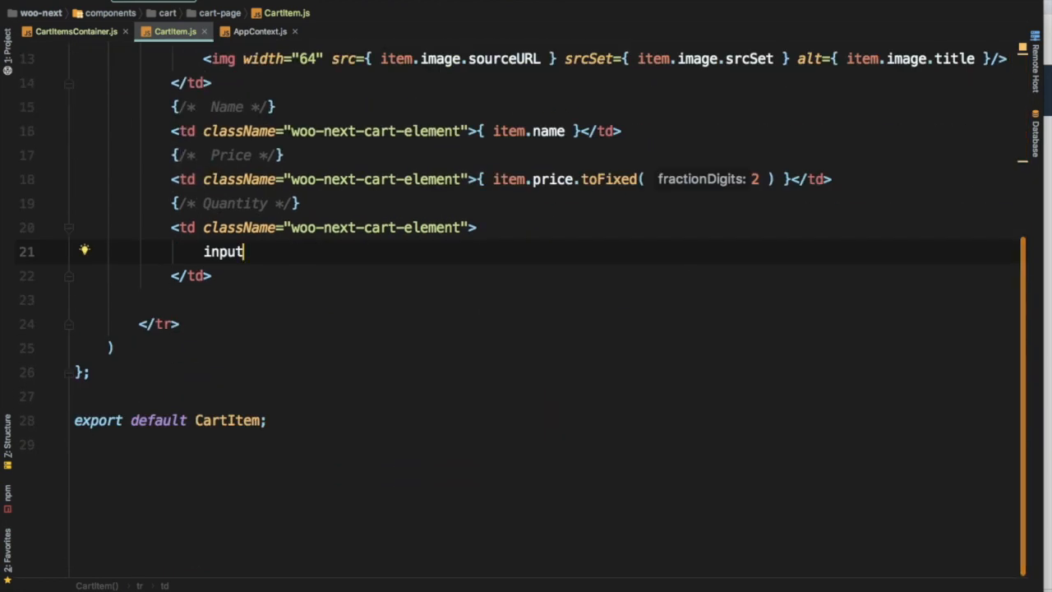
{"action": "type", "text": "<input type=\"text\"/>"}
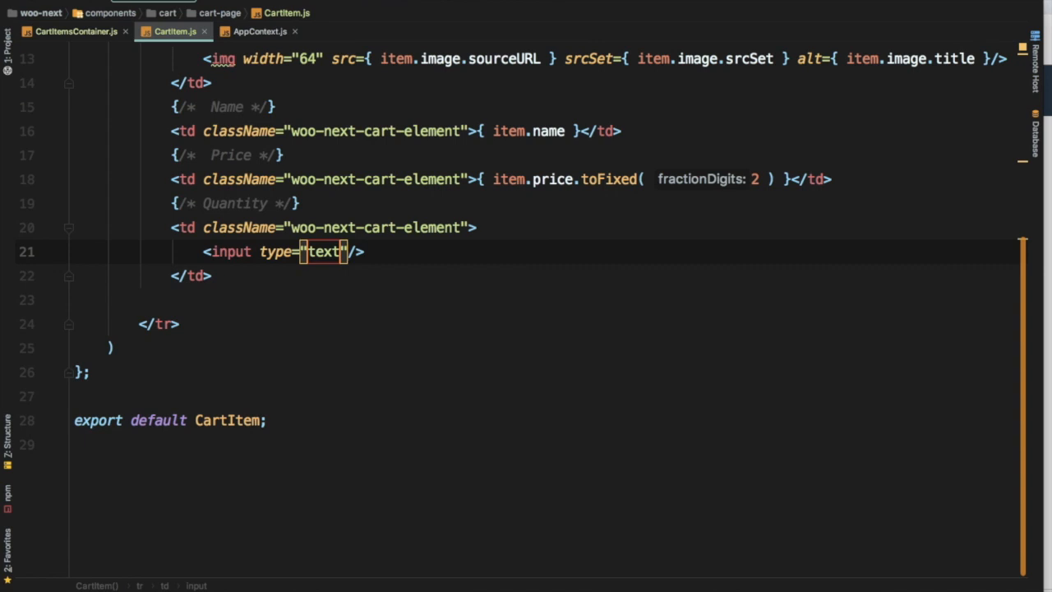
{"action": "type", "text": "nu"}
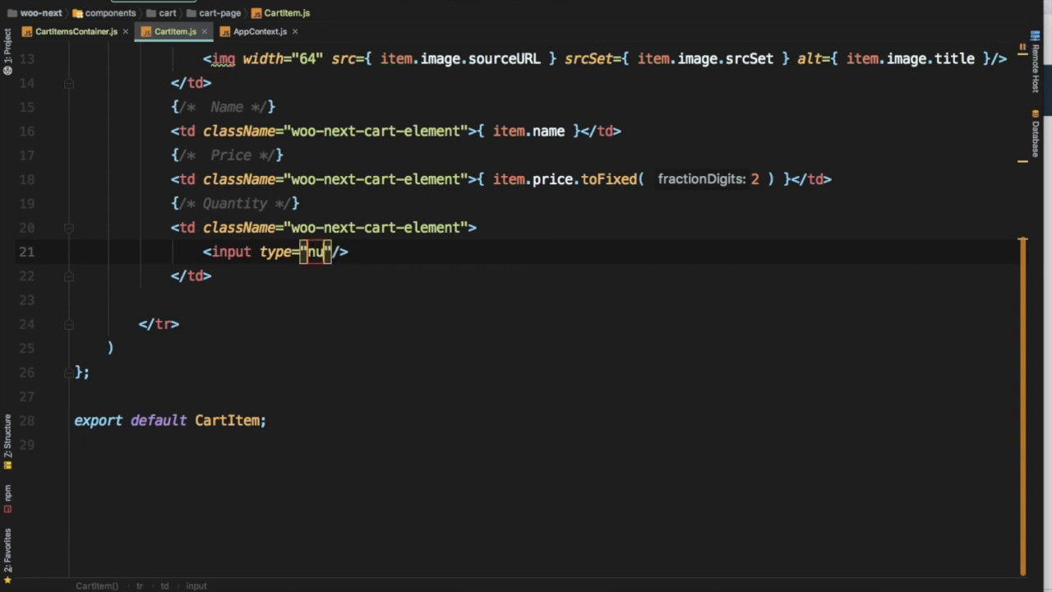
{"action": "type", "text": "mber"}
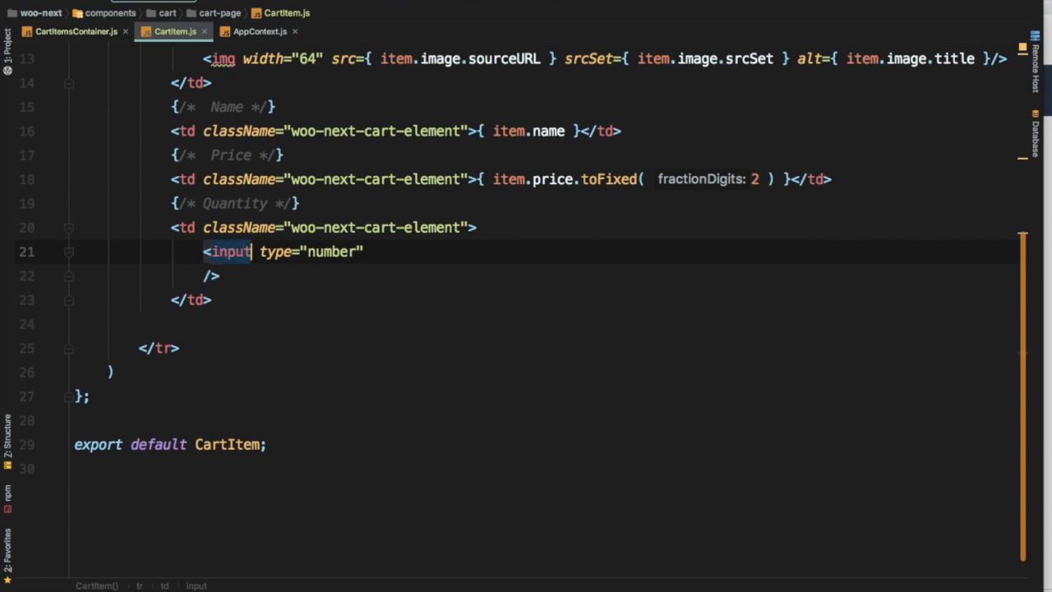
{"action": "key", "text": "enter"}
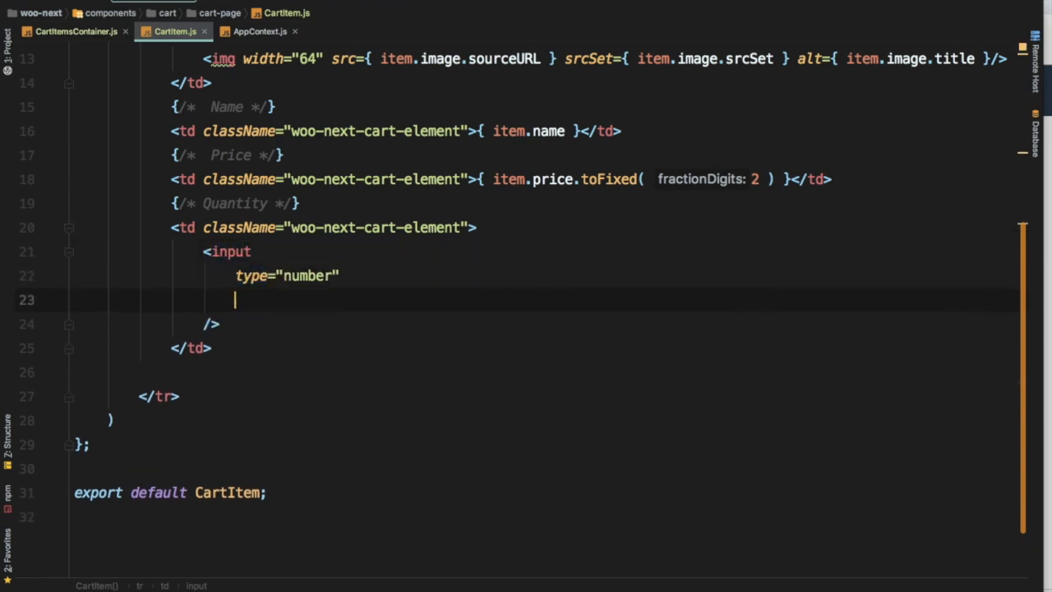
{"action": "type", "text": "min=\"1"}
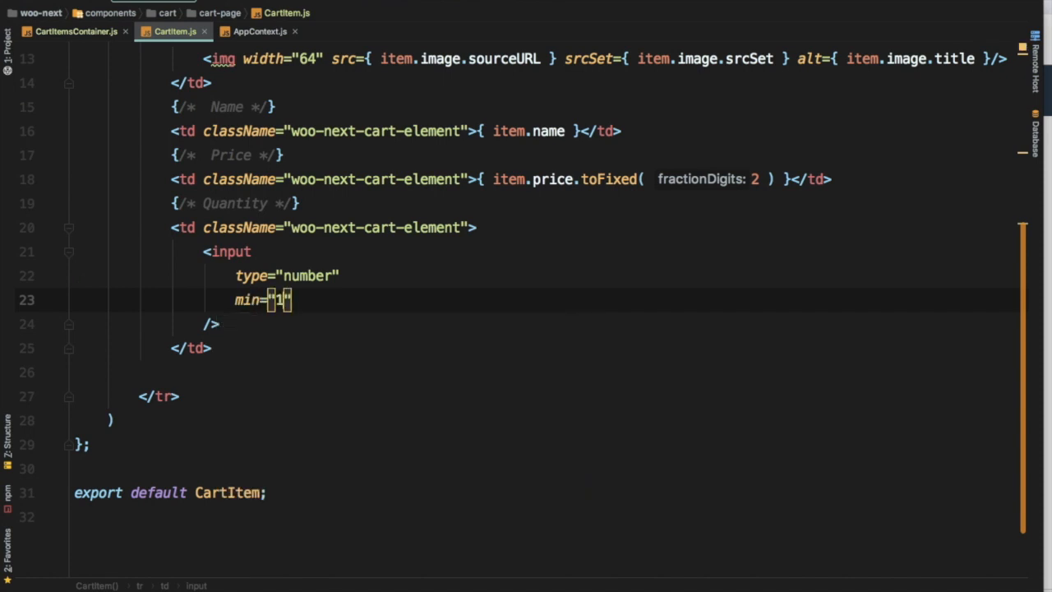
{"action": "key", "text": "enter"}
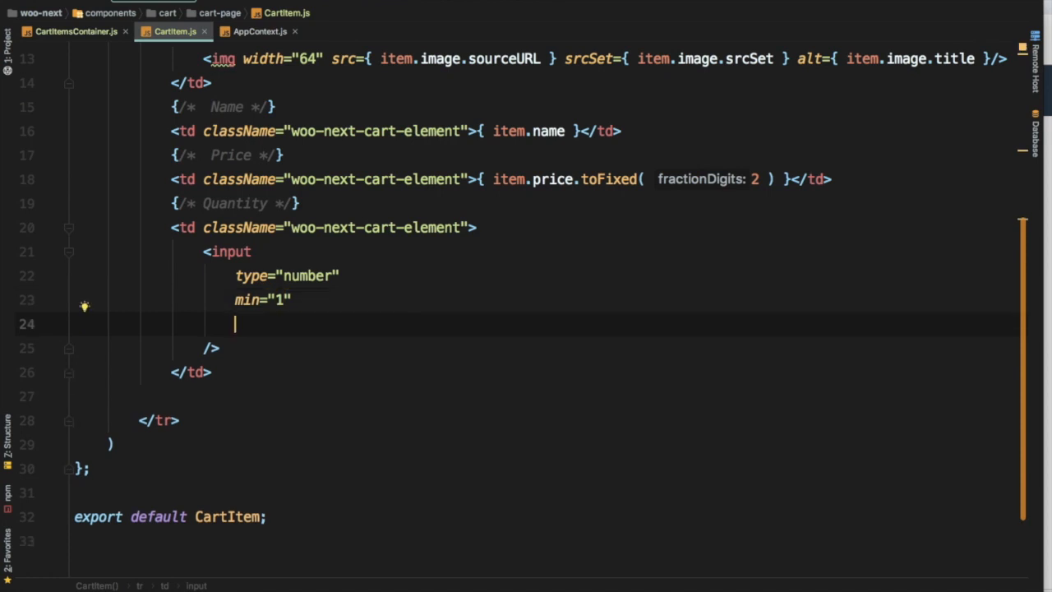
Give the quantity input the woo-next-cart qty-input class and value={ productCount }.
{"action": "type", "text": "className={}"}
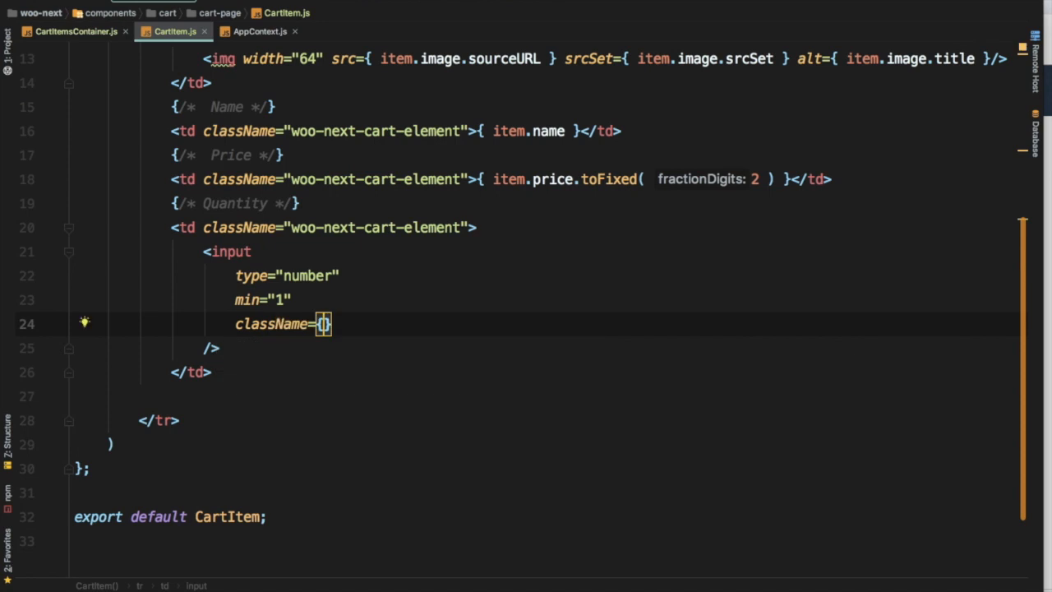
{"action": "type", "text": "w"}
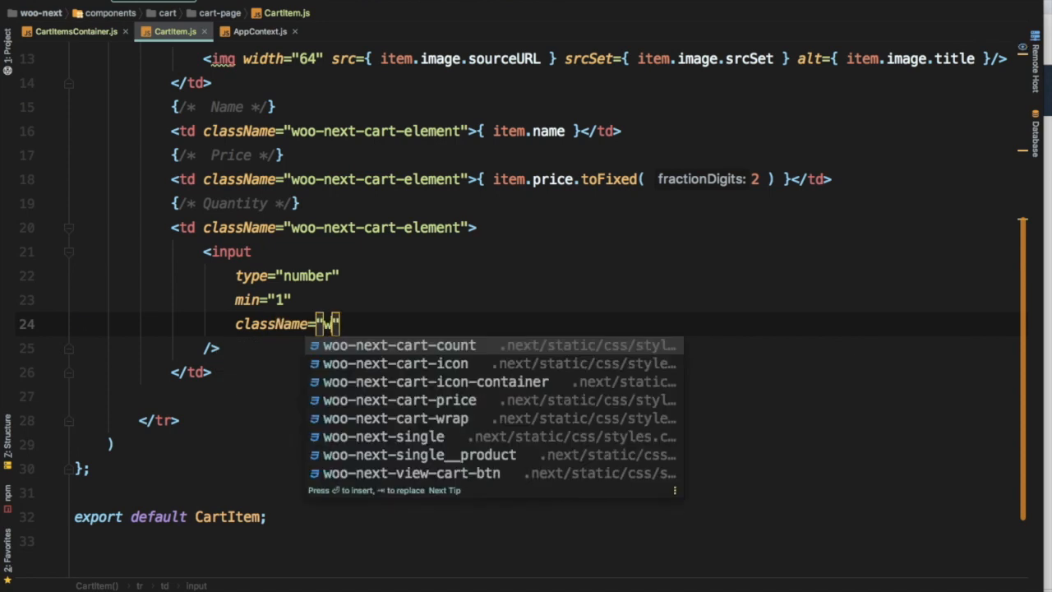
{"action": "type", "text": "oo-next"}
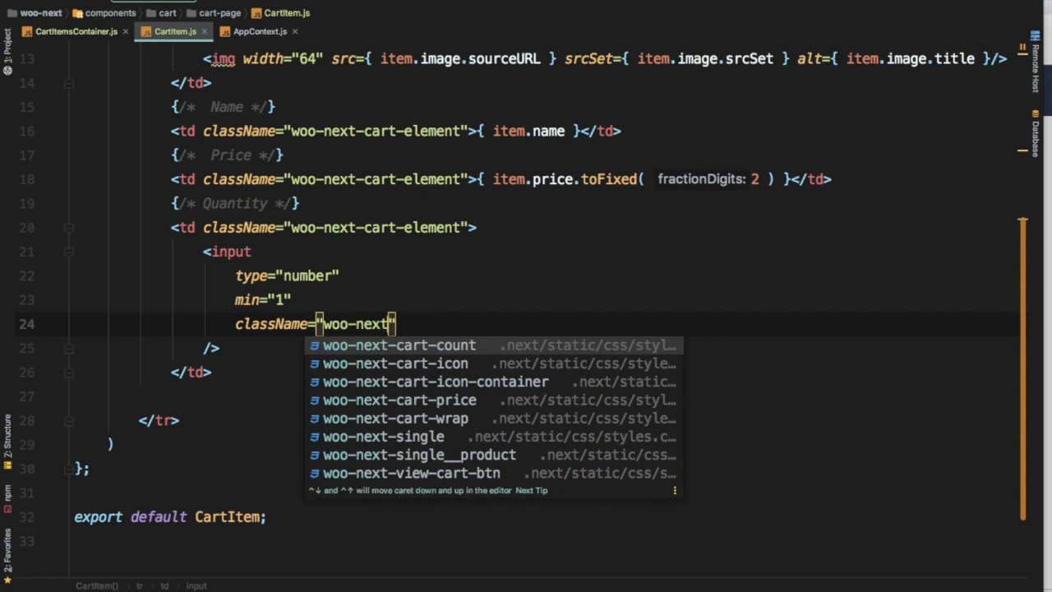
{"action": "type", "text": "-cart-qty-"}
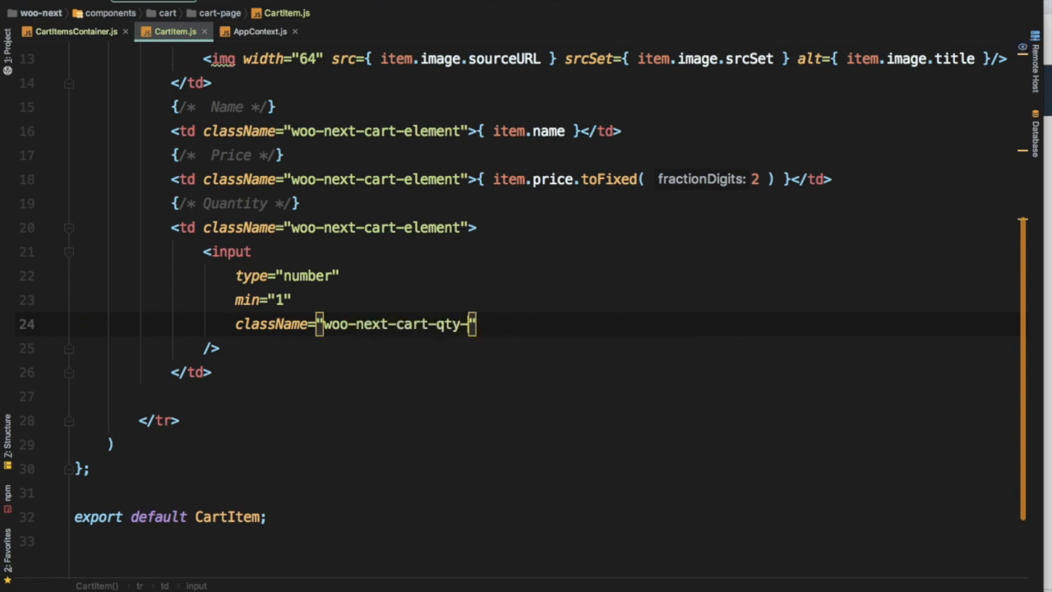
{"action": "type", "text": "input"}
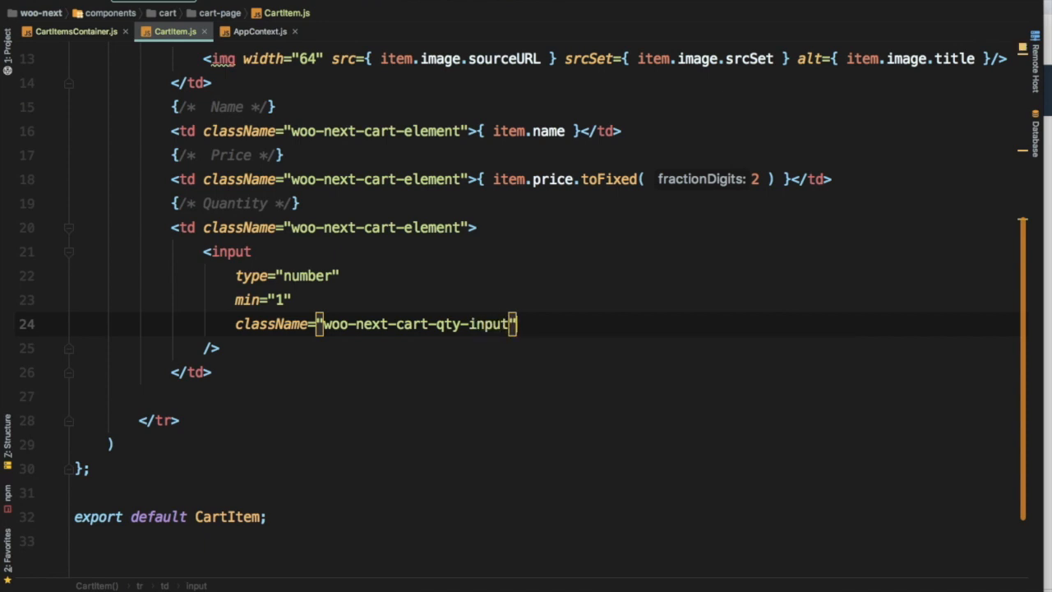
{"action": "type", "text": "v"}
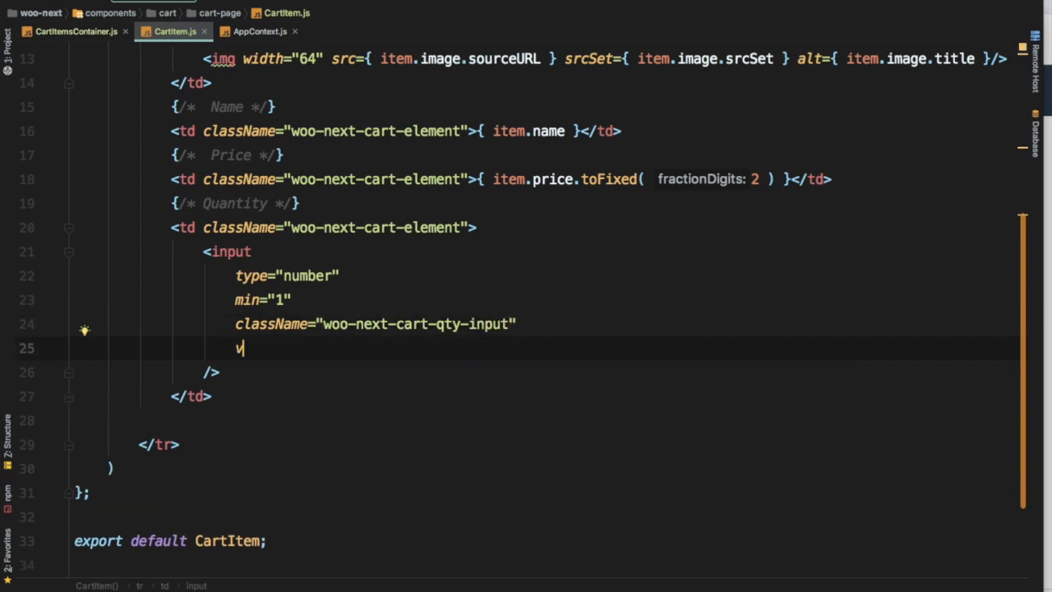
{"action": "type", "text": "value={"}
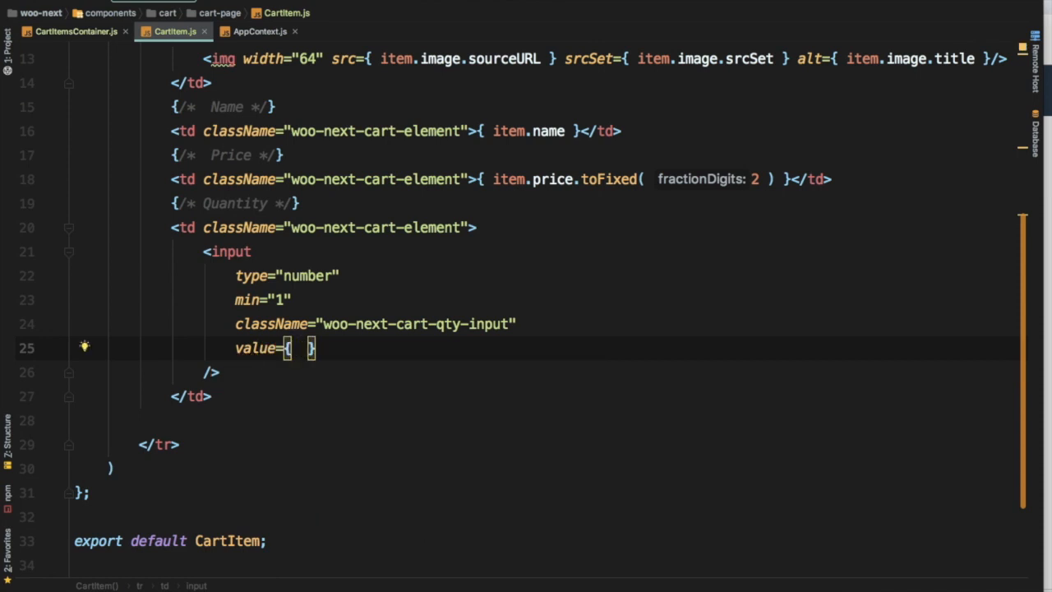
{"action": "type", "text": "pro"}
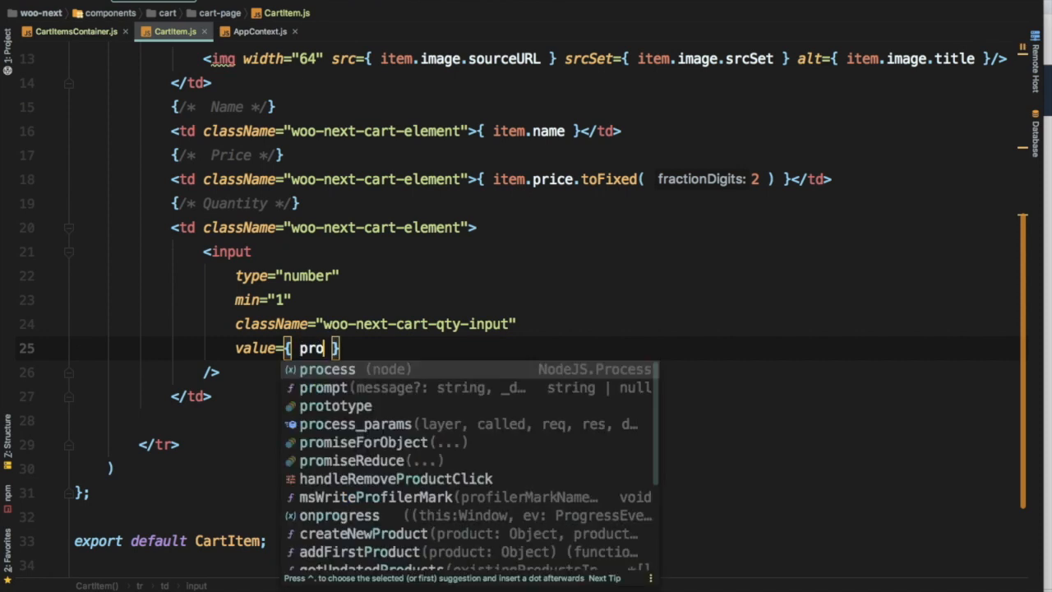
{"action": "type", "text": "ductCou"}
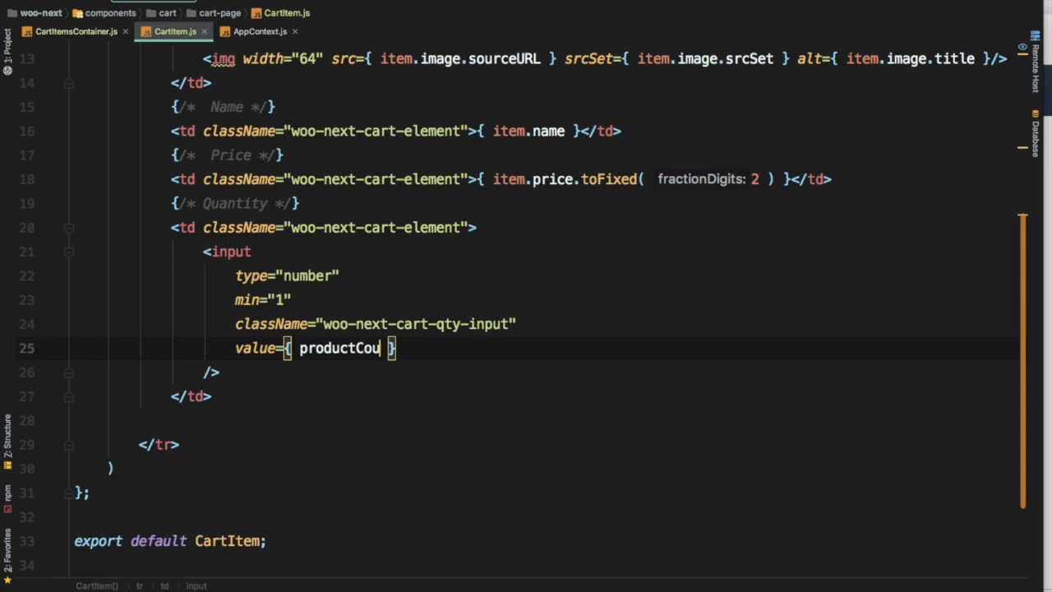
{"action": "type", "text": "nt"}
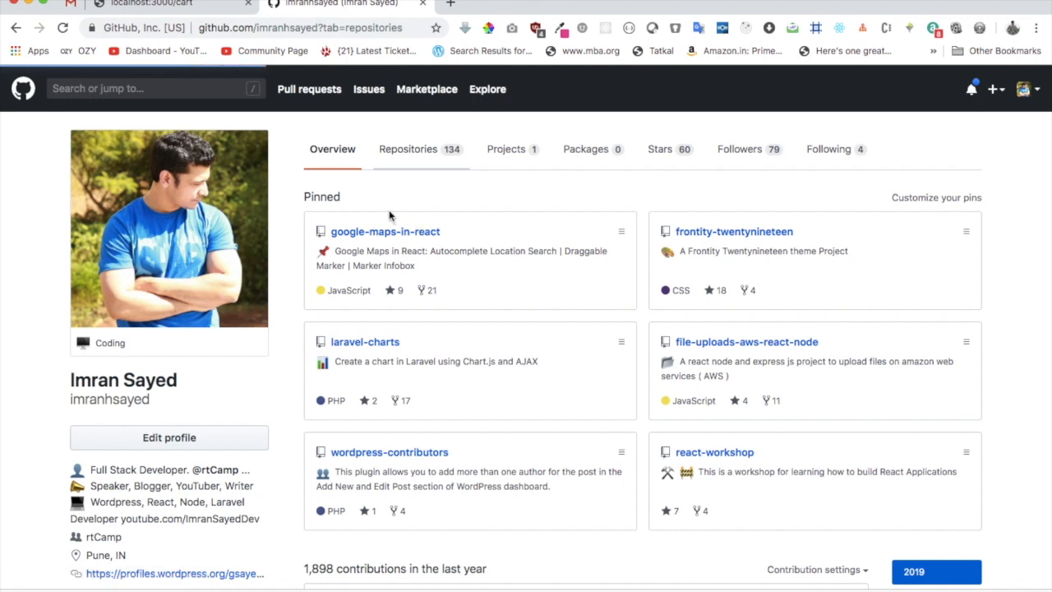
Open woo-next from the profile's Repositories list and scroll through its README.
{"action": "left_click", "coordinate": [408, 148]}
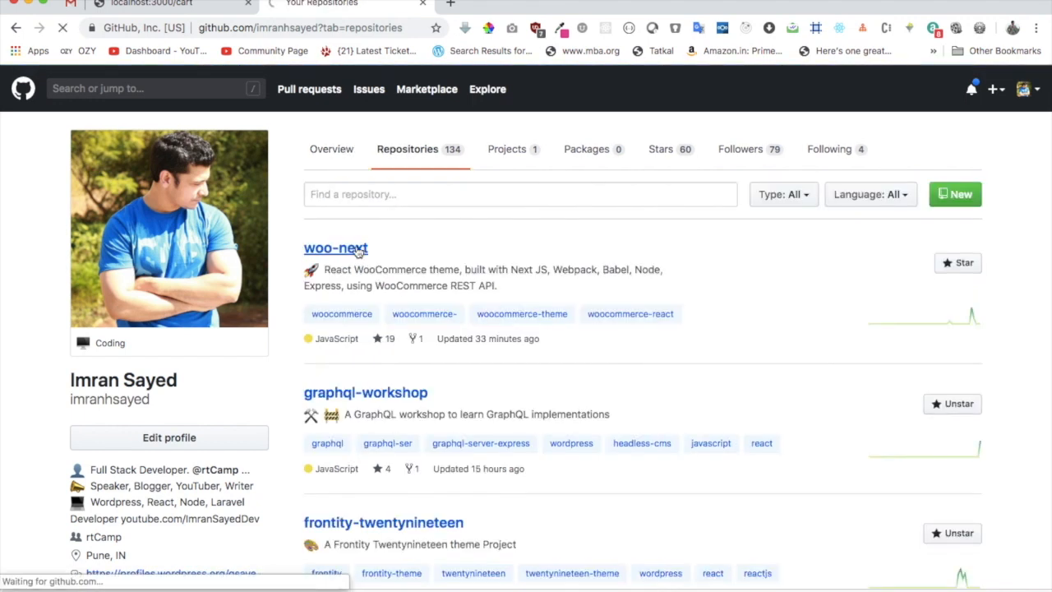
{"action": "left_click", "coordinate": [336, 247]}
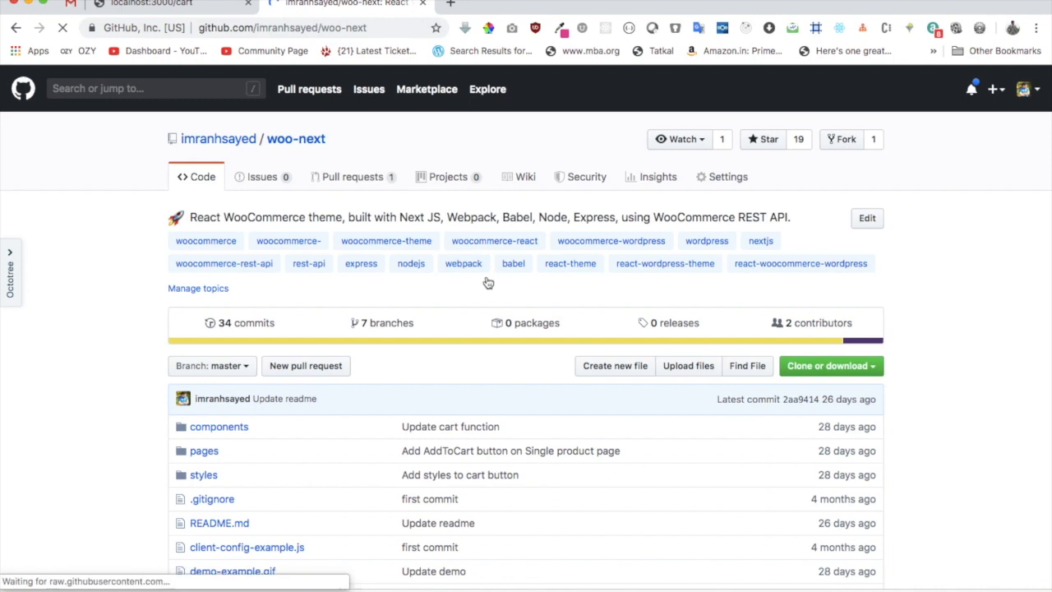
{"action": "scroll", "scroll_direction": "down", "scroll_amount": 3}
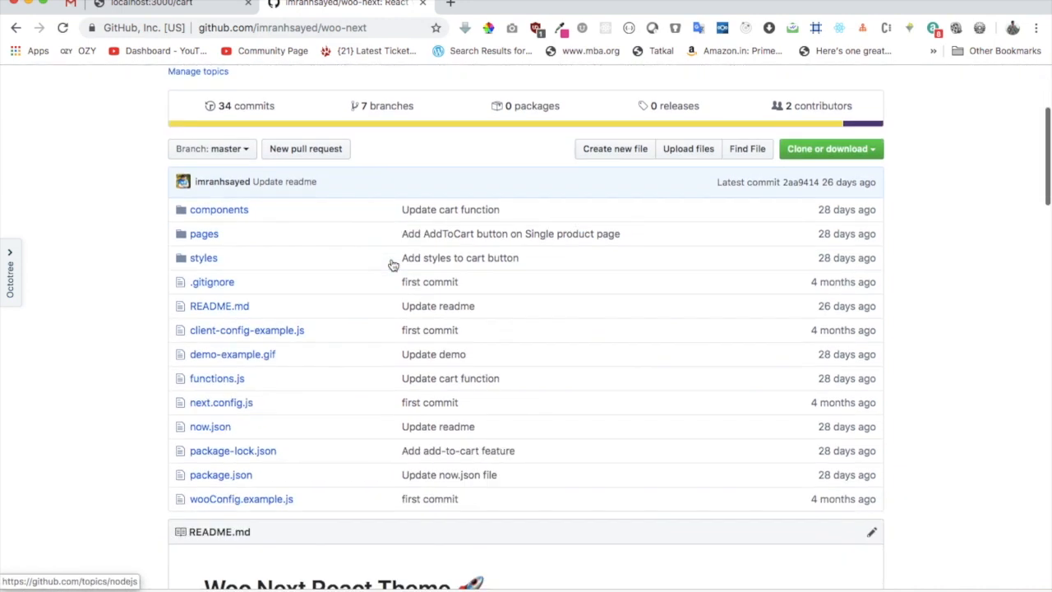
{"action": "scroll", "scroll_direction": "down", "scroll_amount": 3}
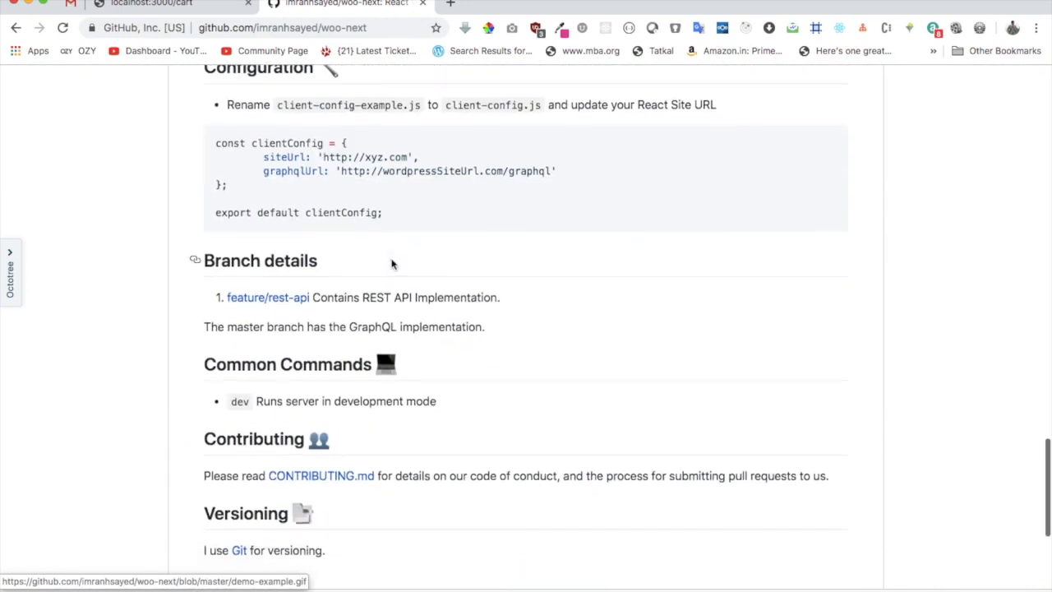
{"action": "scroll", "scroll_direction": "up", "scroll_amount": 3}
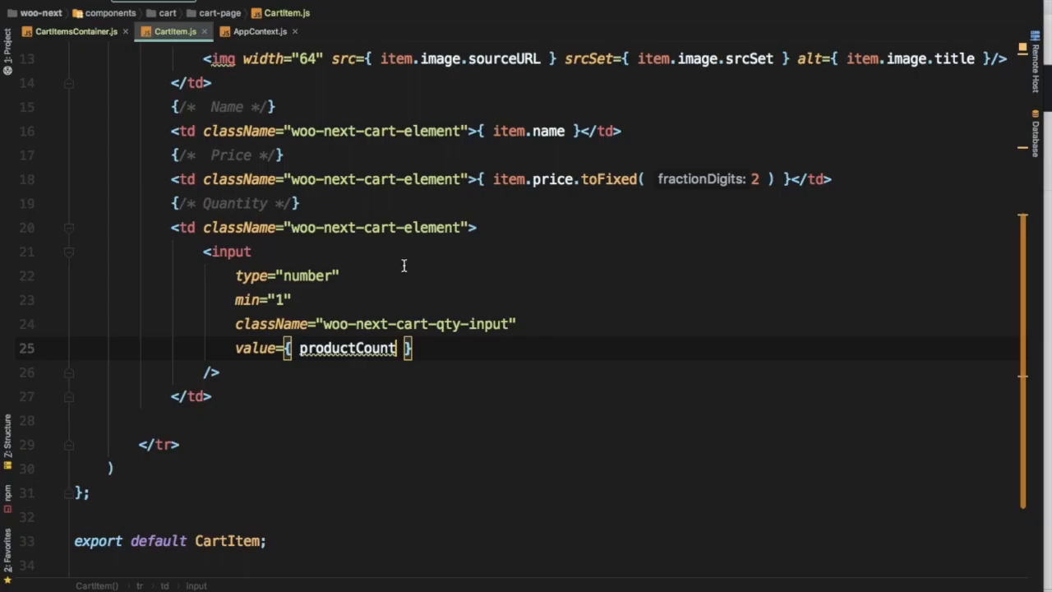
{"action": "mouse_move", "coordinate": [493, 313]}
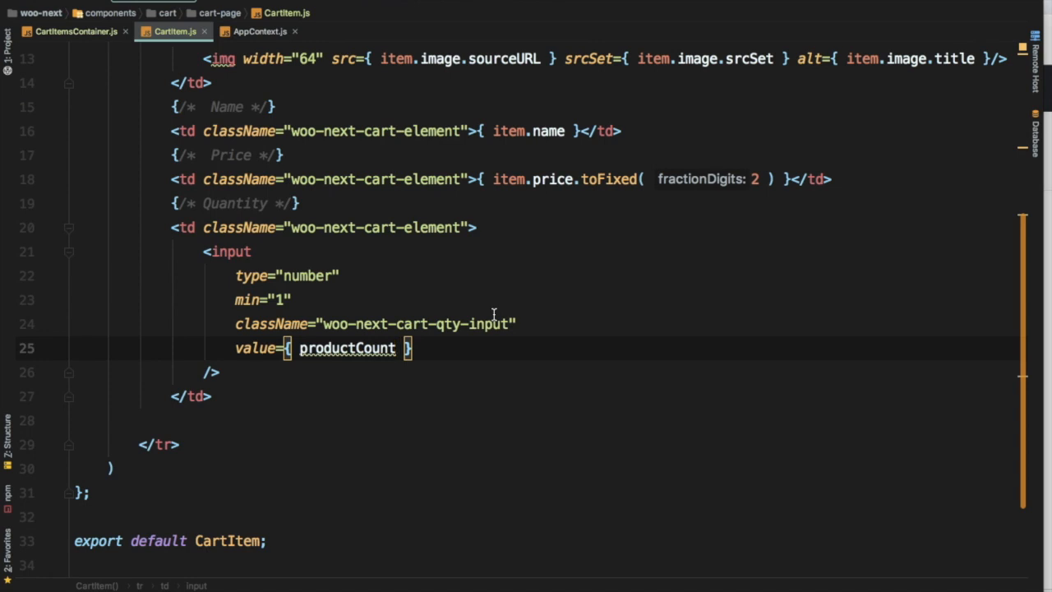
{"action": "mouse_move", "coordinate": [688, 216]}
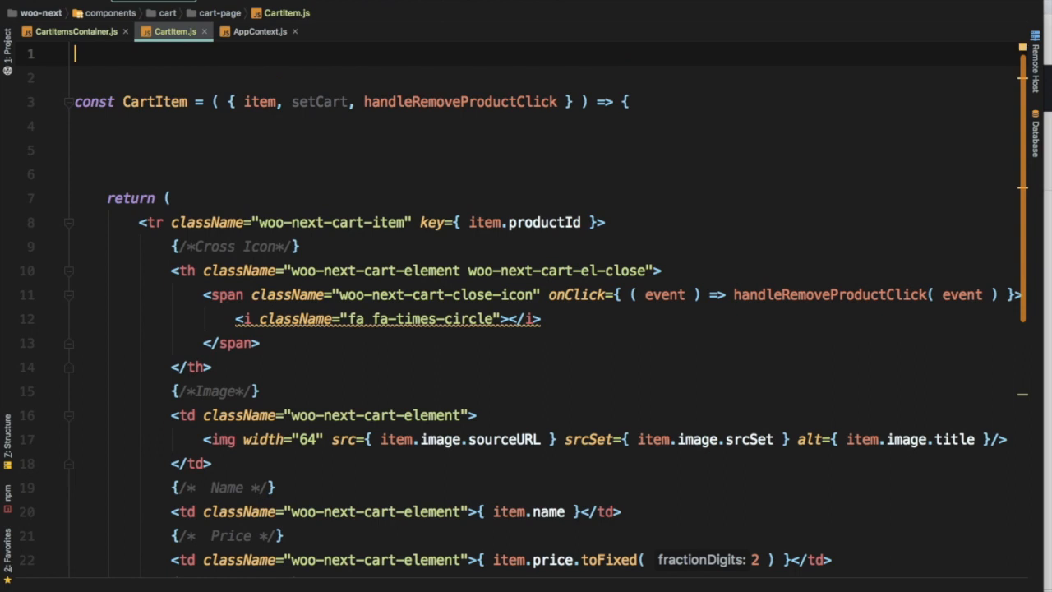
Add import { useState } from 'react' at the top of CartItem.js.
{"action": "type", "text": "import us"}
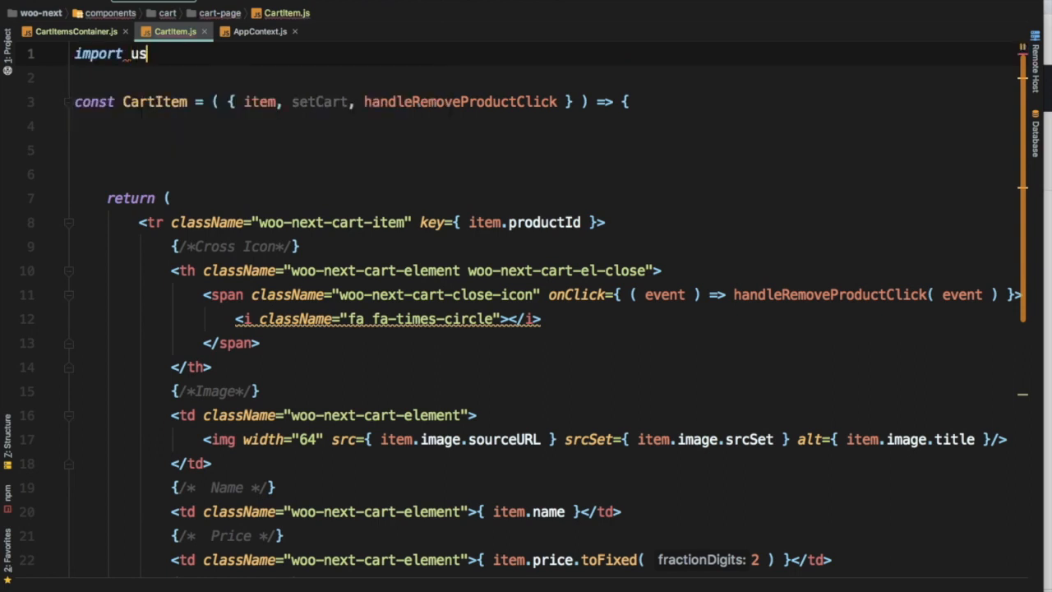
{"action": "type", "text": "eState ="}
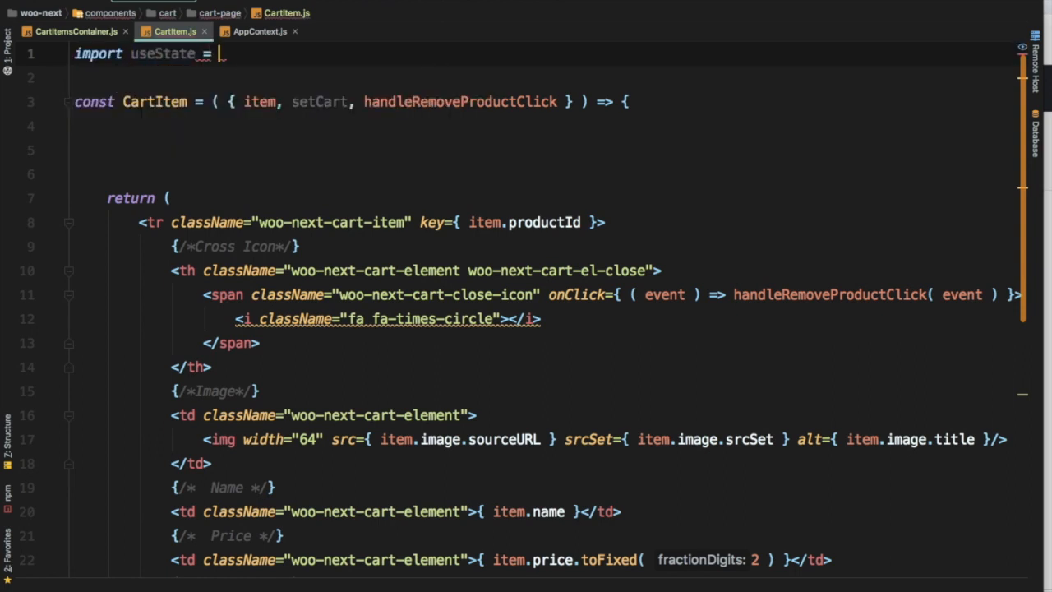
{"action": "key", "text": "Backspace"}
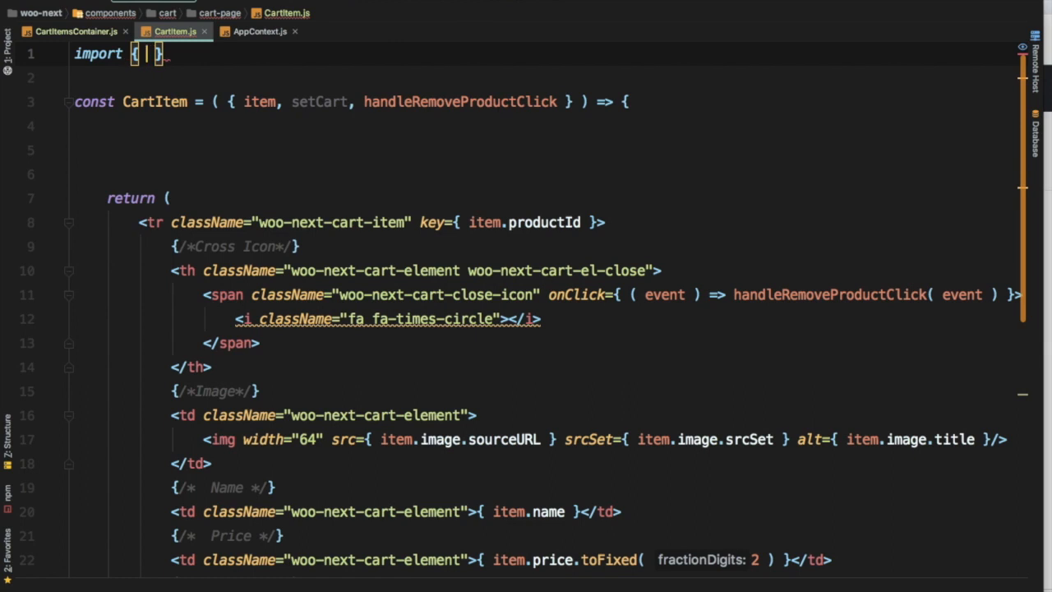
{"action": "type", "text": "useState } from"}
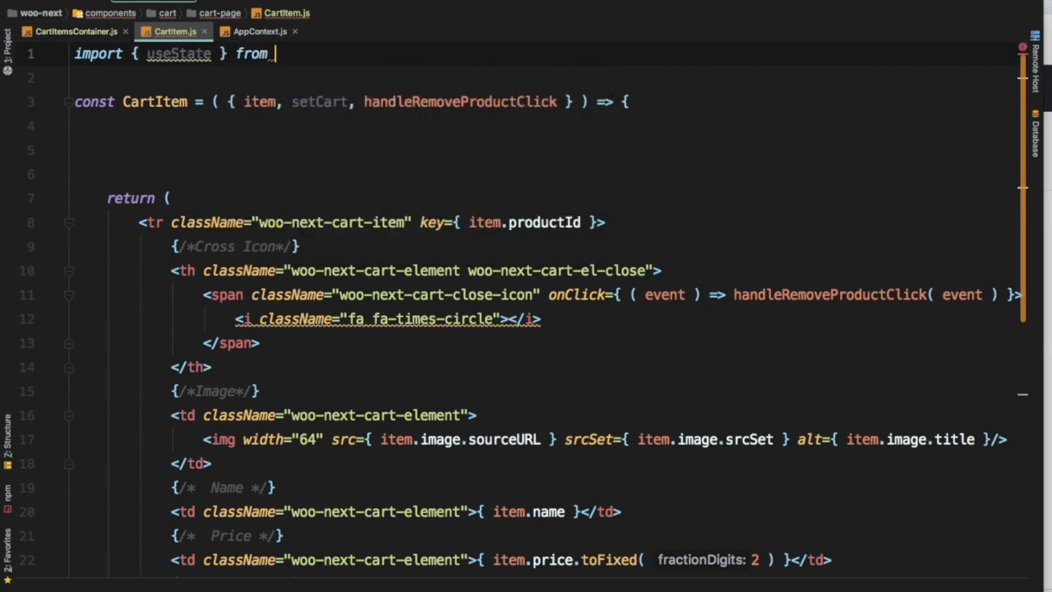
{"action": "type", "text": "'react';"}
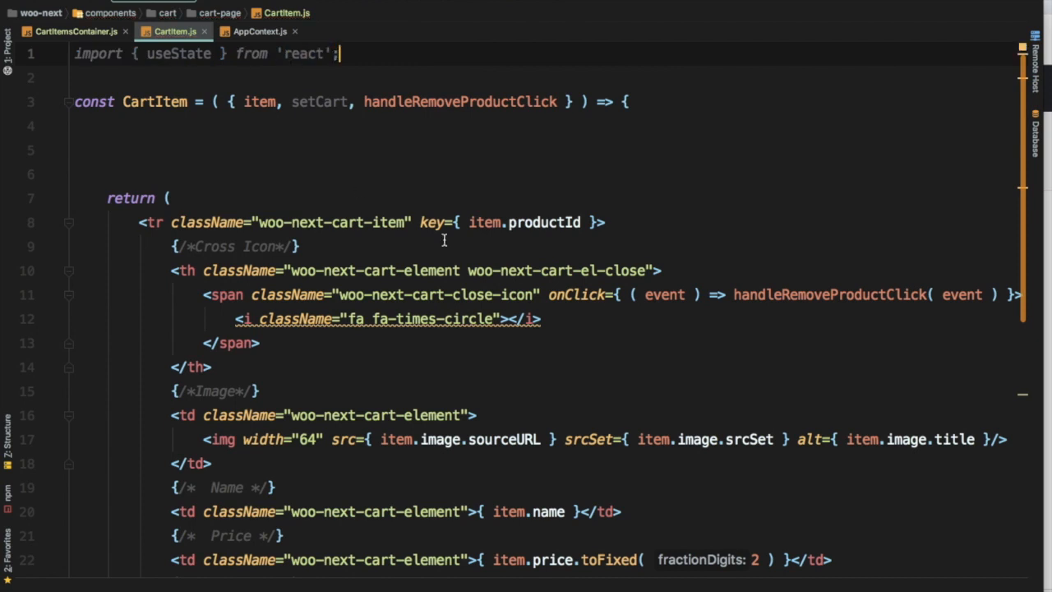
Declare const [ productCount, setProductCount ] = useState( item.qty ).
{"action": "type", "text": "const ["}
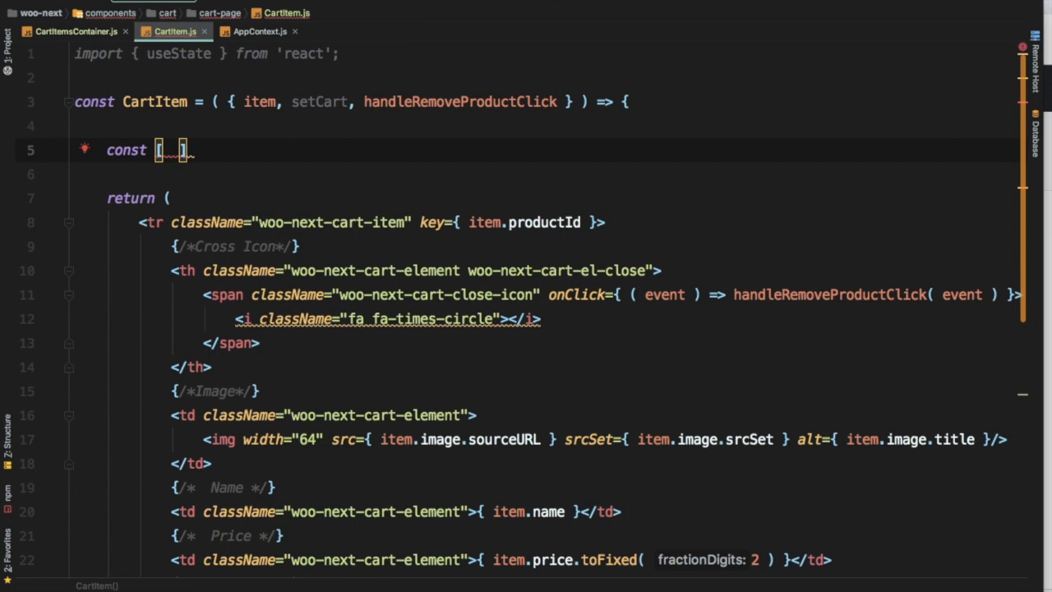
{"action": "type", "text": "productCo"}
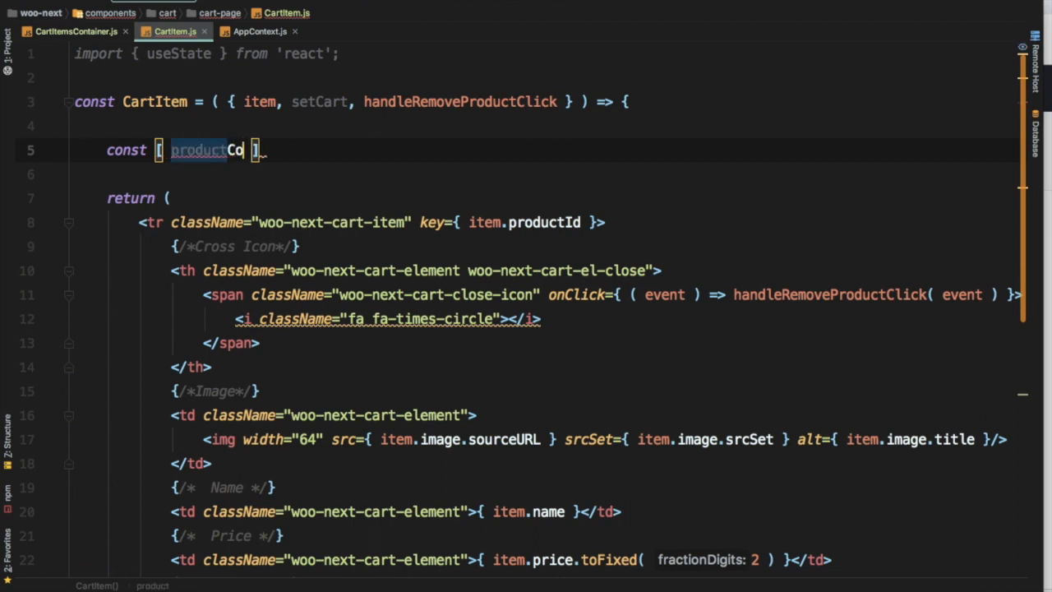
{"action": "type", "text": "unt,"}
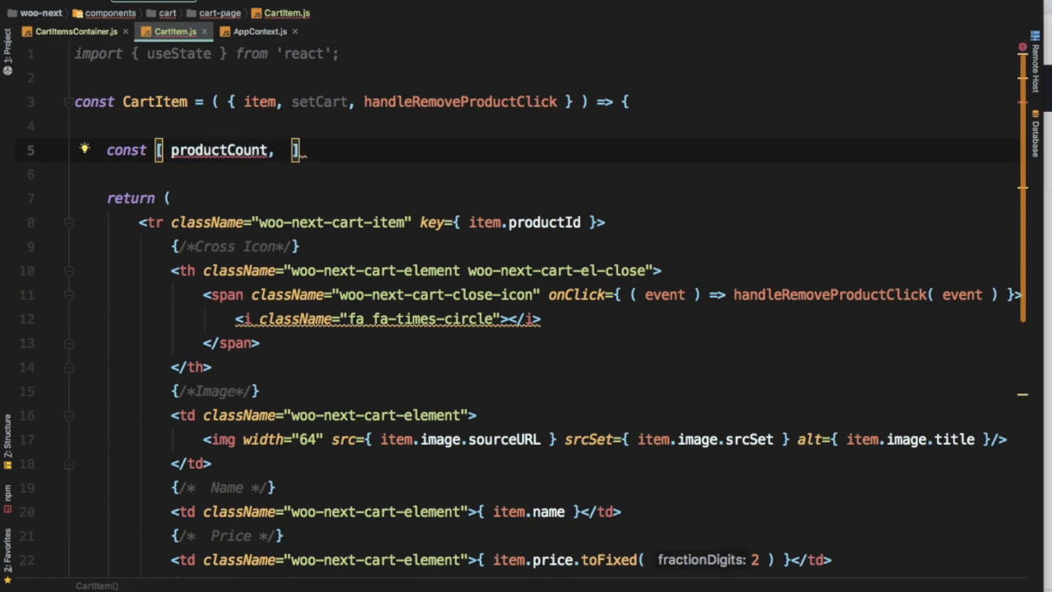
{"action": "type", "text": "setProd"}
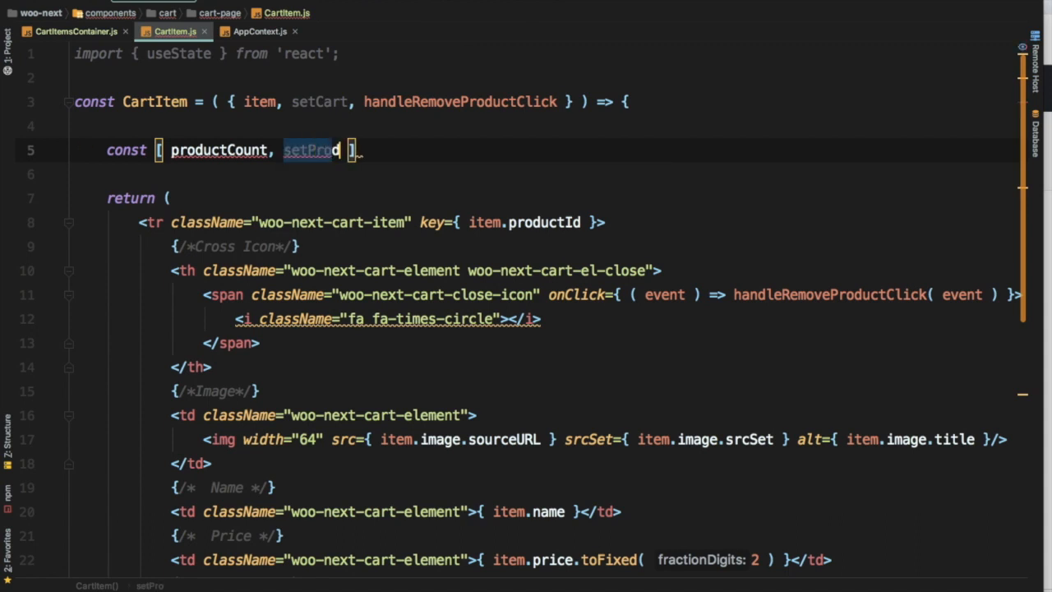
{"action": "type", "text": "uct"}
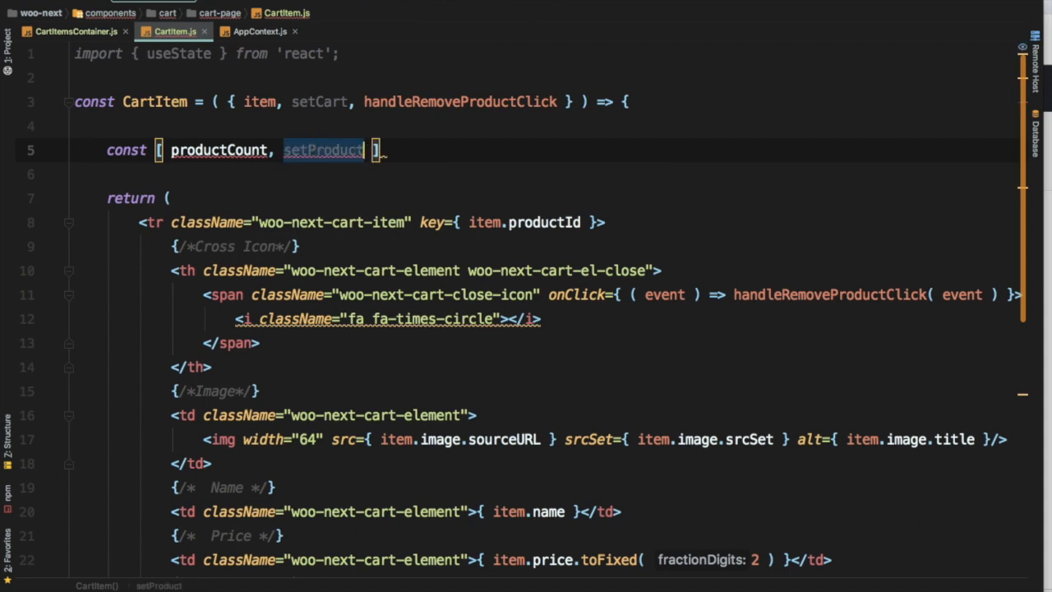
{"action": "type", "text": "Count"}
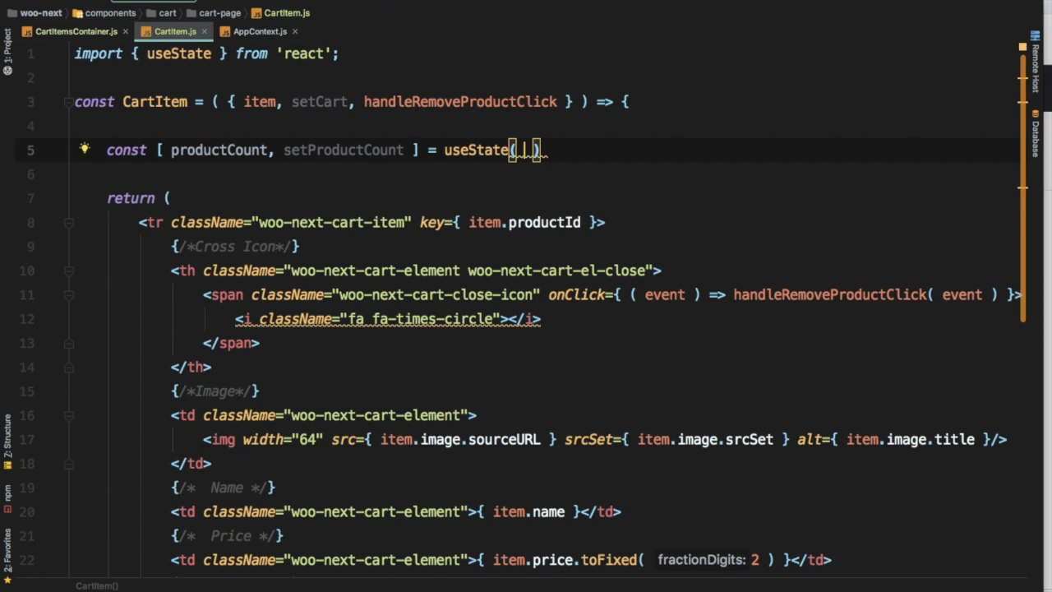
{"action": "type", "text": "item"}
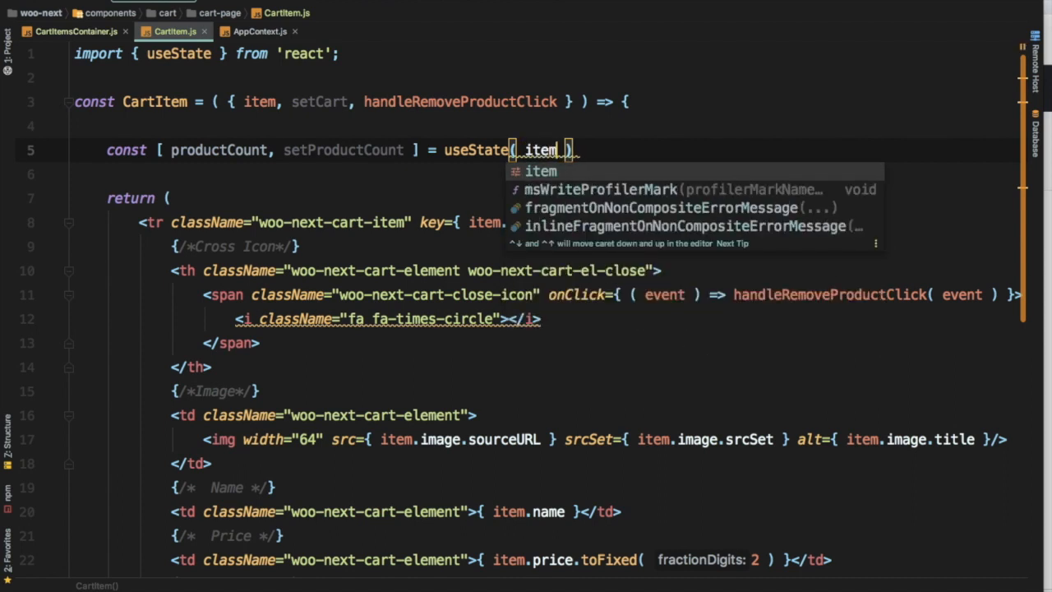
{"action": "type", "text": ".qty"}
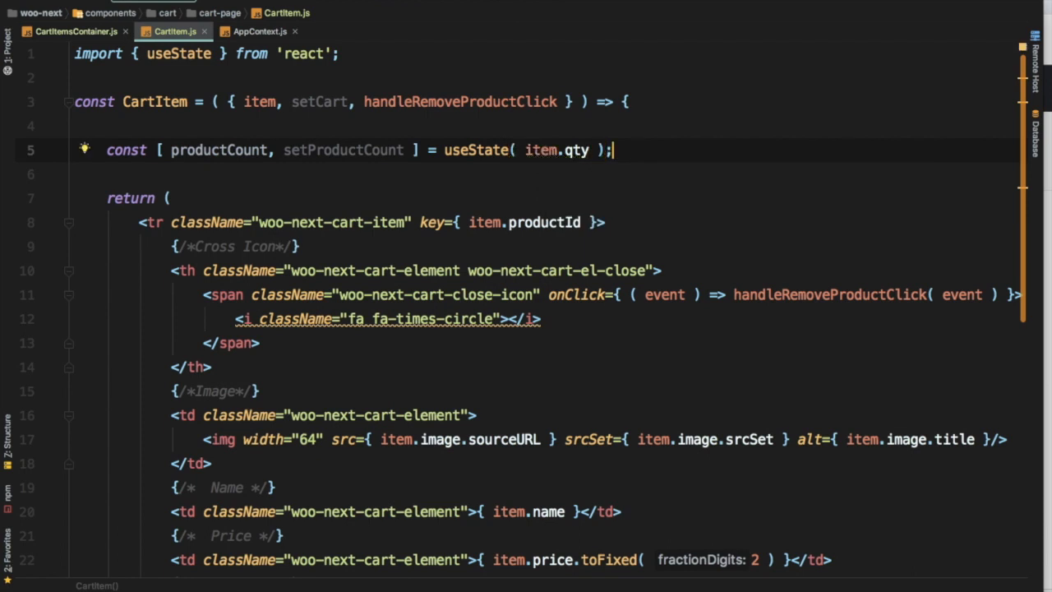
{"action": "left_click", "coordinate": [229, 149]}
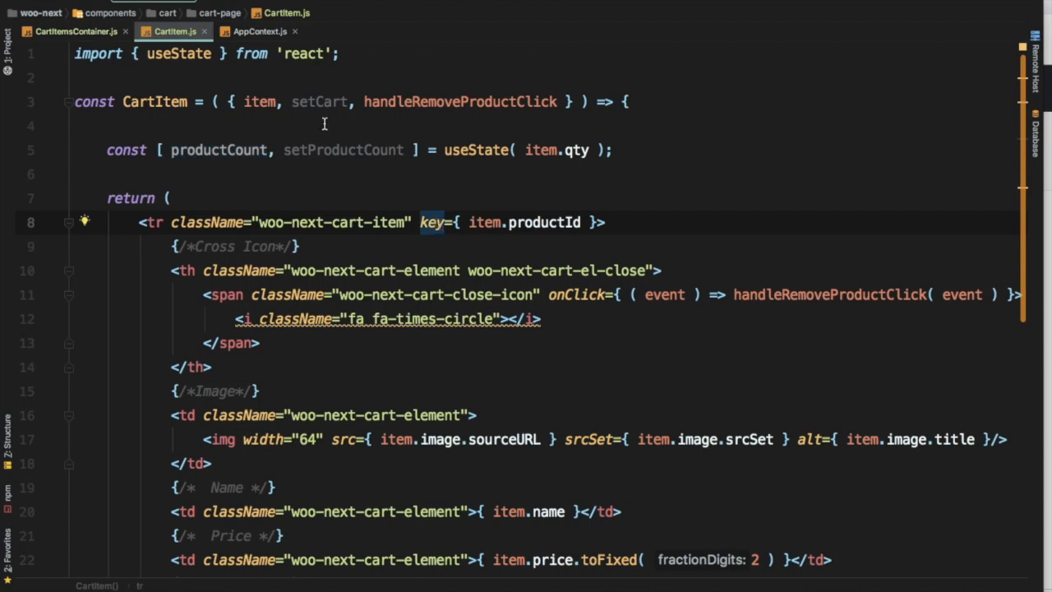
Add onChange={ setProductCount } to the quantity input after its value attribute.
{"action": "scroll", "scroll_direction": "down", "scroll_amount": 3}
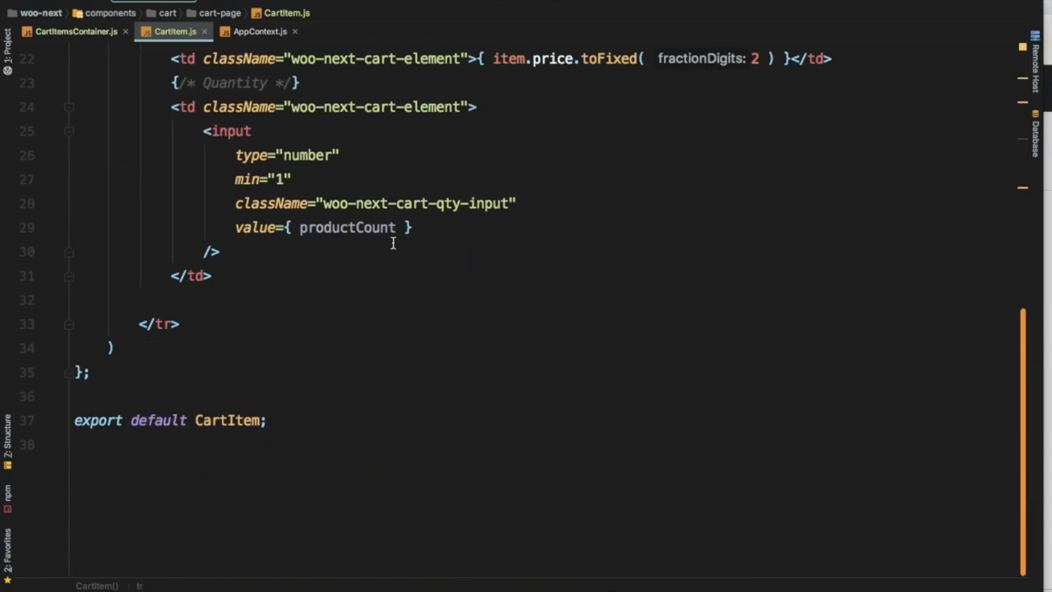
{"action": "scroll", "scroll_direction": "up", "scroll_amount": 3}
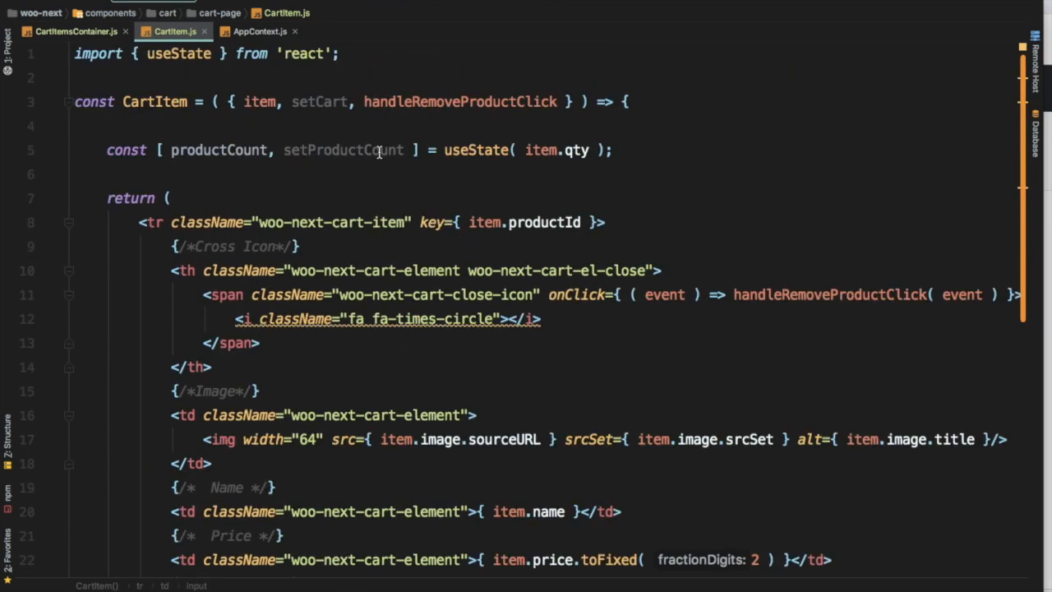
{"action": "scroll", "scroll_direction": "down", "scroll_amount": 3}
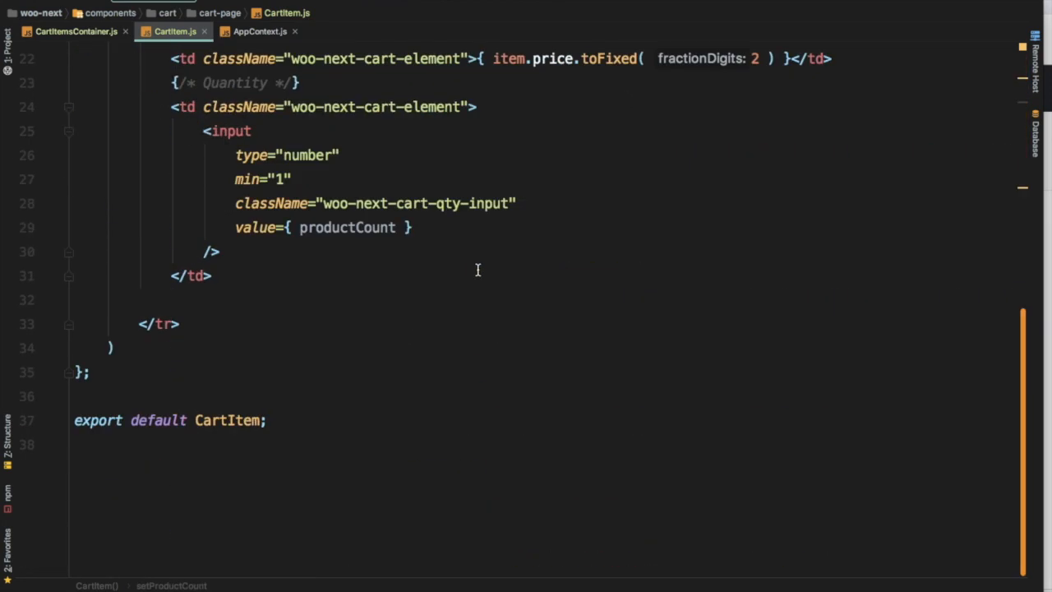
{"action": "left_click", "coordinate": [425, 228]}
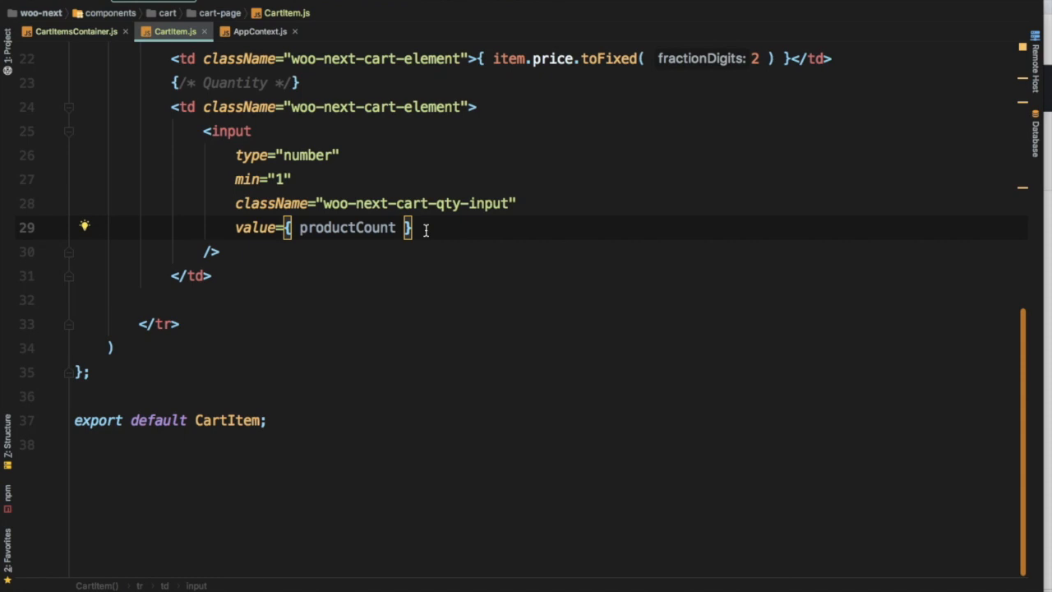
{"action": "type", "text": "on"}
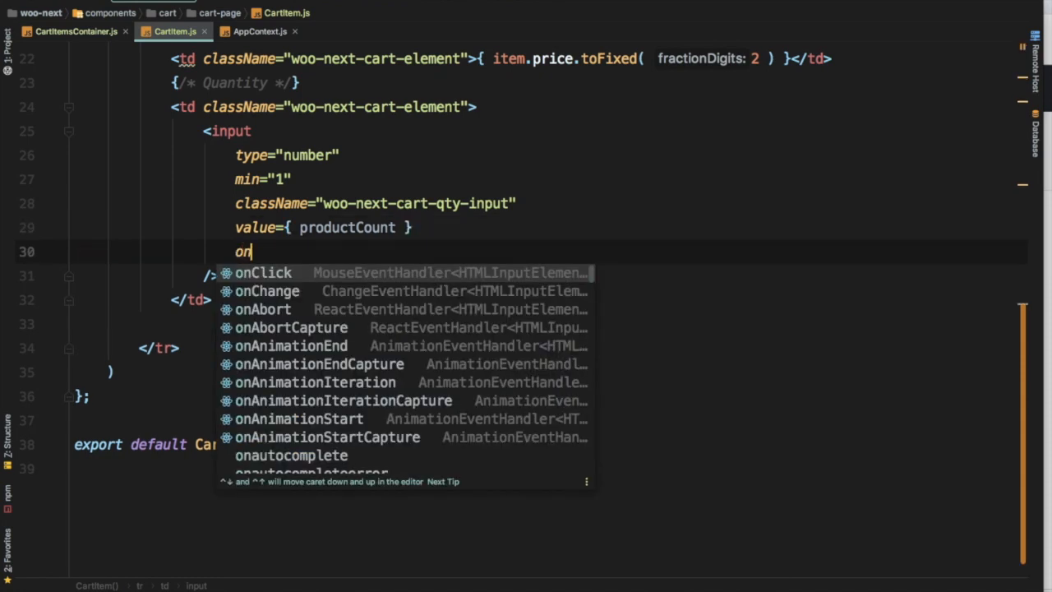
{"action": "left_click", "coordinate": [267, 290]}
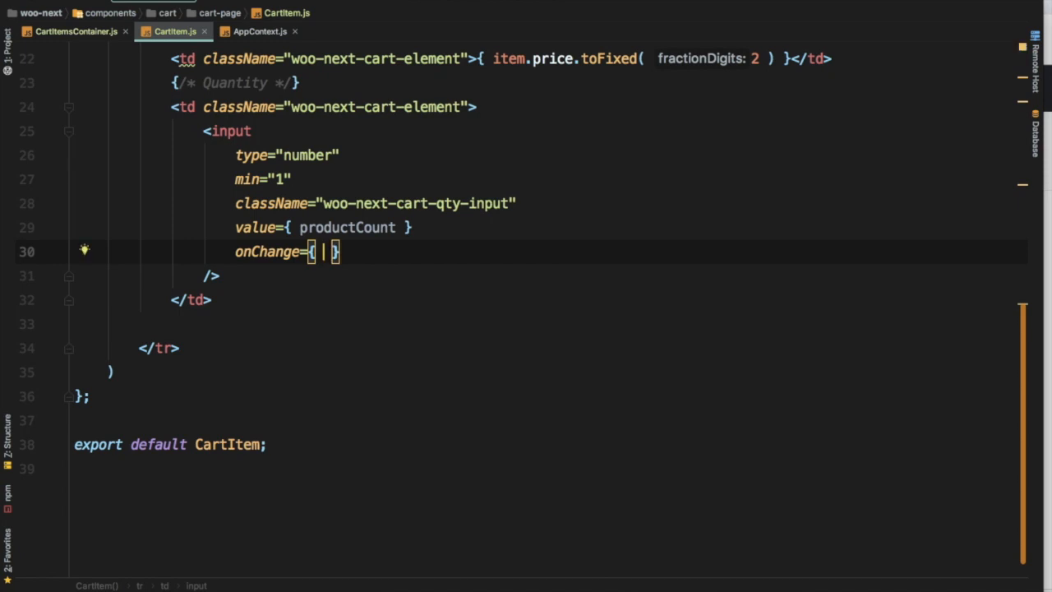
{"action": "type", "text": "setProductCount"}
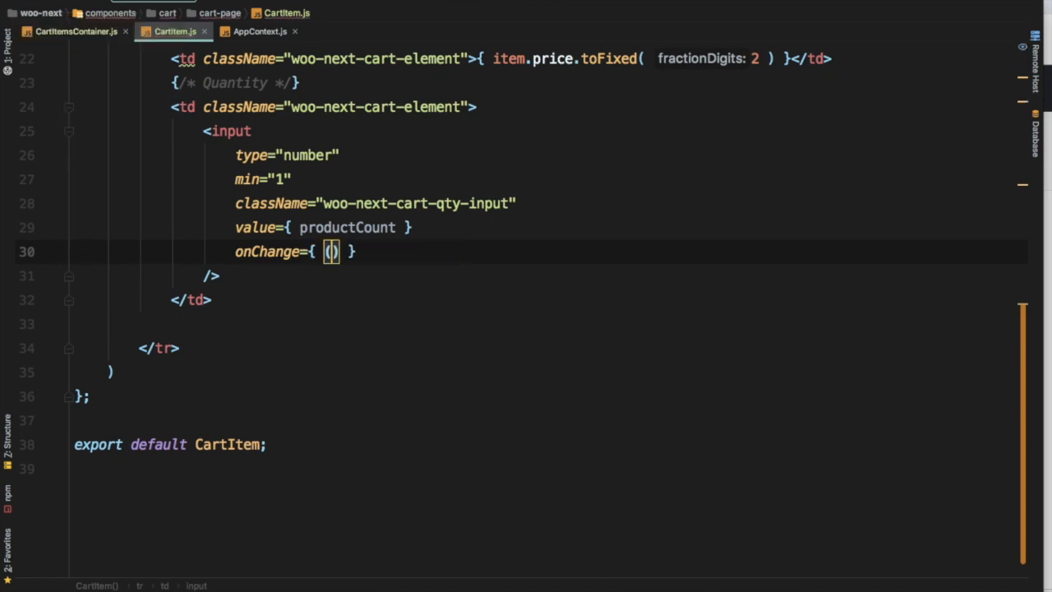
{"action": "type", "text": "setProductCount"}
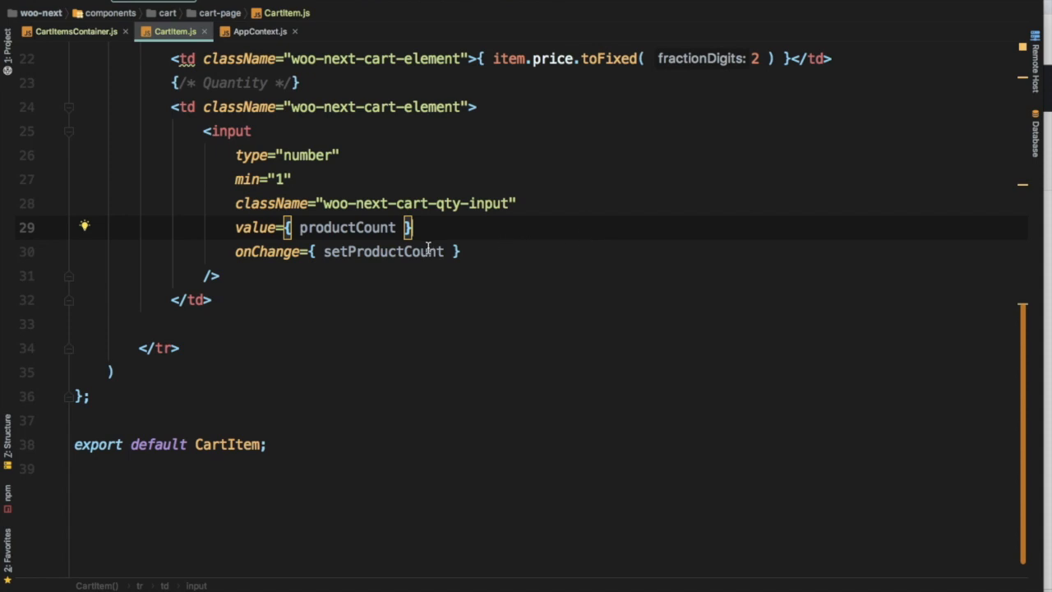
{"action": "scroll", "scroll_direction": "up", "scroll_amount": 3}
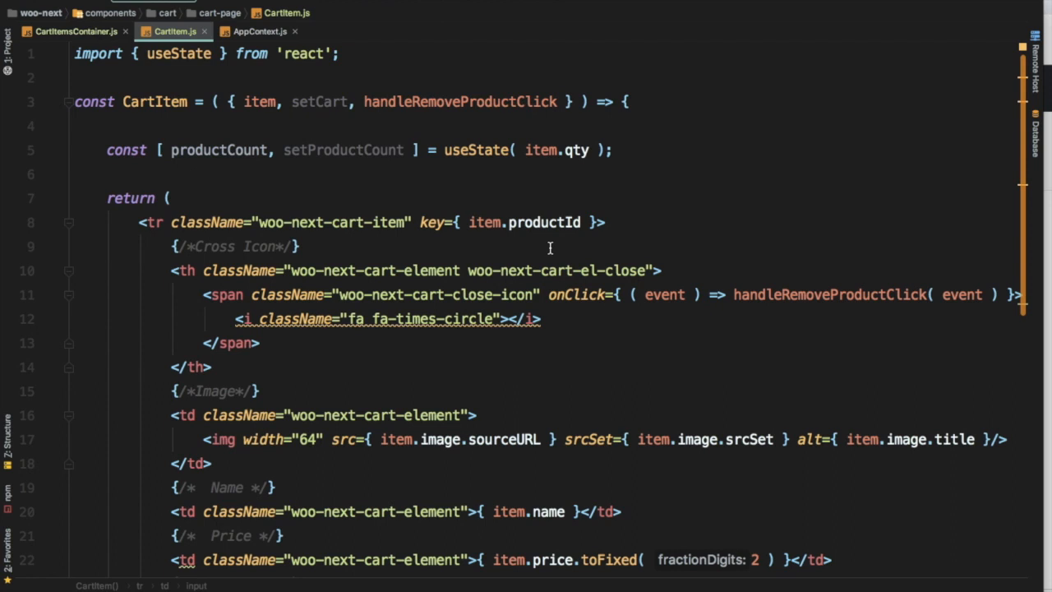
Declare an empty handleQtyChange = ( event ) => {} and use it in the quantity onChange.
{"action": "key", "text": "enter"}
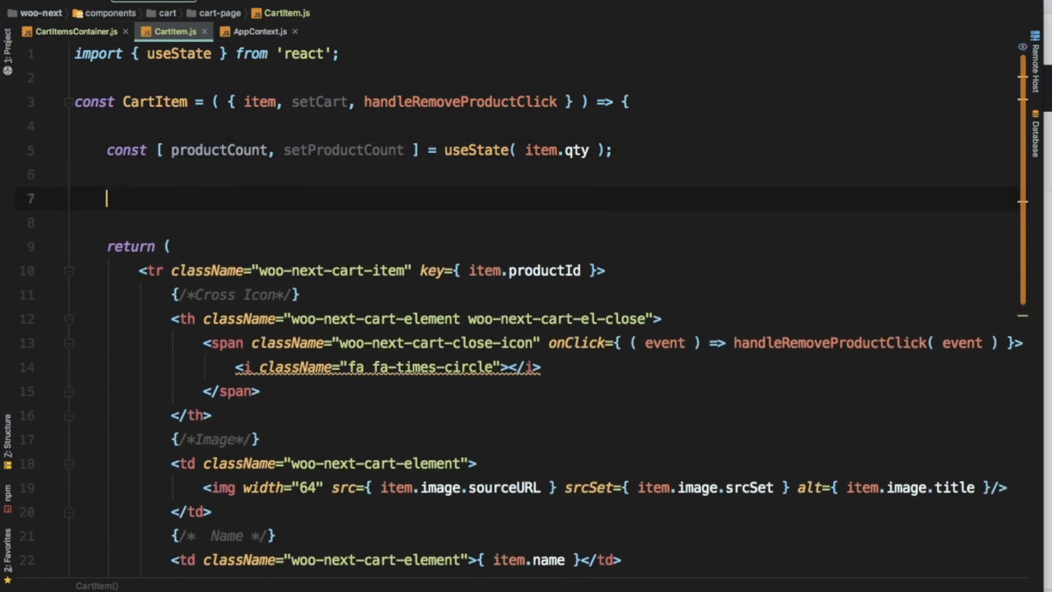
{"action": "type", "text": "const"}
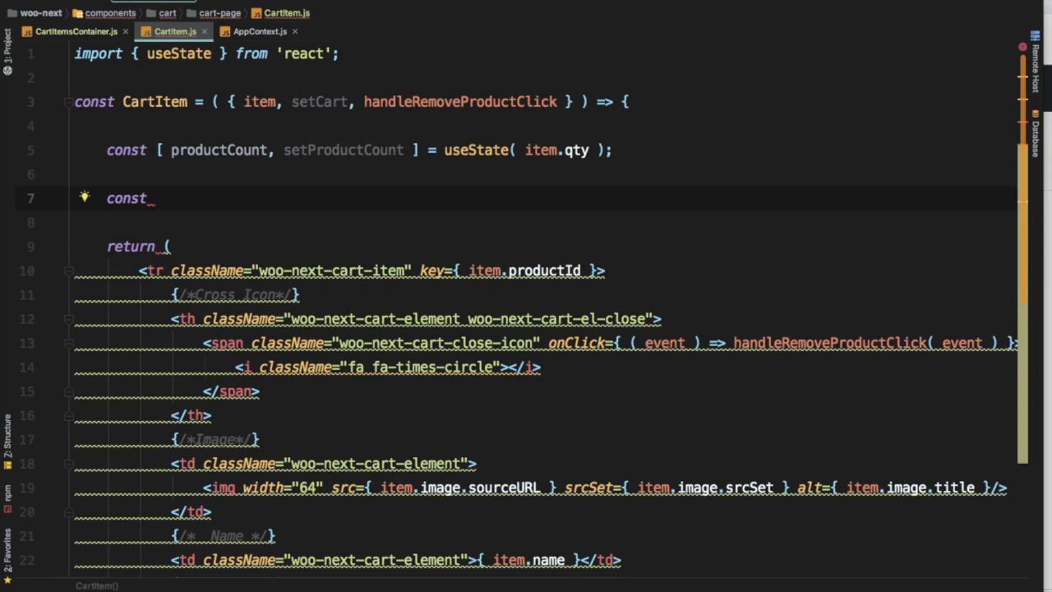
{"action": "type", "text": "handleQtyC"}
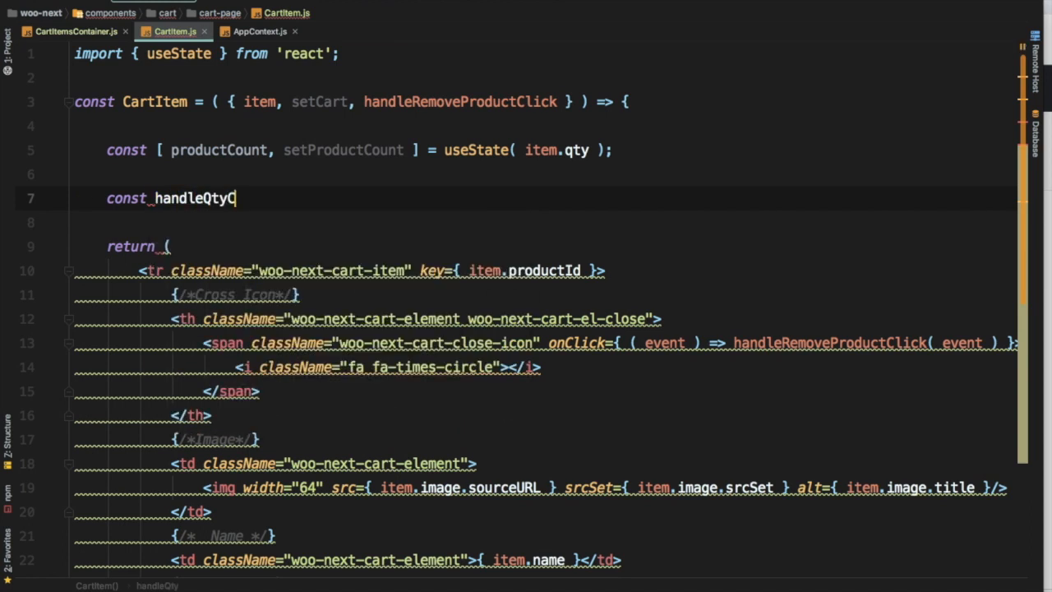
{"action": "type", "text": "Change = ( event ) => {"}
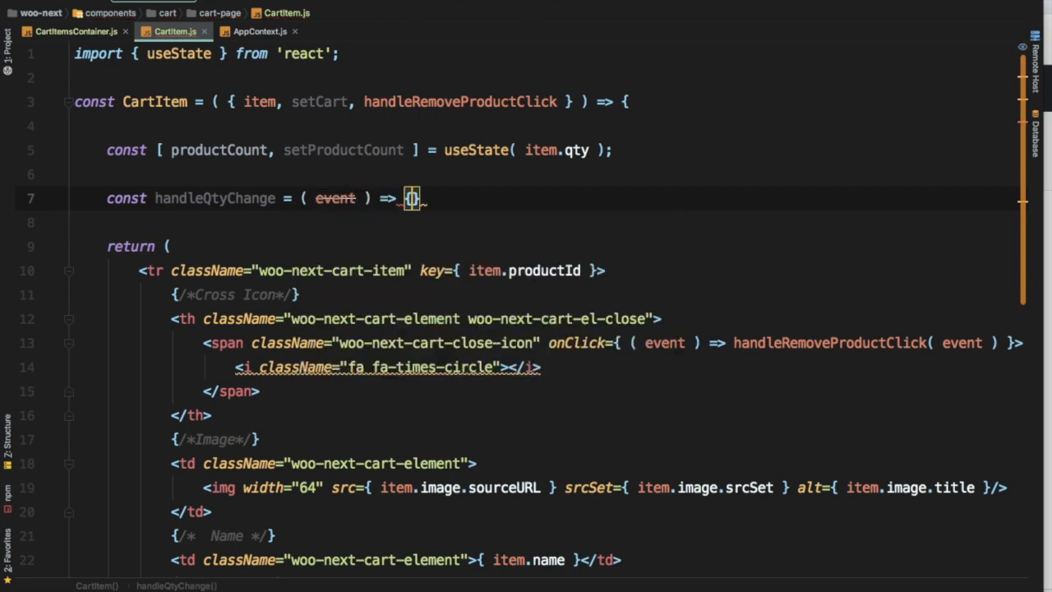
{"action": "key", "text": "Enter"}
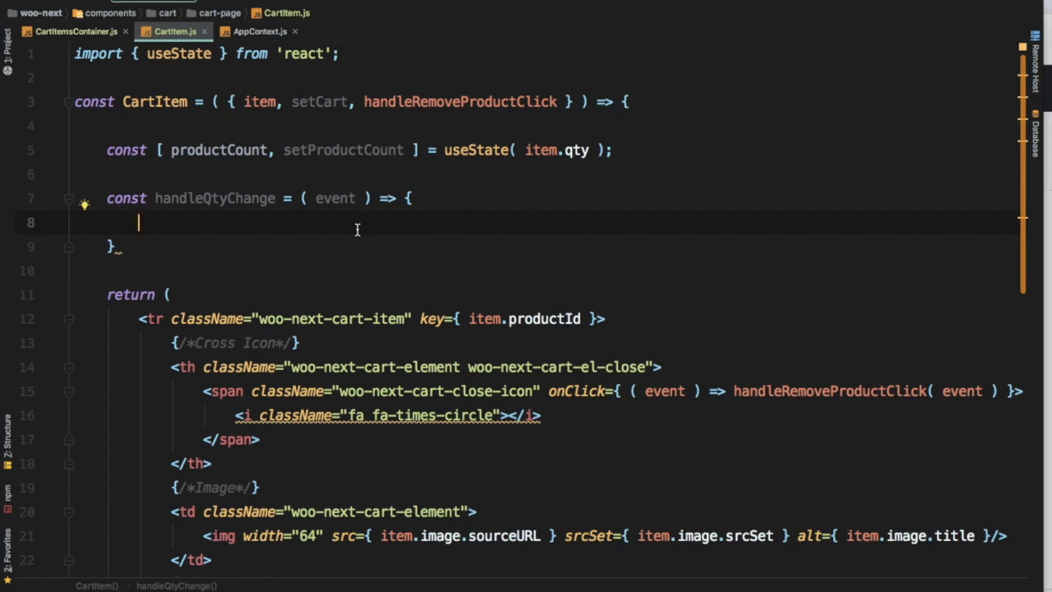
{"action": "left_click", "coordinate": [213, 199]}
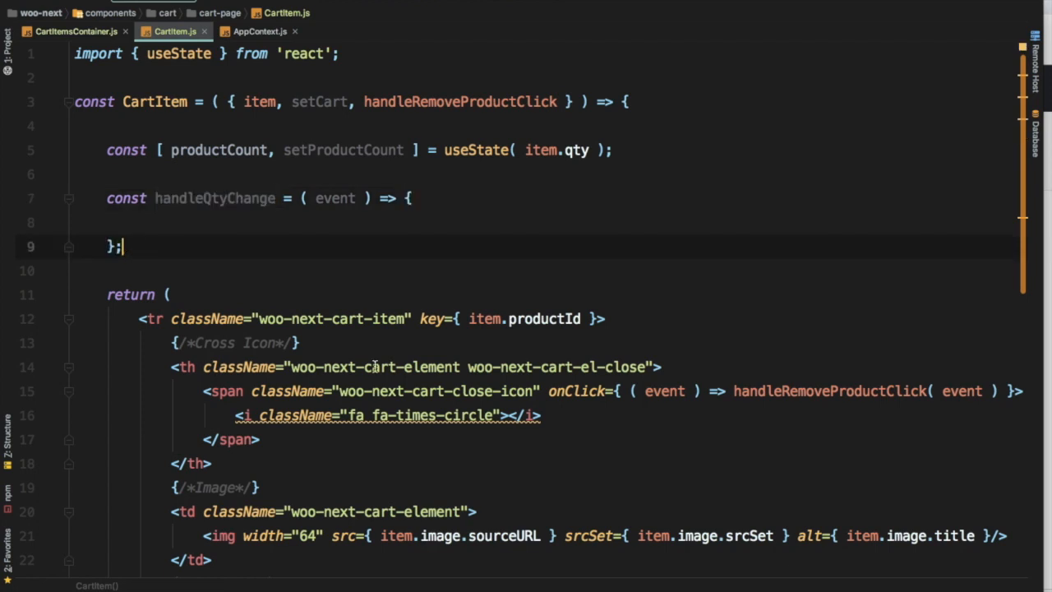
{"action": "scroll", "scroll_direction": "down", "scroll_amount": 3}
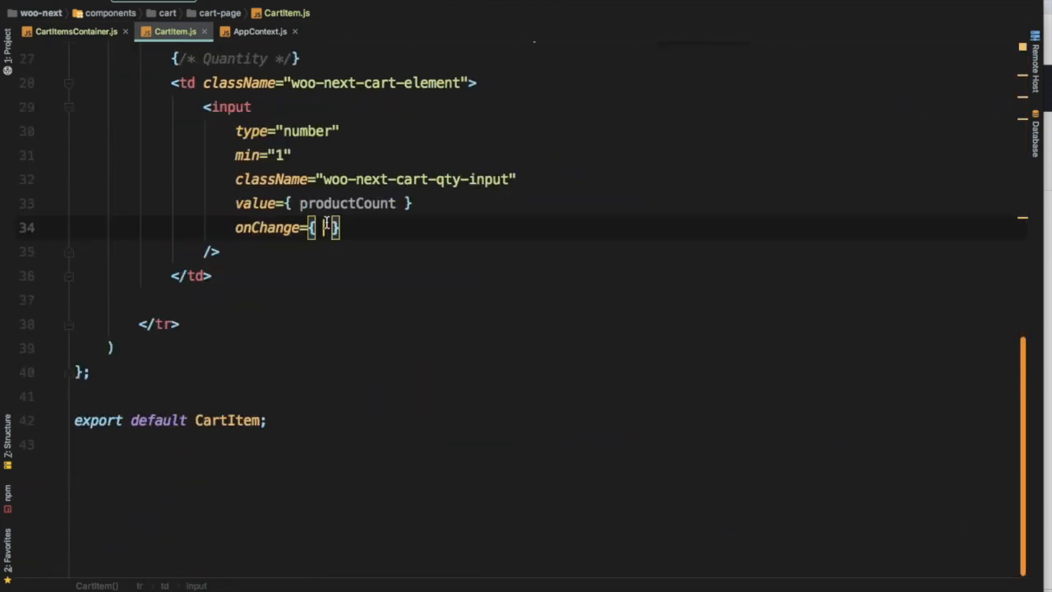
{"action": "type", "text": "handleQtyChange = ( event ) => {"}
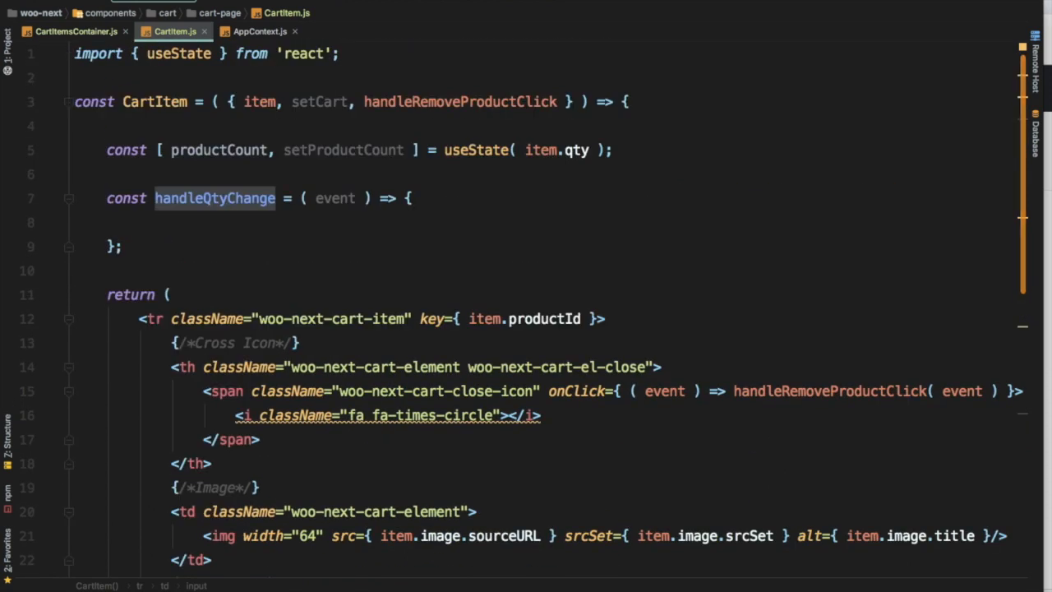
{"action": "mouse_move", "coordinate": [253, 198]}
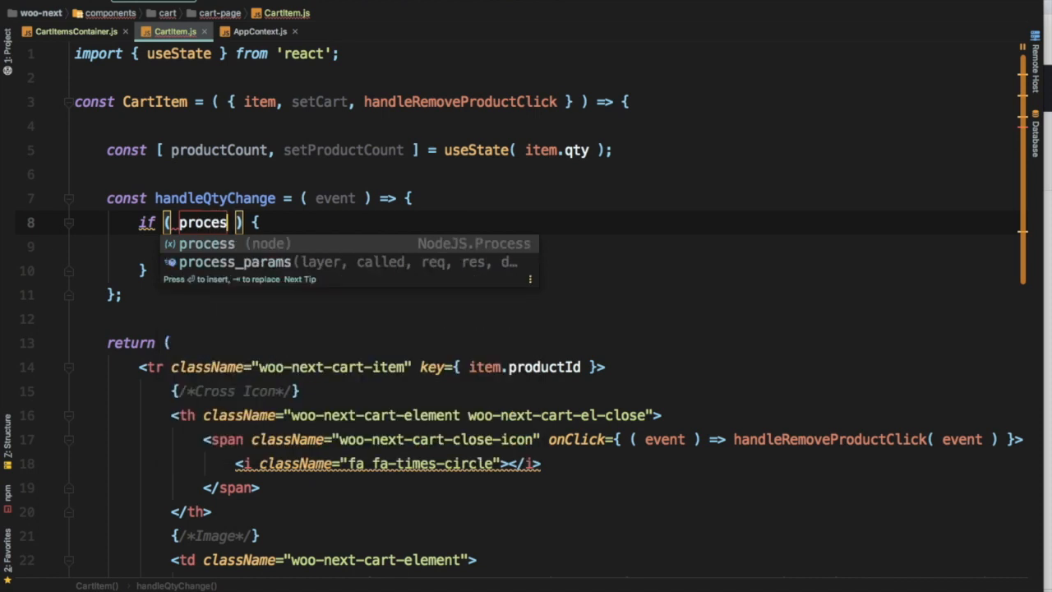
Inside a process.browser check, set productCount to newQty from event.target.value.
{"action": "type", "text": "."}
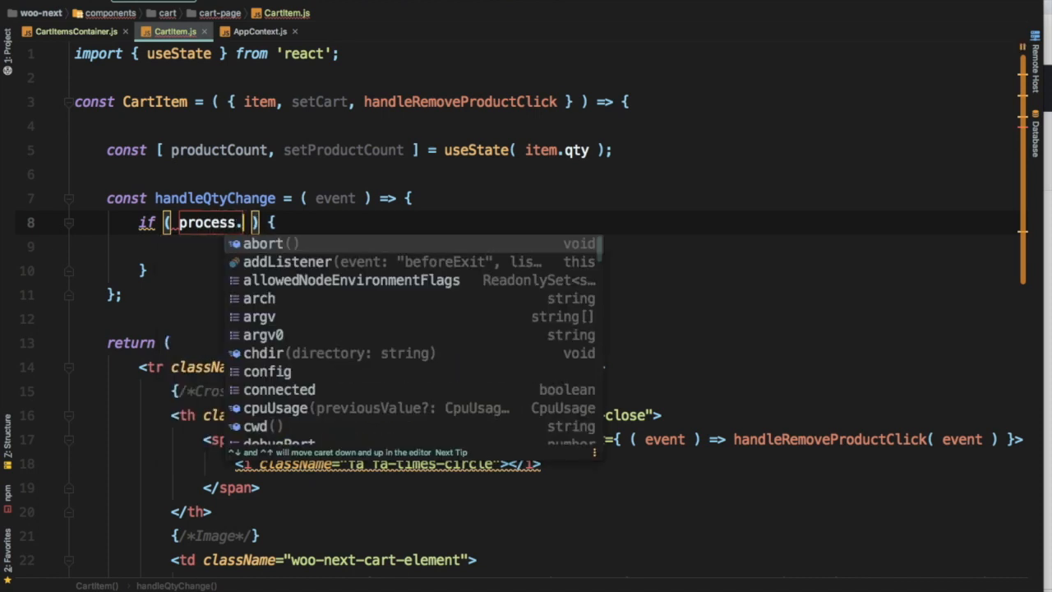
{"action": "type", "text": "browser"}
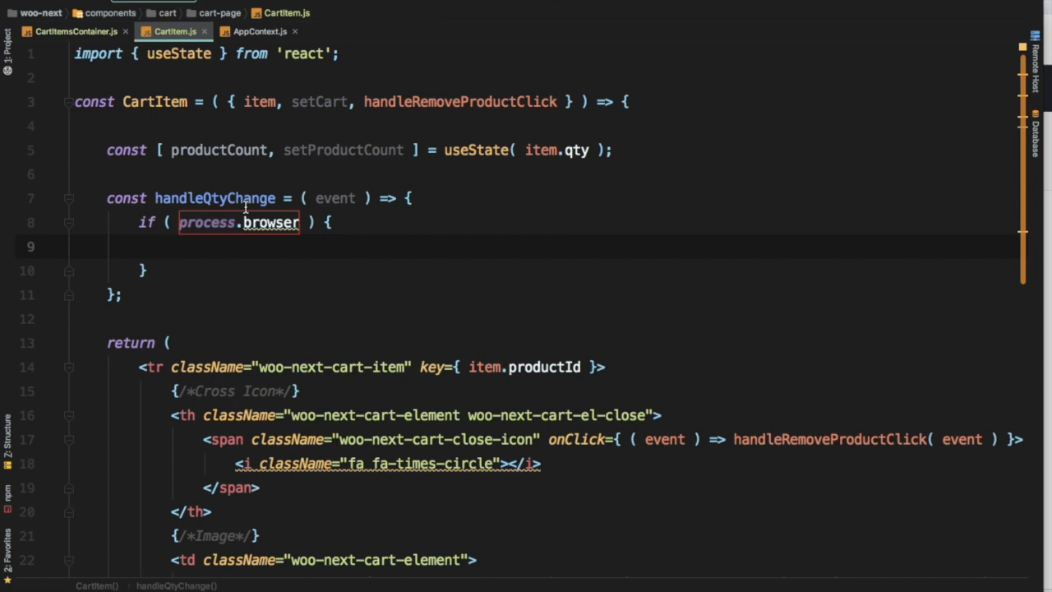
{"action": "type", "text": "cons"}
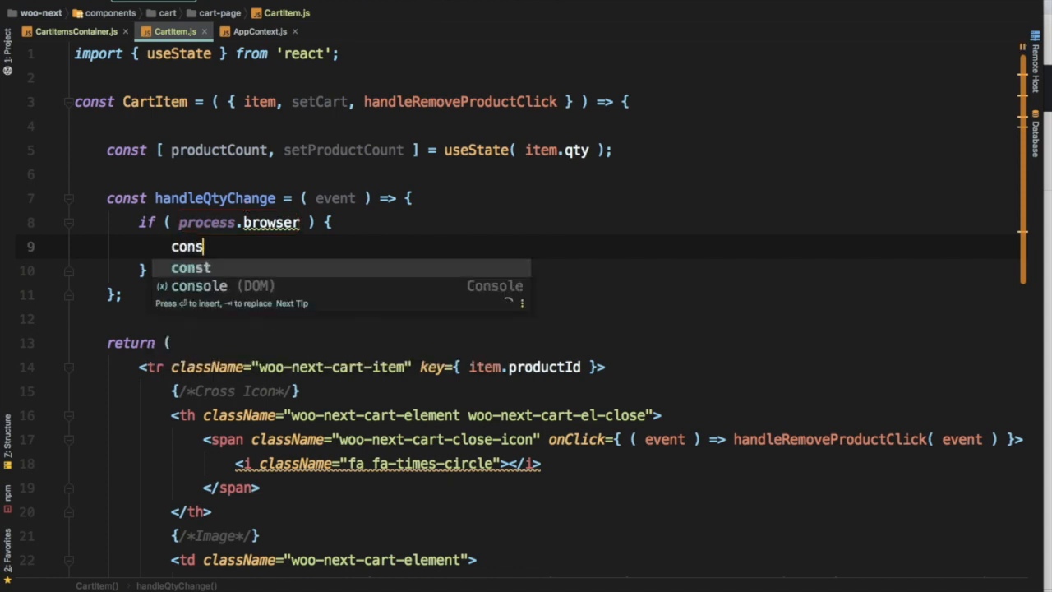
{"action": "type", "text": "newQty ="}
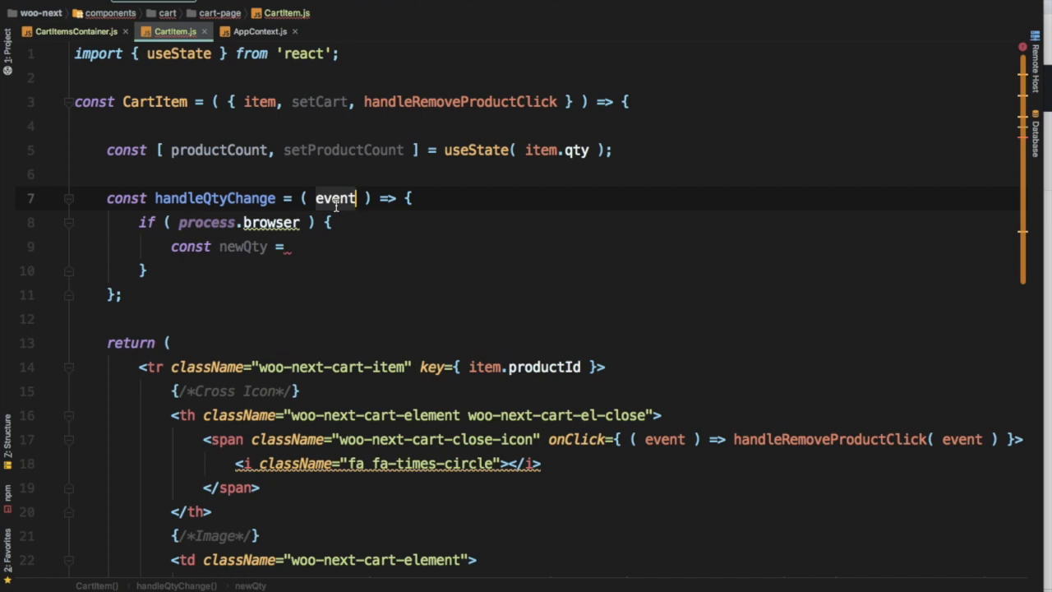
{"action": "type", "text": "event."}
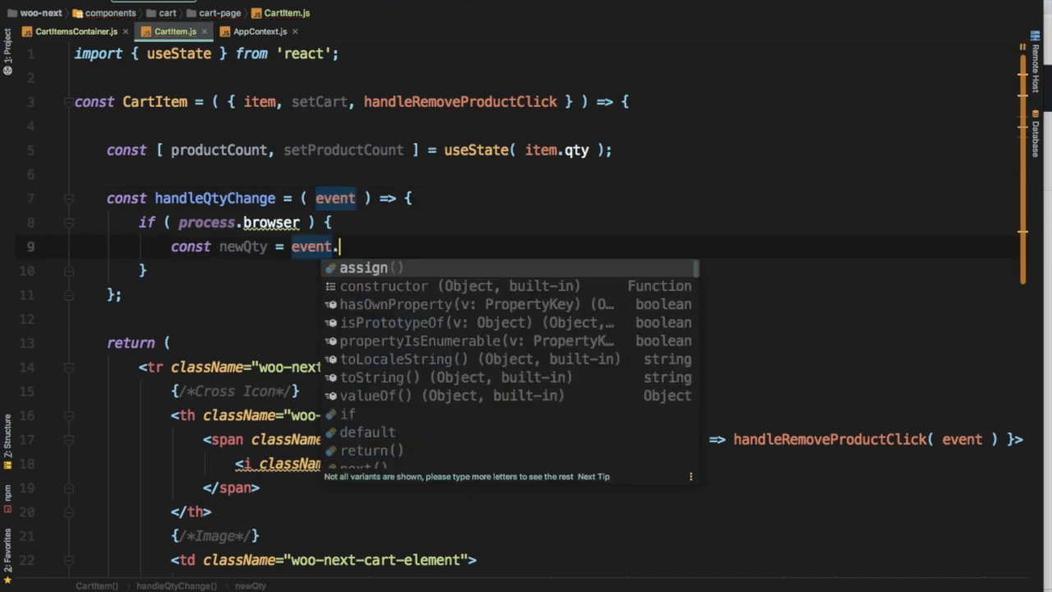
{"action": "type", "text": "target"}
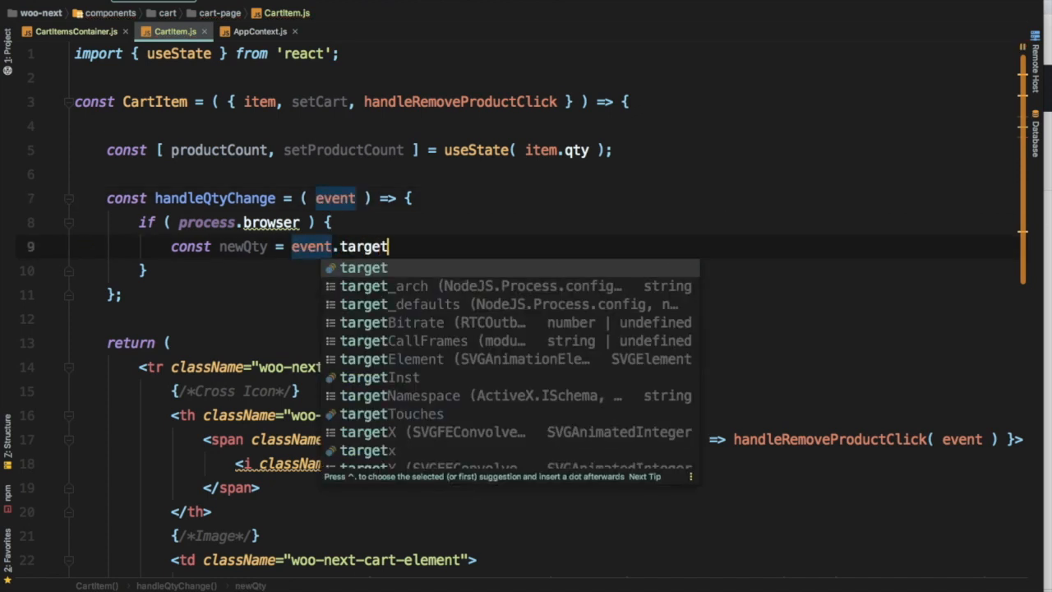
{"action": "type", "text": ".value;"}
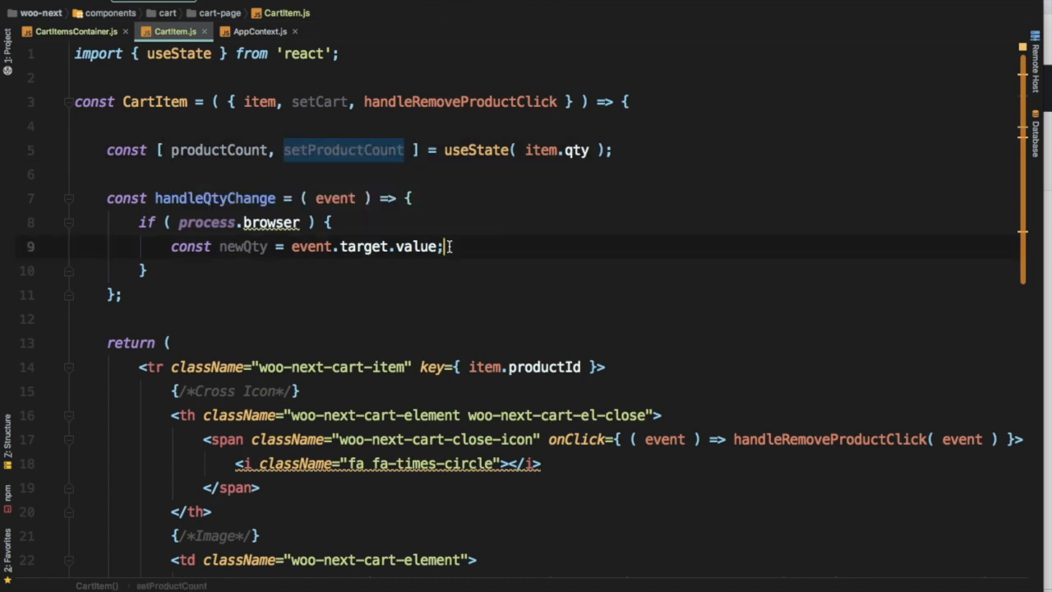
{"action": "type", "text": "setProductCount ="}
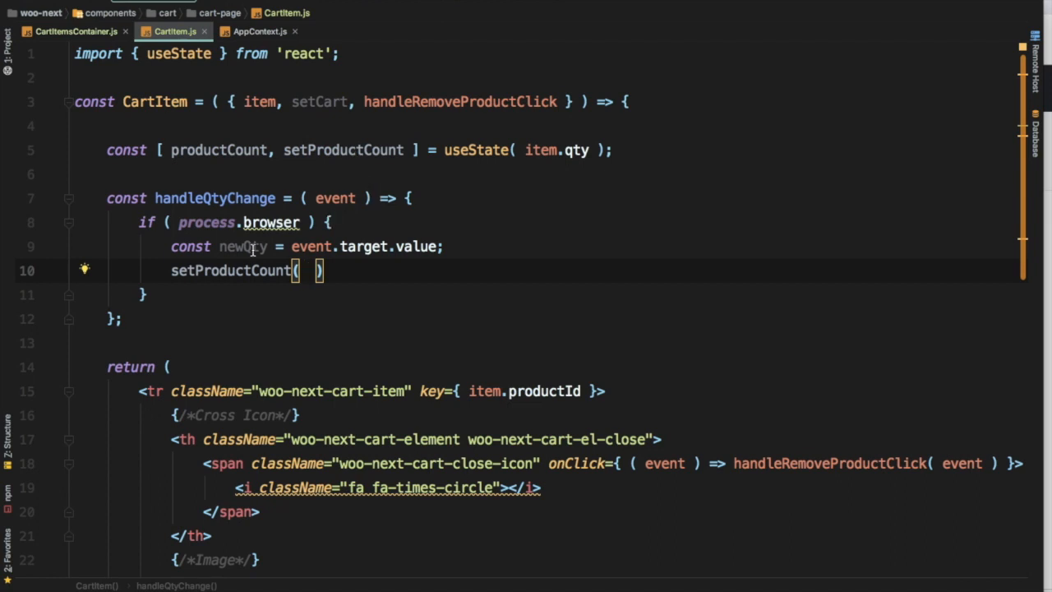
{"action": "type", "text": "newQty"}
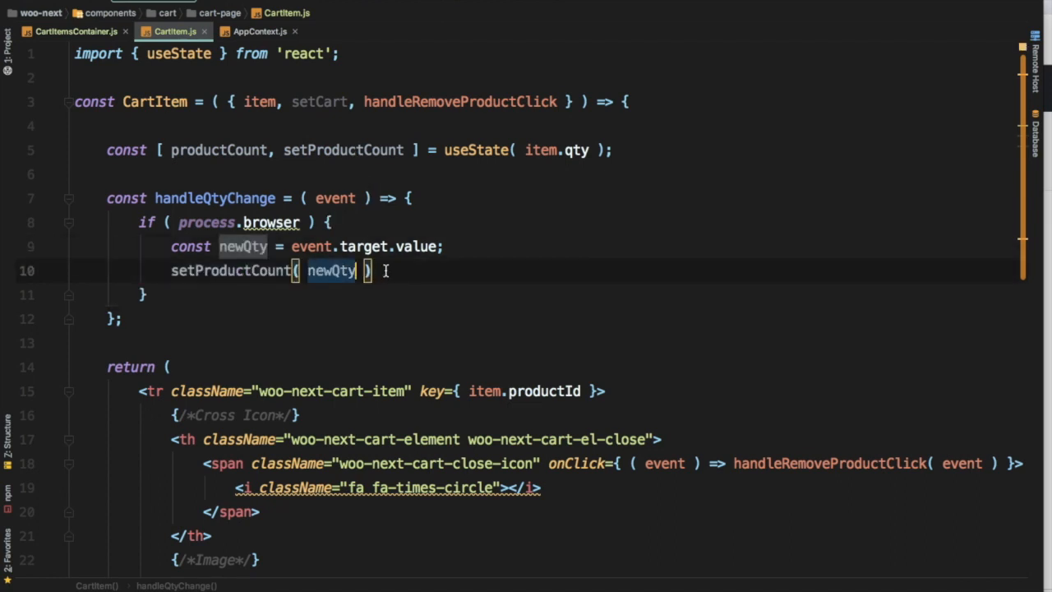
{"action": "type", "text": ";"}
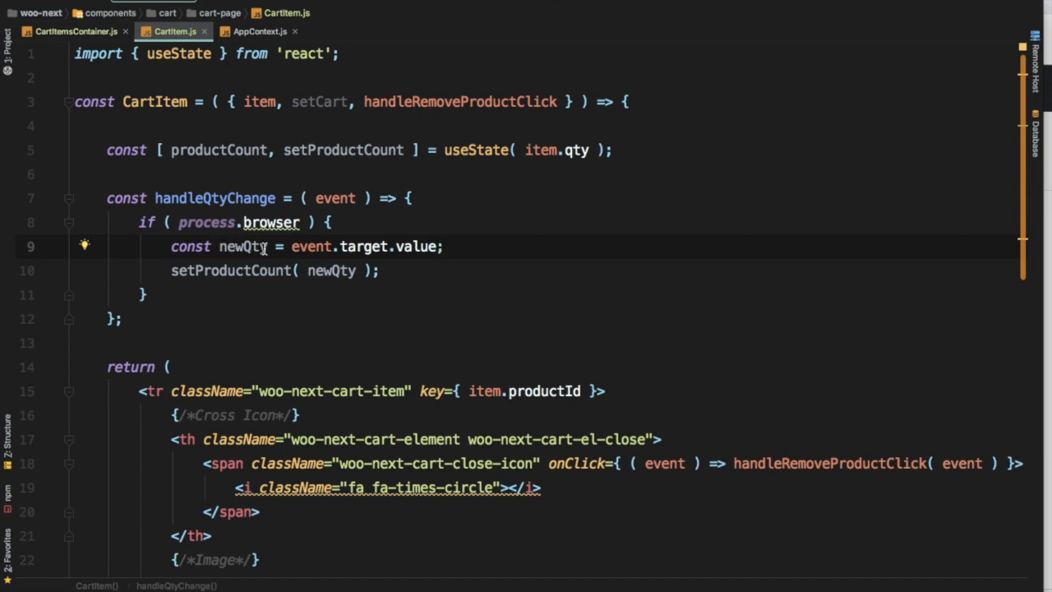
{"action": "mouse_move", "coordinate": [353, 263]}
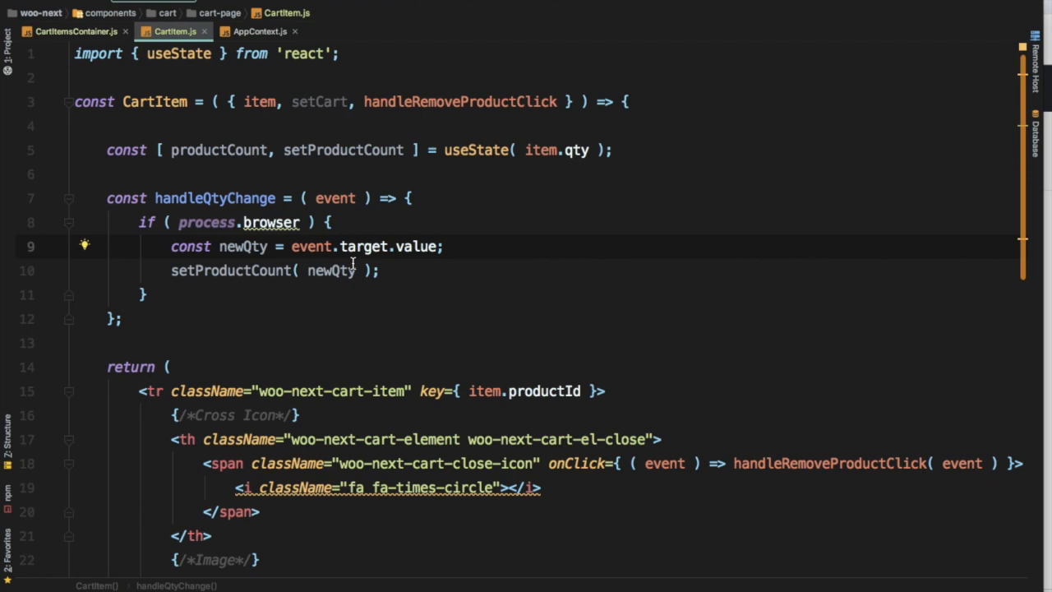
{"action": "mouse_move", "coordinate": [201, 222]}
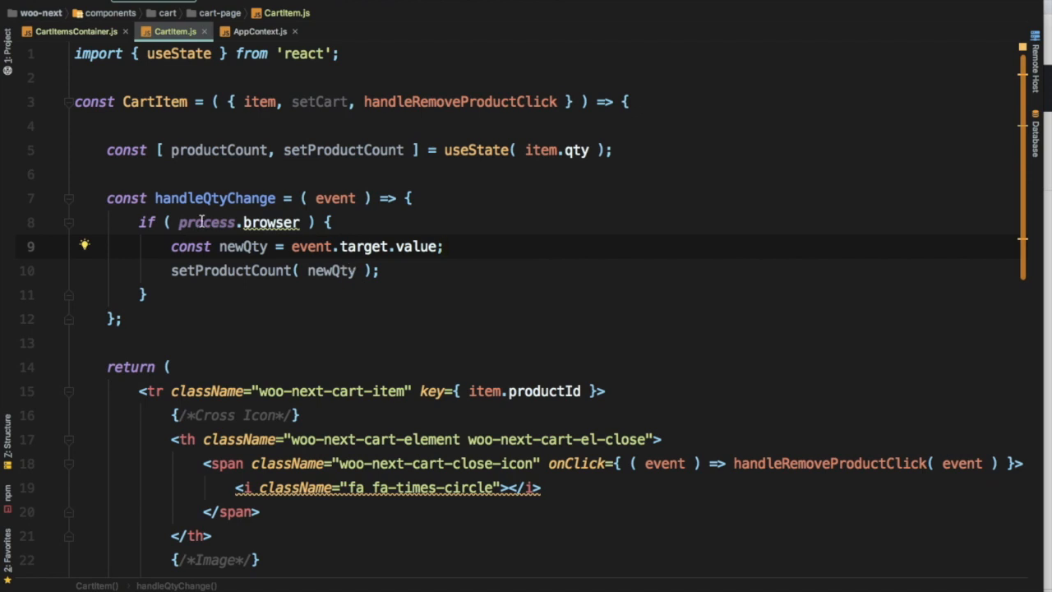
{"action": "key", "text": "enter"}
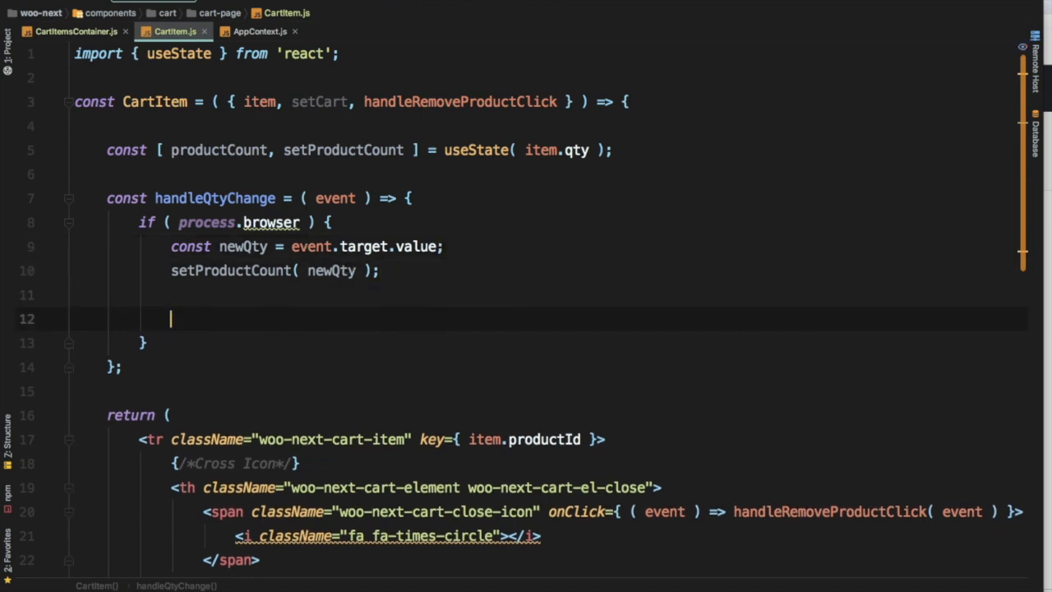
{"action": "type", "text": "// Update teh"}
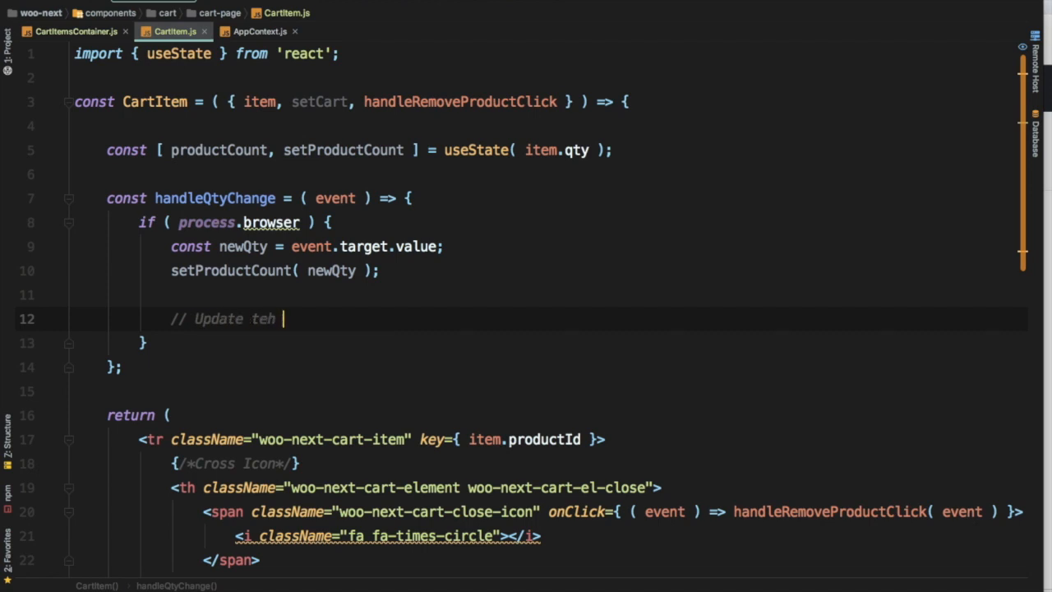
{"action": "type", "text": "the"}
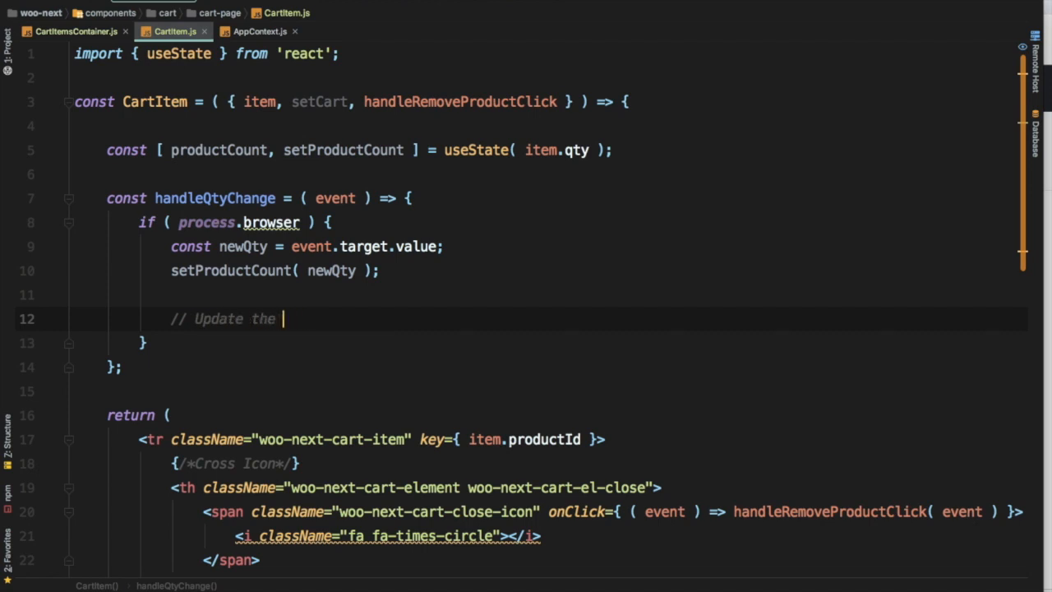
{"action": "type", "text": "the cart"}
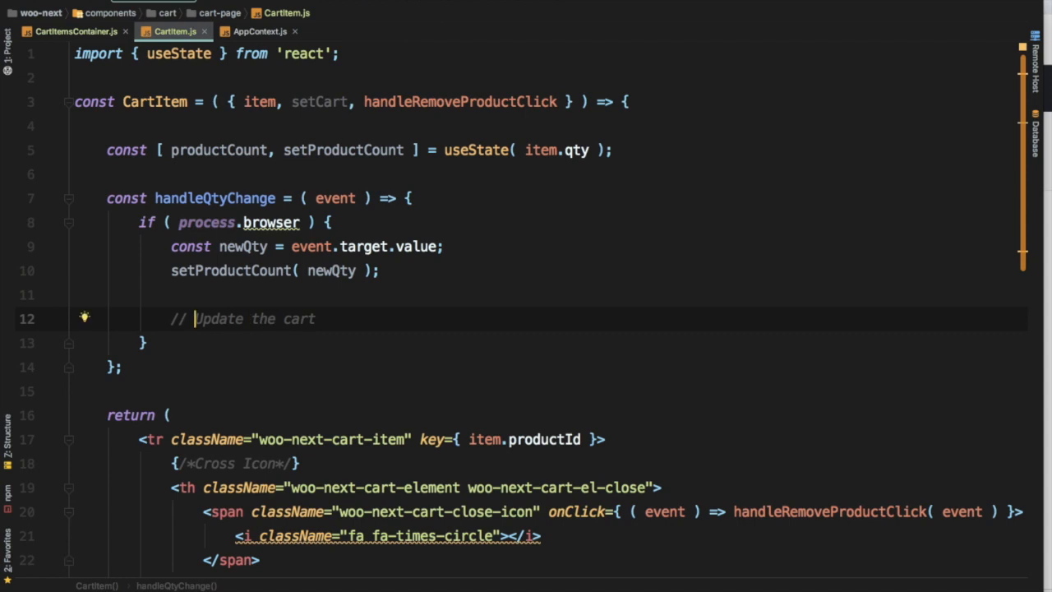
{"action": "type", "text": "@TODO"}
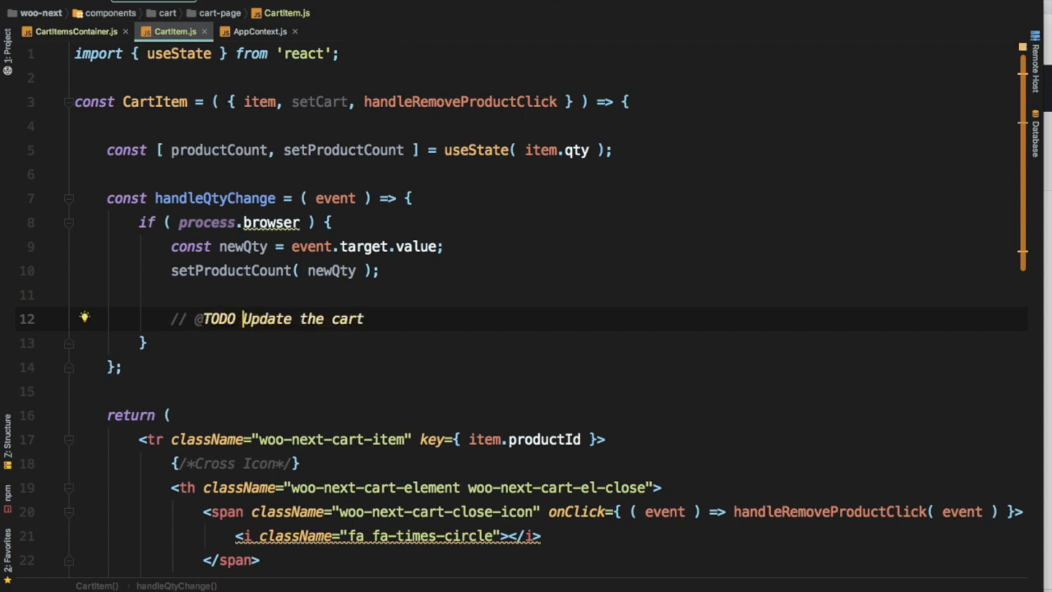
Test the cart page in Chrome by typing 4 into a quantity input.
{"action": "scroll", "scroll_direction": "down", "scroll_amount": 3}
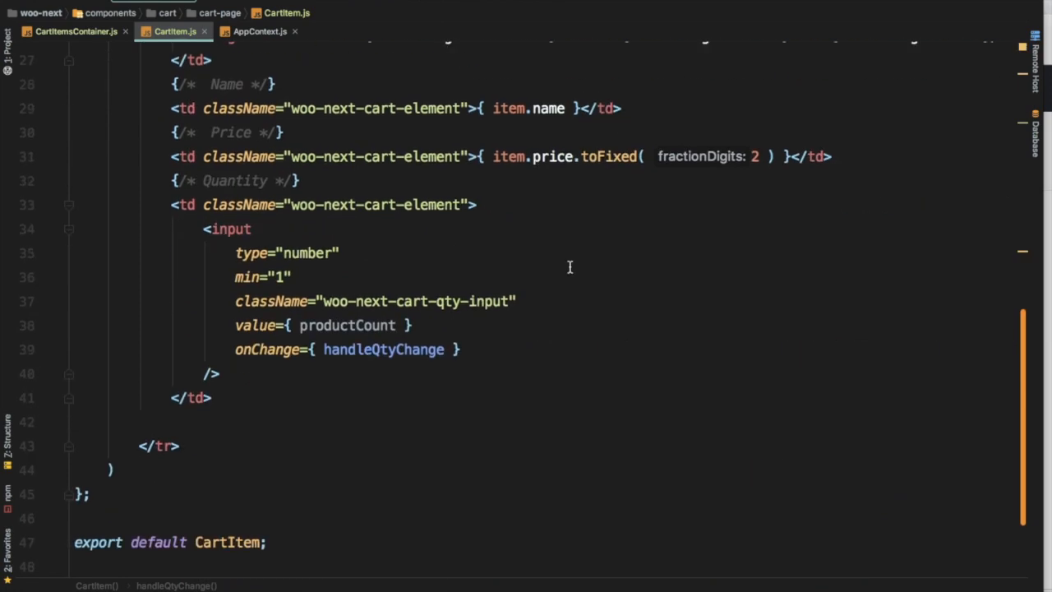
{"action": "left_click", "coordinate": [164, 4]}
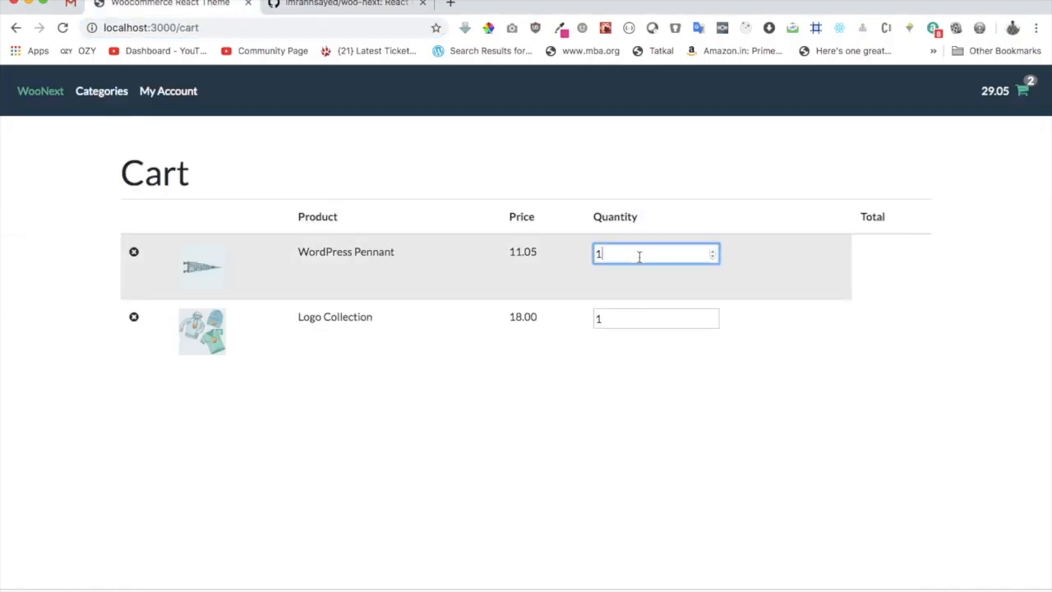
{"action": "type", "text": "4"}
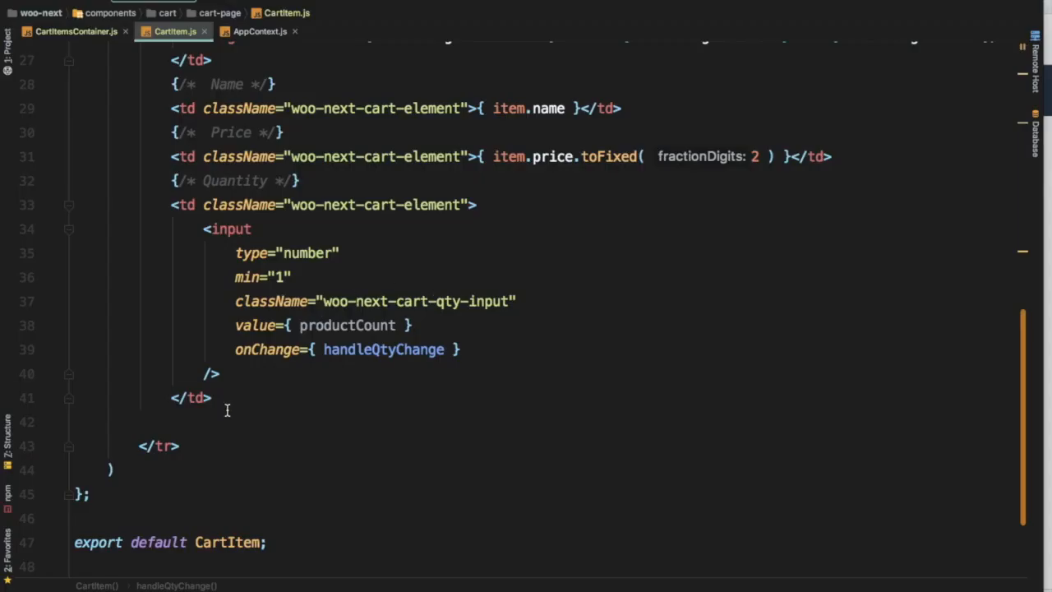
Add a {/* Total */} comment and a td showing item.price.toFixed(2).
{"action": "type", "text": "{/* */}"}
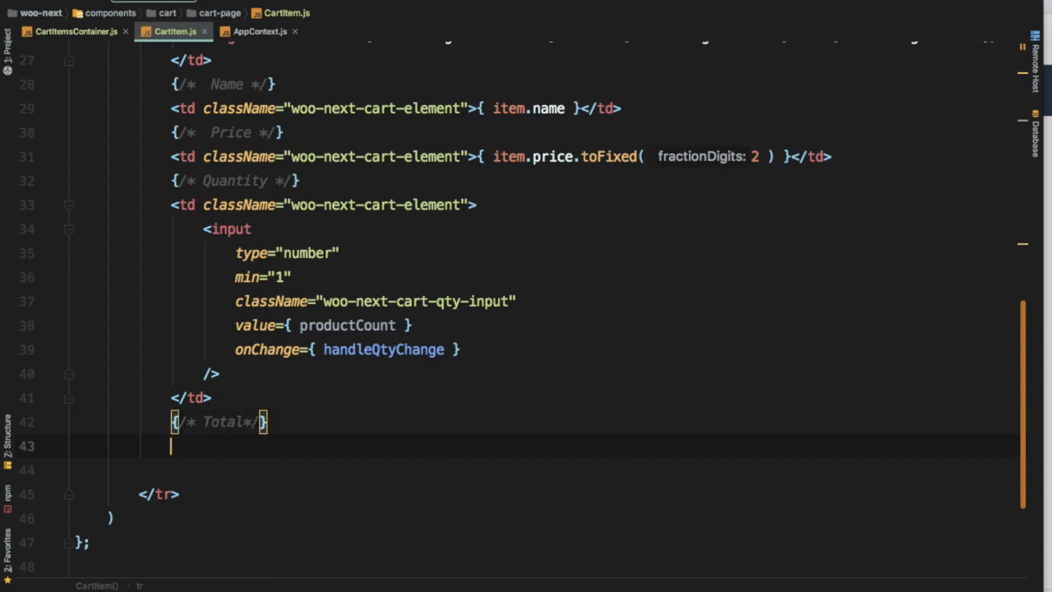
{"action": "left_click", "coordinate": [832, 156]}
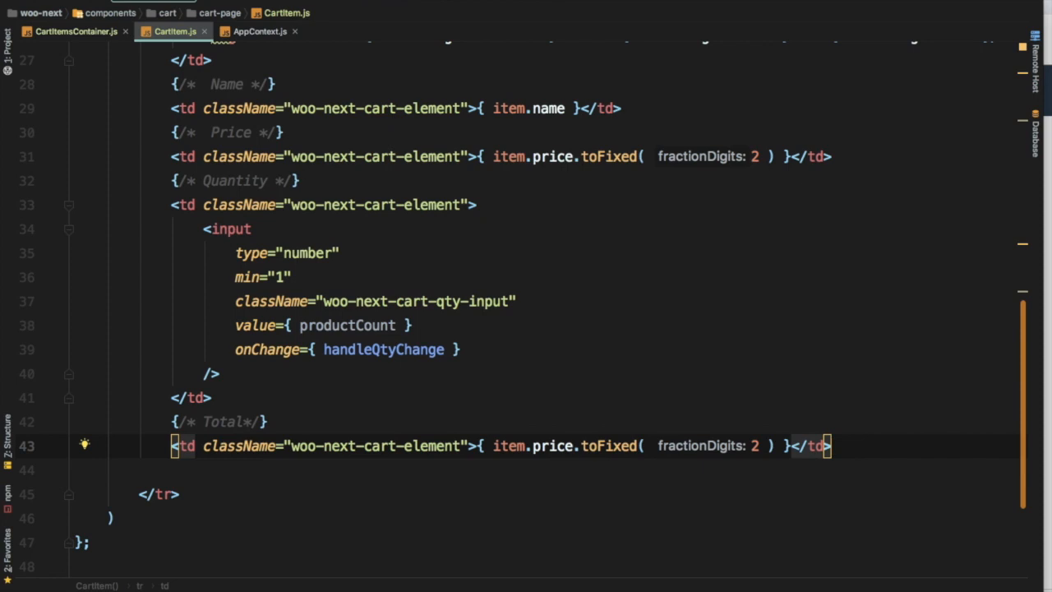
{"action": "mouse_move", "coordinate": [721, 434]}
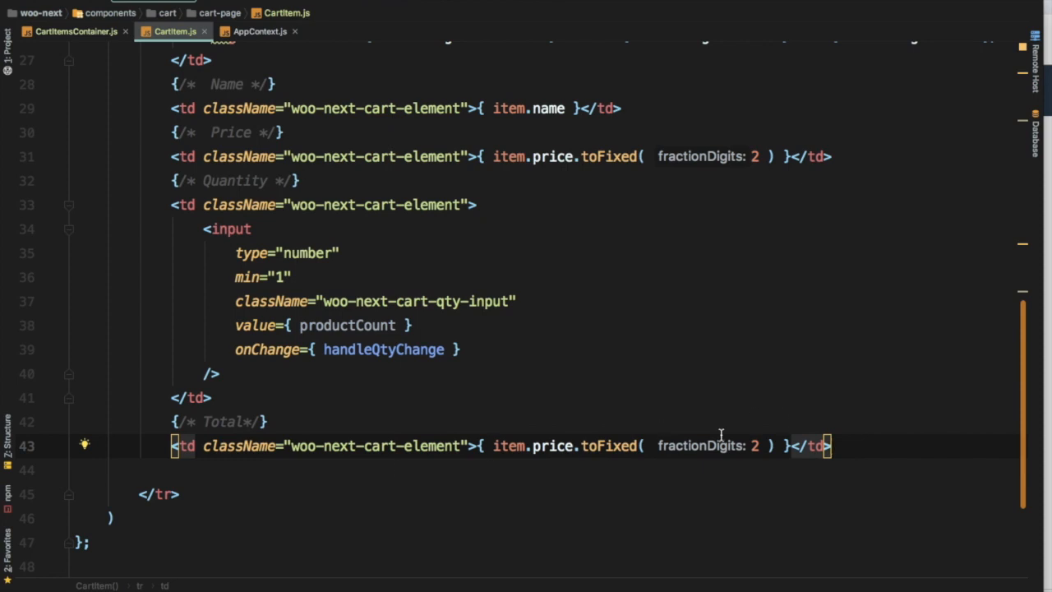
{"action": "mouse_move", "coordinate": [546, 452]}
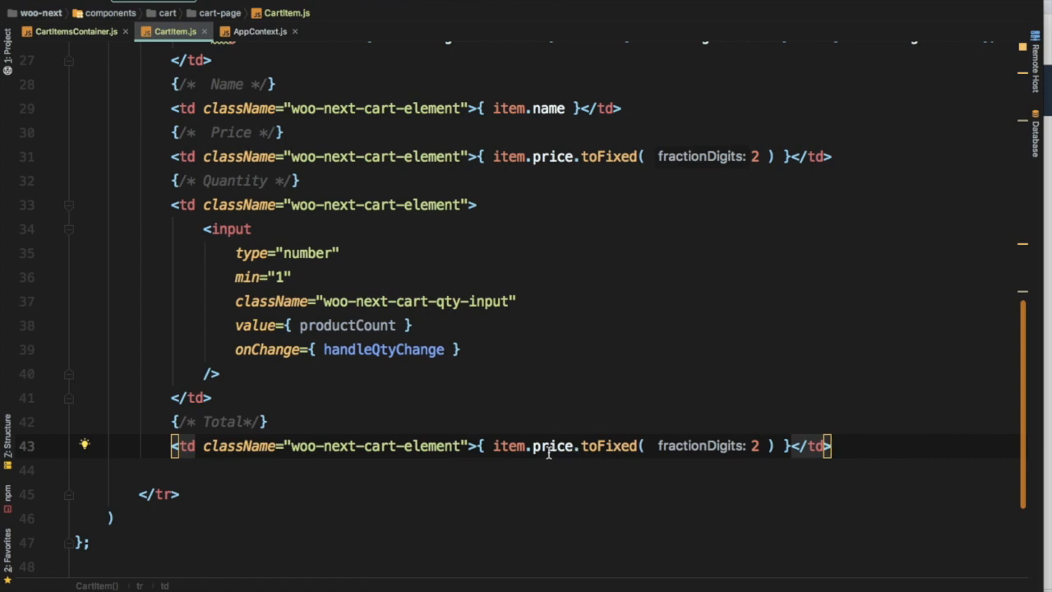
{"action": "type", "text": "total"}
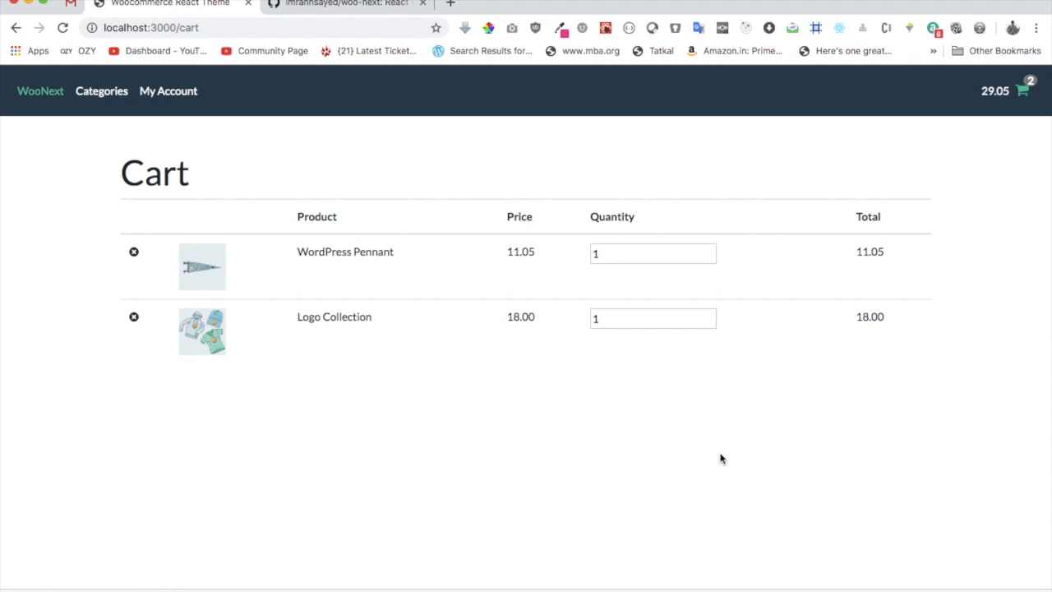
{"action": "mouse_move", "coordinate": [195, 74]}
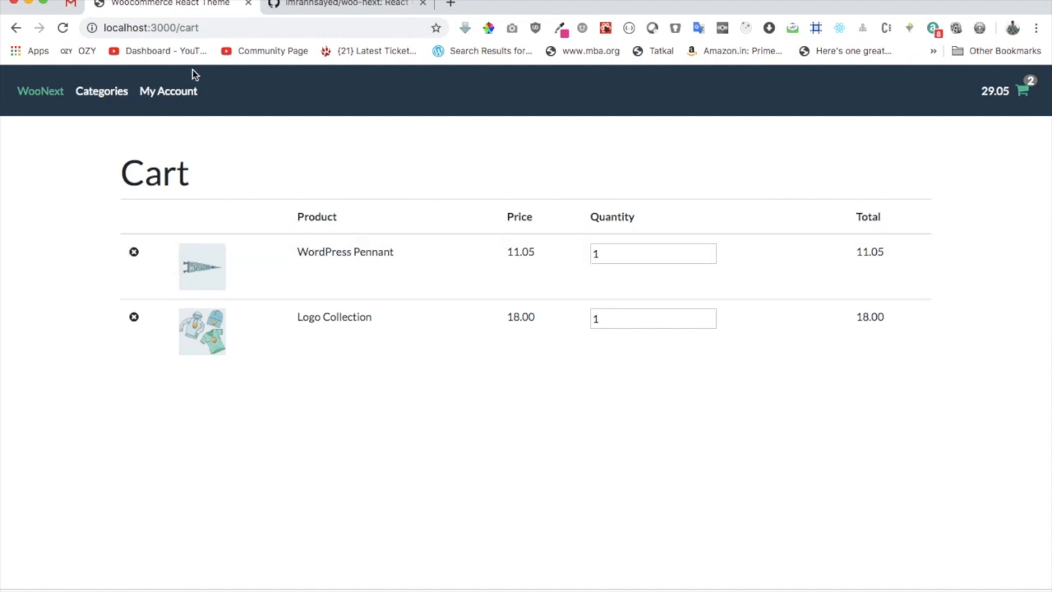
{"action": "mouse_move", "coordinate": [40, 91]}
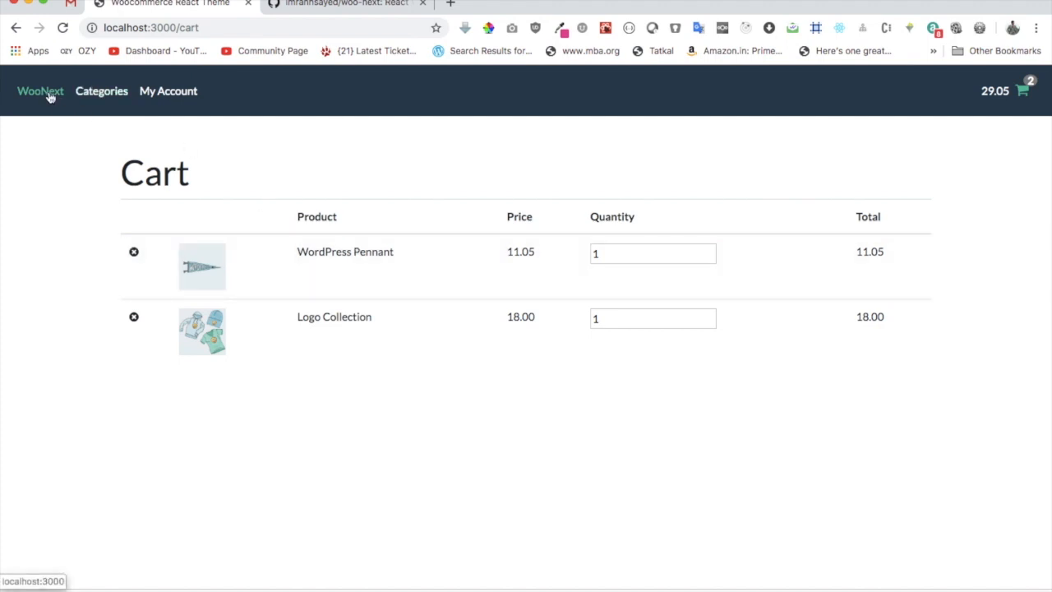
Add Logo Collection and Beanie with Logo to the cart, then edit cart quantities.
{"action": "left_click", "coordinate": [40, 91]}
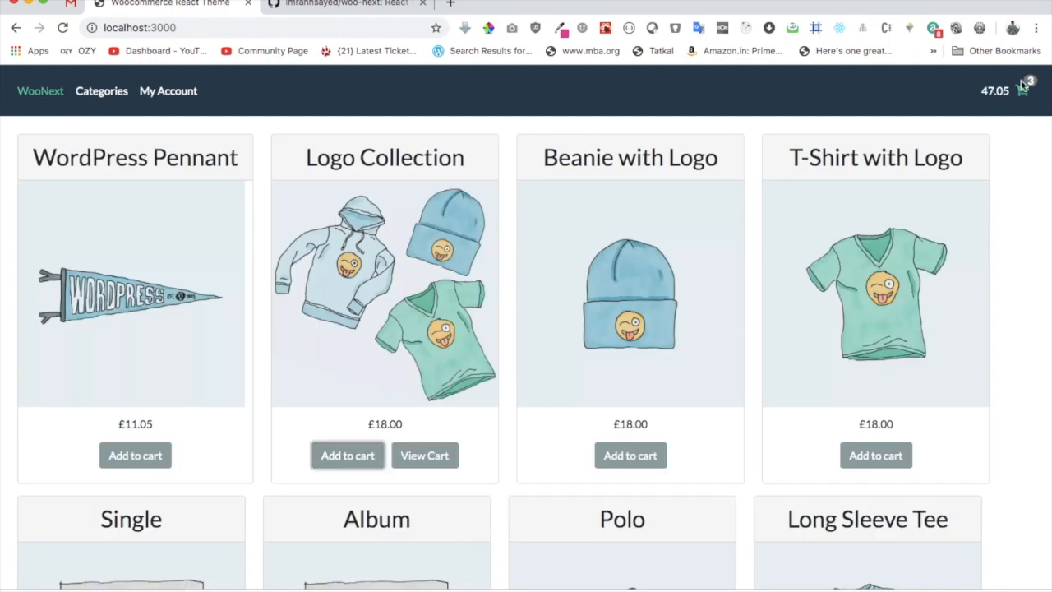
{"action": "left_click", "coordinate": [630, 454]}
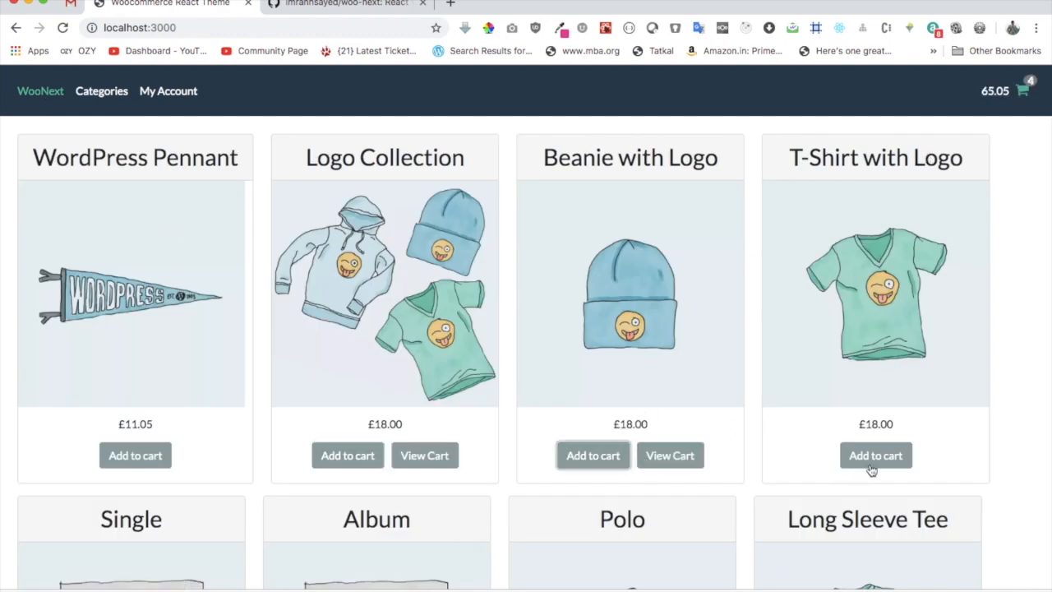
{"action": "left_click", "coordinate": [875, 455]}
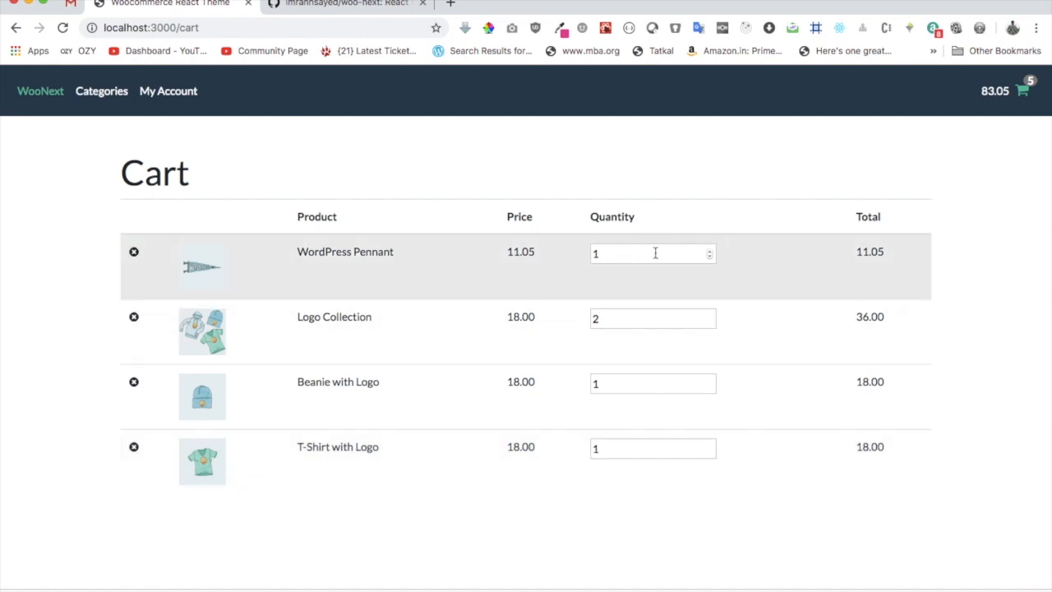
{"action": "mouse_move", "coordinate": [749, 268]}
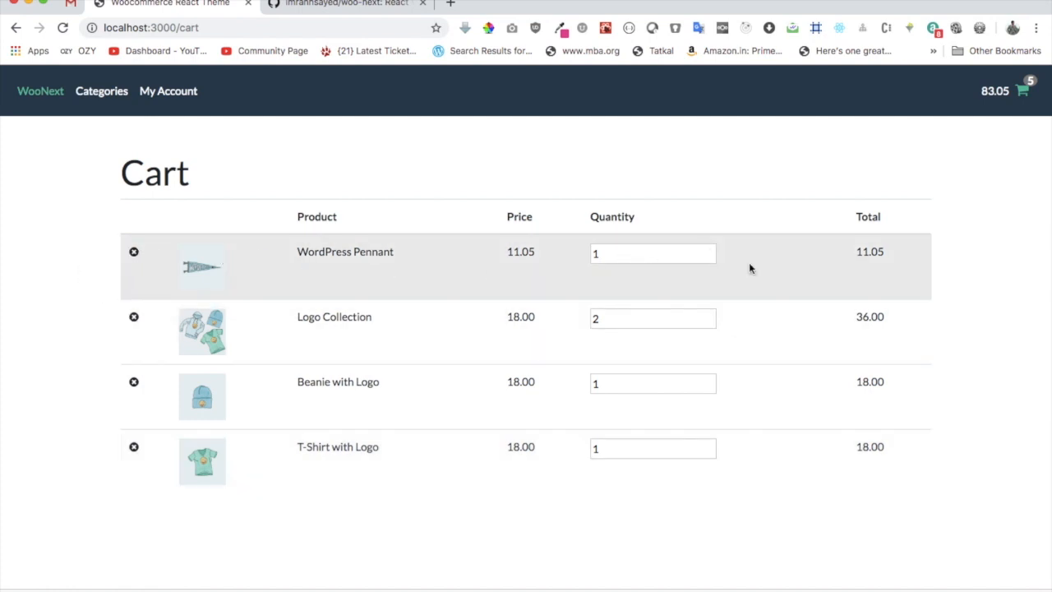
{"action": "mouse_move", "coordinate": [893, 272]}
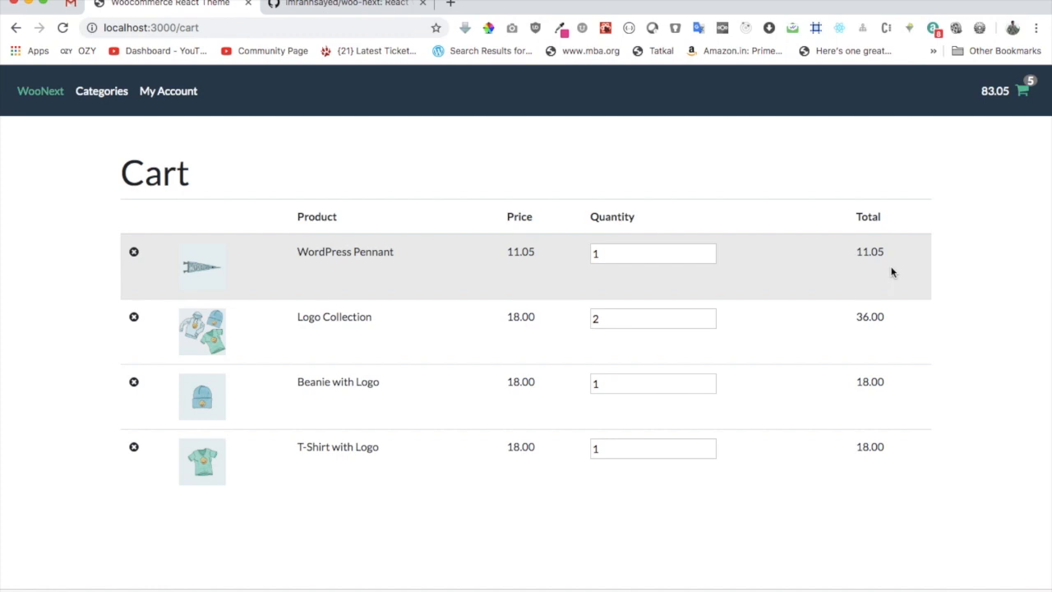
{"action": "mouse_move", "coordinate": [763, 460]}
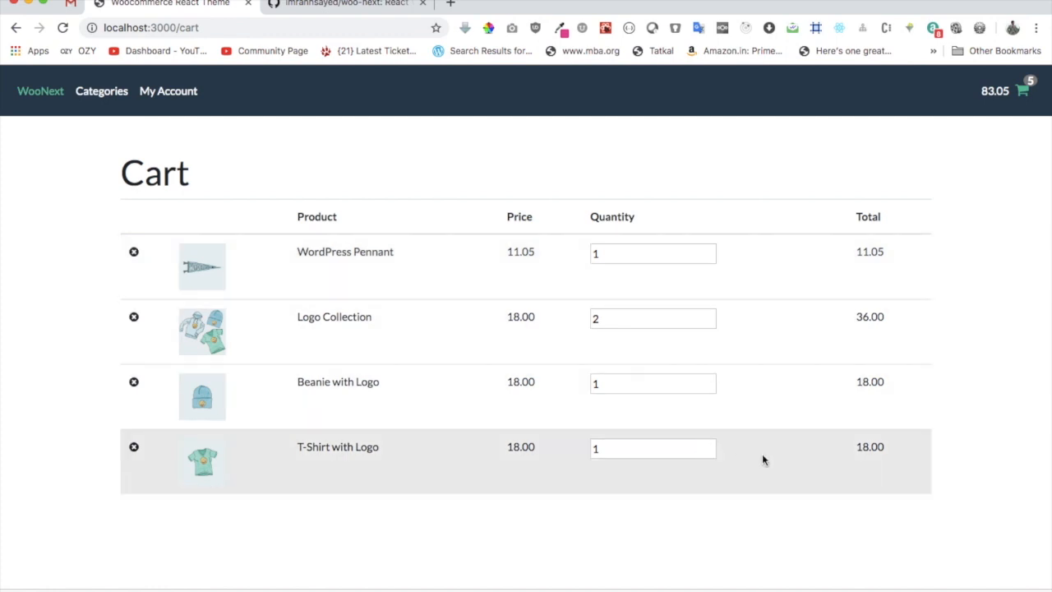
{"action": "mouse_move", "coordinate": [619, 282]}
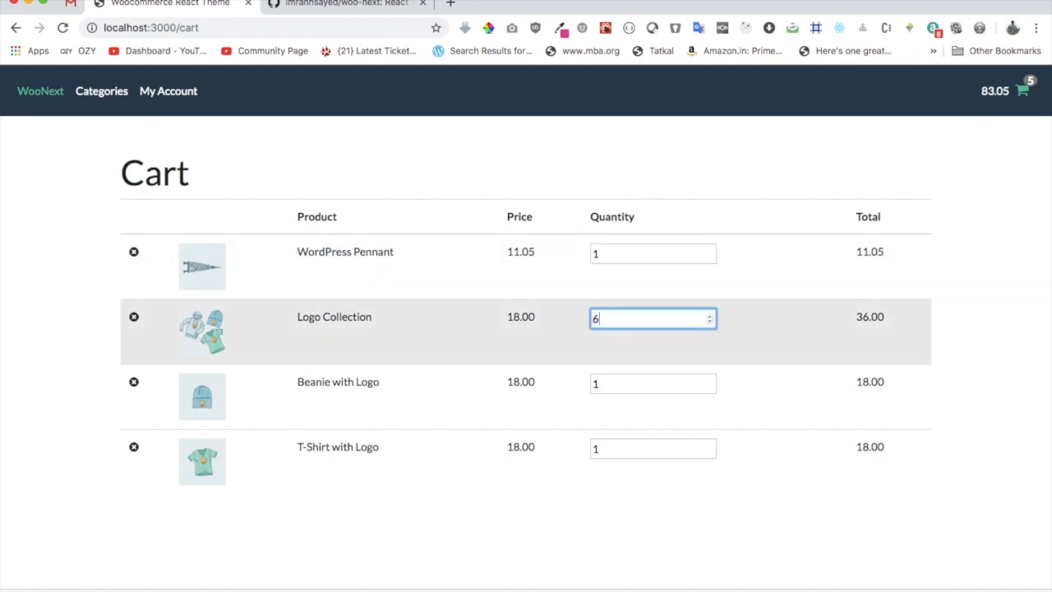
{"action": "left_click", "coordinate": [653, 383]}
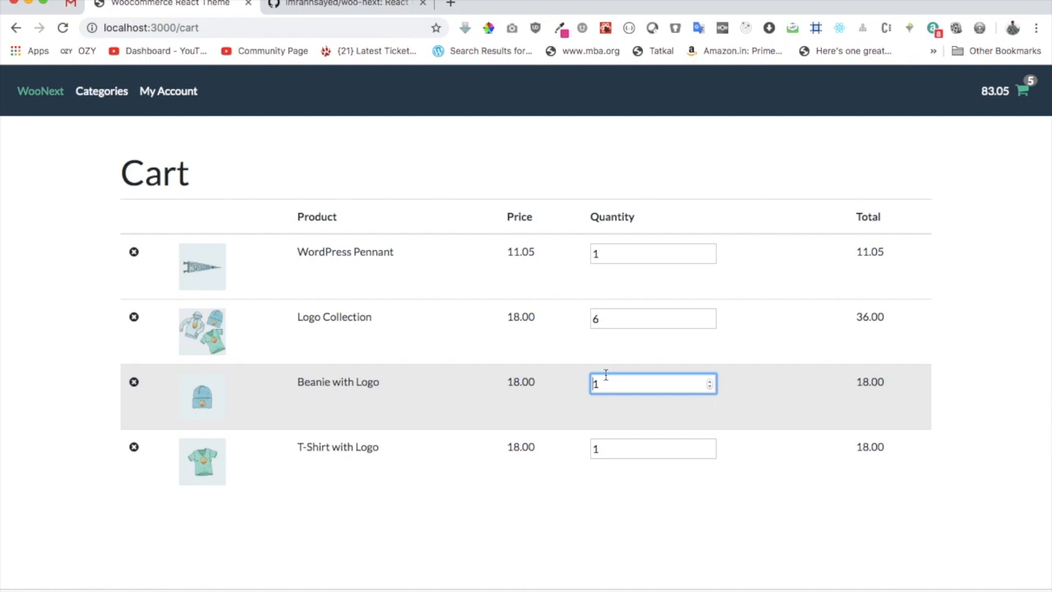
{"action": "mouse_move", "coordinate": [623, 318]}
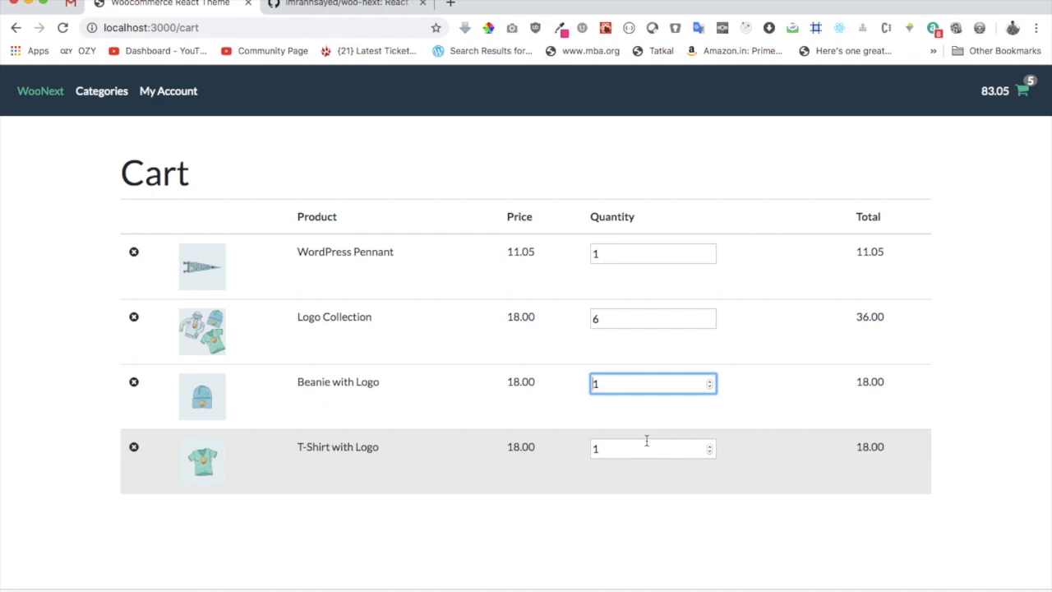
{"action": "mouse_move", "coordinate": [135, 261]}
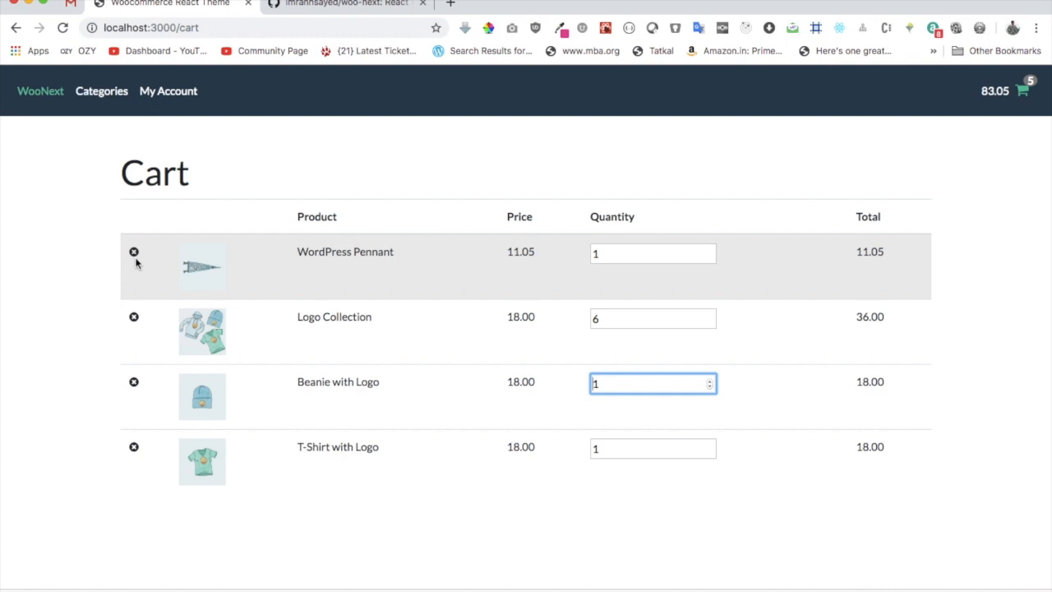
{"action": "mouse_move", "coordinate": [135, 254]}
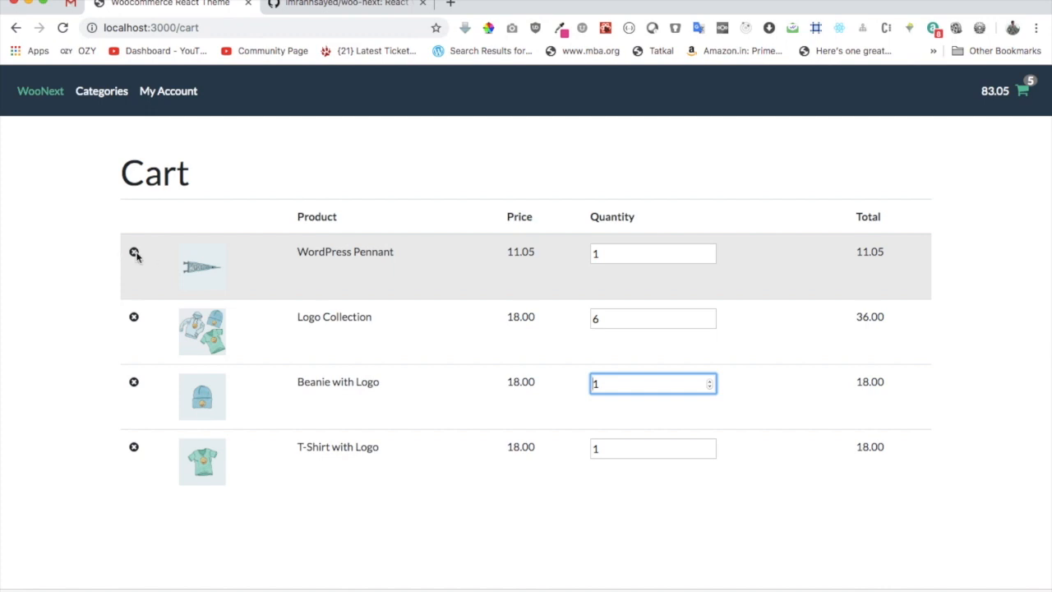
{"action": "mouse_move", "coordinate": [217, 290]}
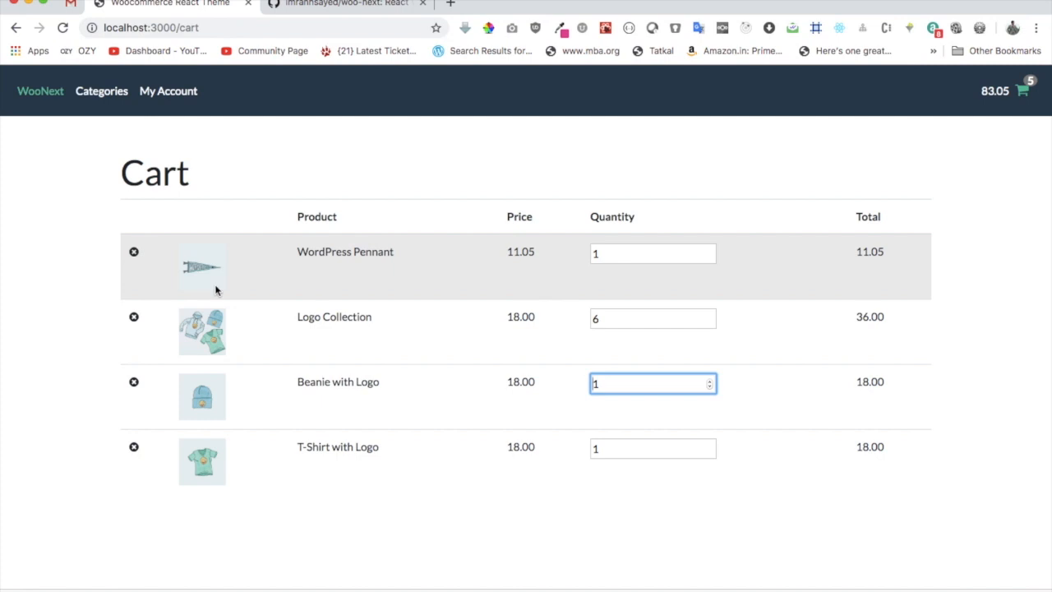
{"action": "left_click", "coordinate": [341, 9]}
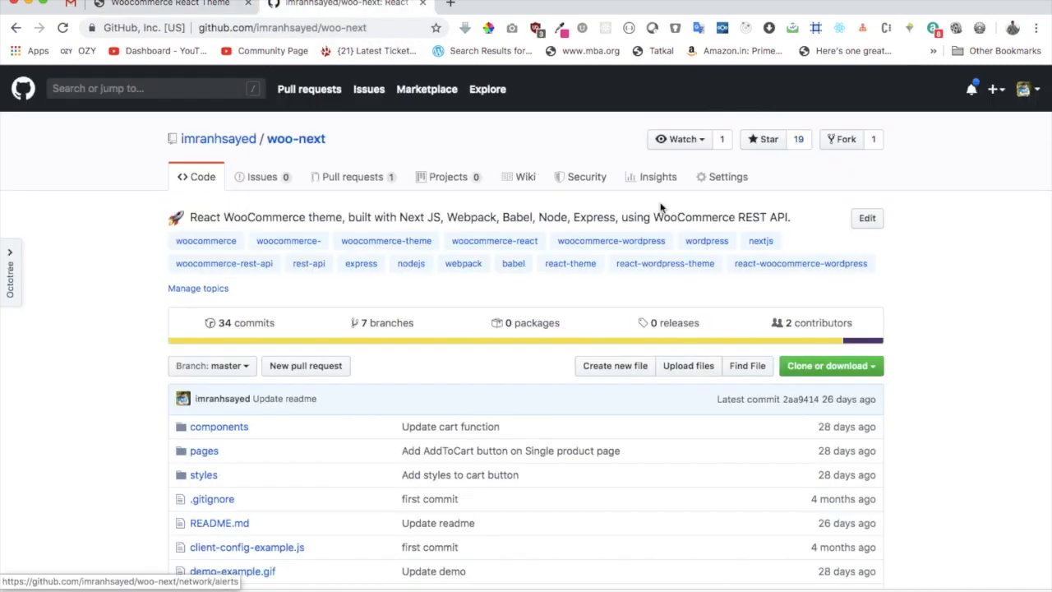
{"action": "mouse_move", "coordinate": [801, 221]}
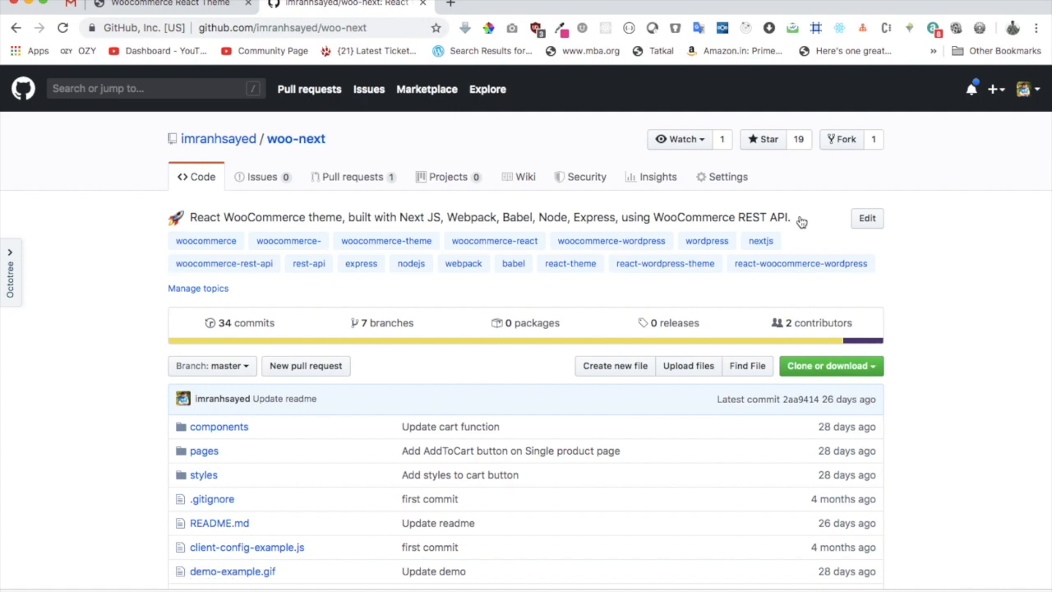
{"action": "mouse_move", "coordinate": [801, 222]}
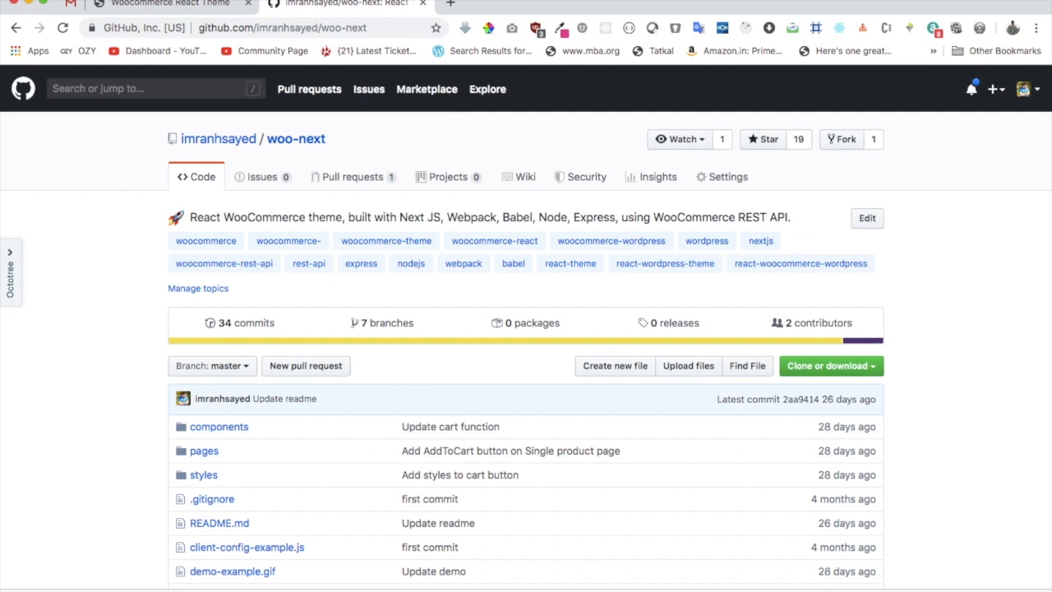
Open a new tab, revisit the woo-next repository tab, then go to the Twitter home feed.
{"action": "left_click", "coordinate": [625, 4]}
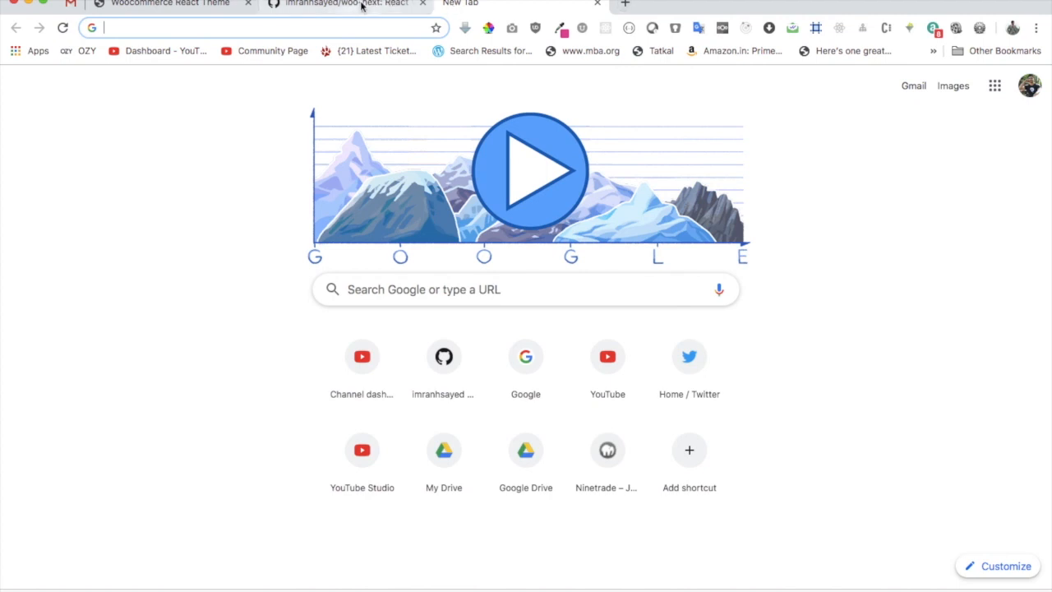
{"action": "left_click", "coordinate": [345, 4]}
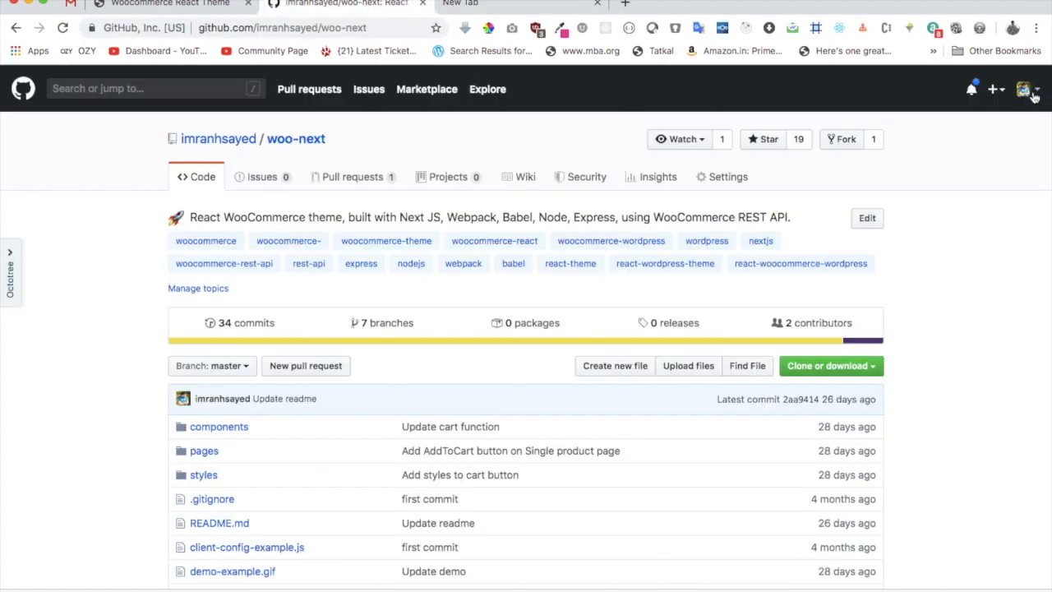
{"action": "mouse_move", "coordinate": [463, 263]}
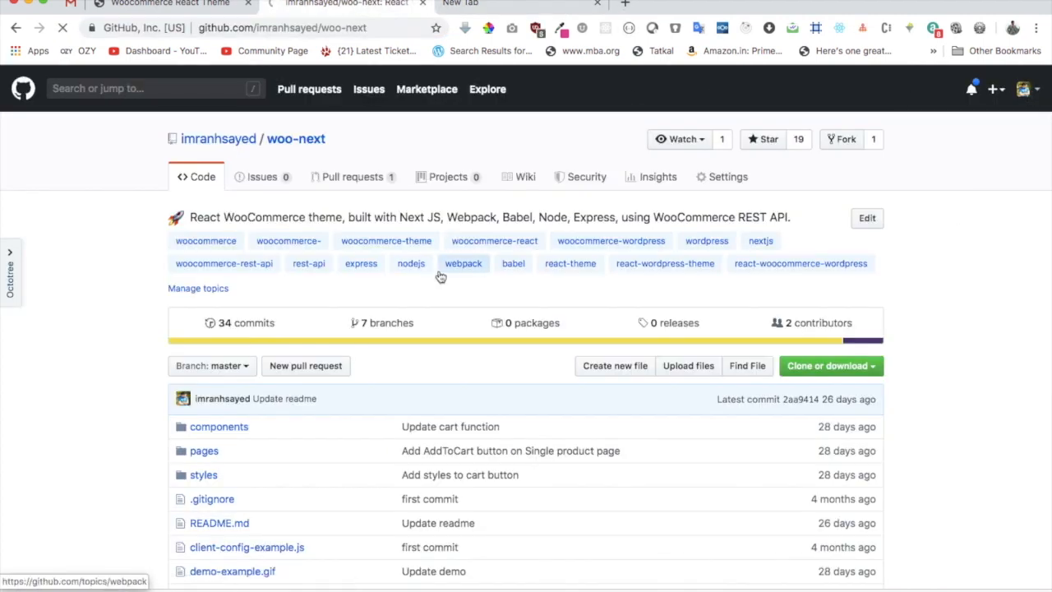
{"action": "left_click", "coordinate": [218, 138]}
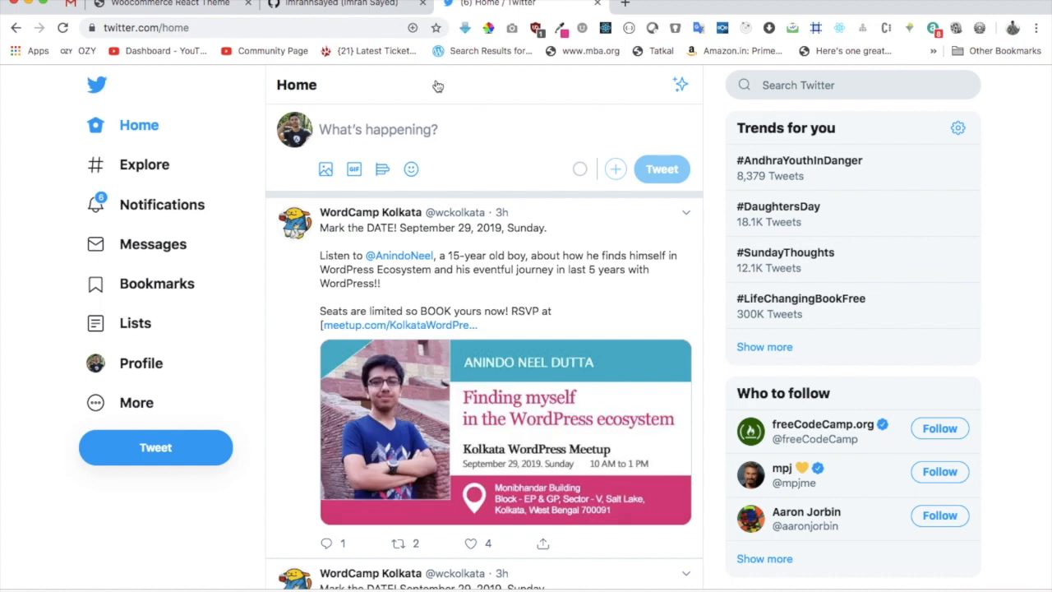
{"action": "mouse_move", "coordinate": [438, 86]}
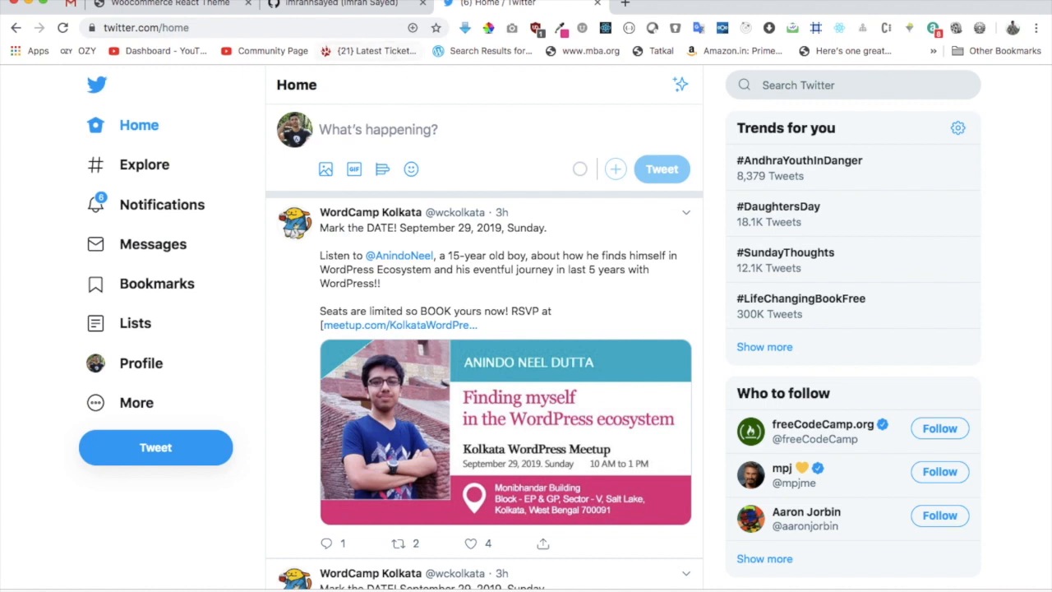
{"action": "mouse_move", "coordinate": [751, 576]}
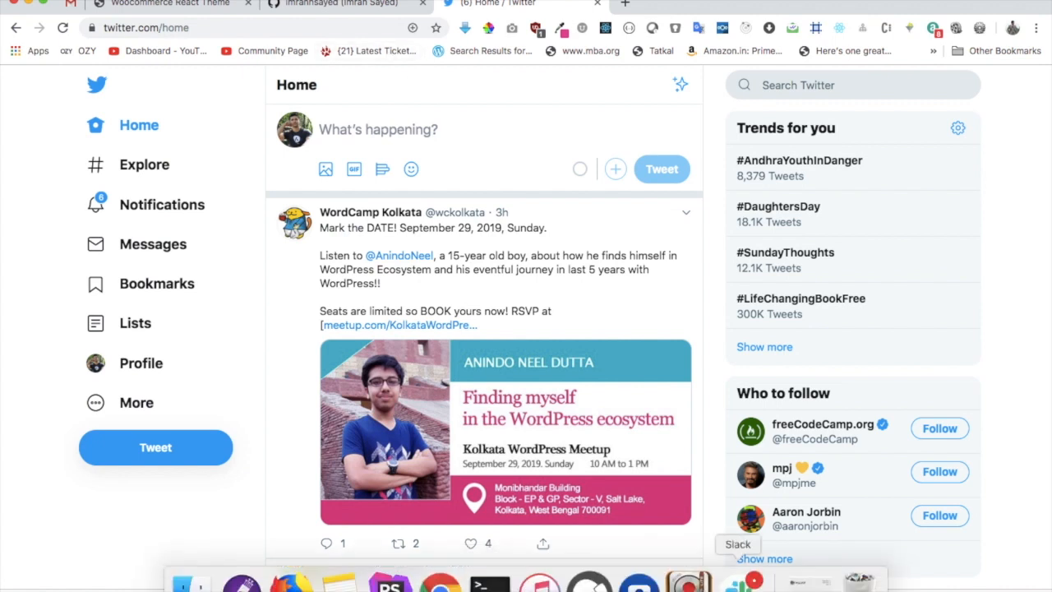